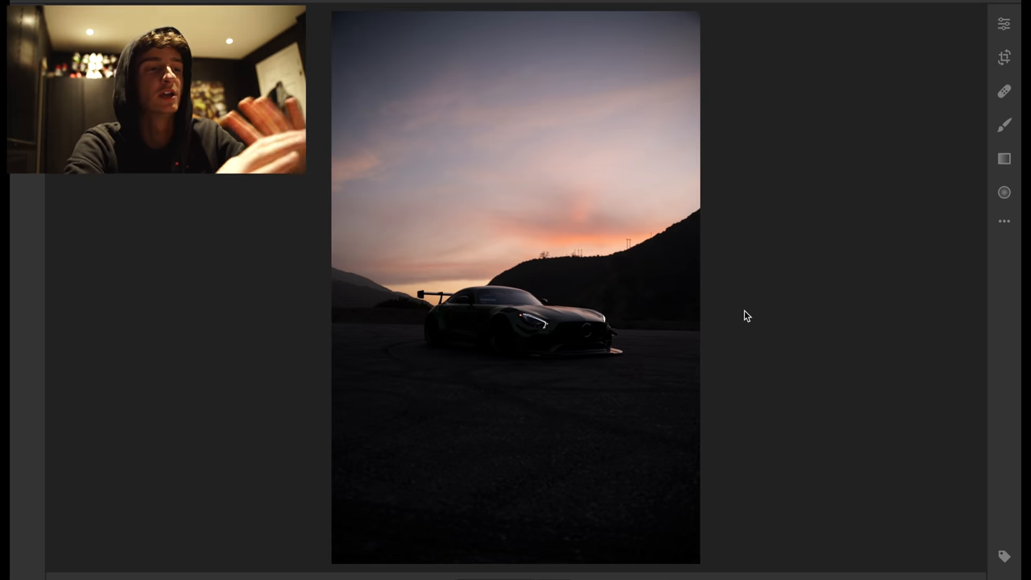
{"action": "mouse_move", "coordinate": [947, 109]}
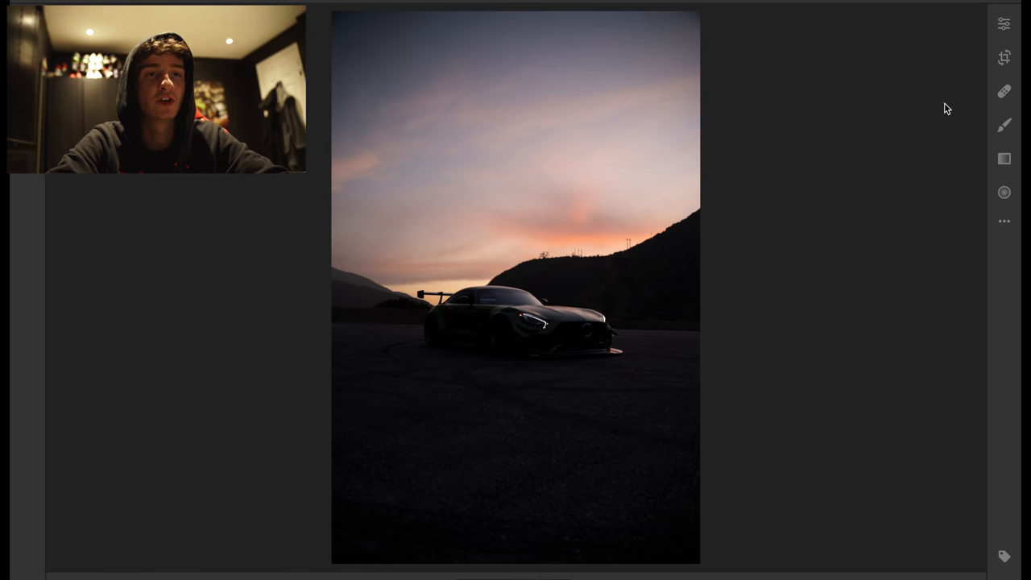
- Enter Crop & Rotate on the sunset car photo and list the crop aspect ratios
{"action": "left_click", "coordinate": [1004, 57]}
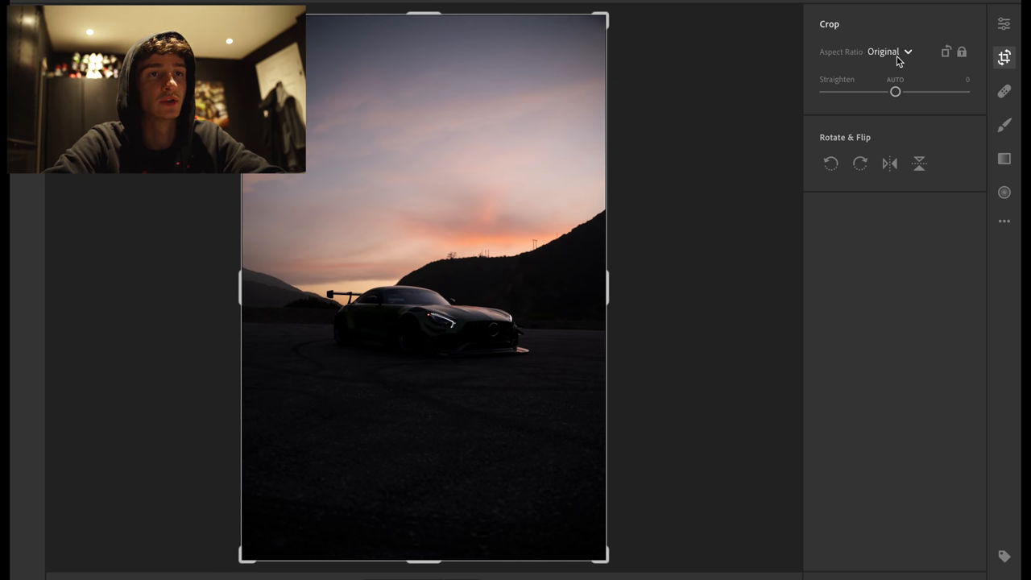
{"action": "left_click", "coordinate": [889, 51]}
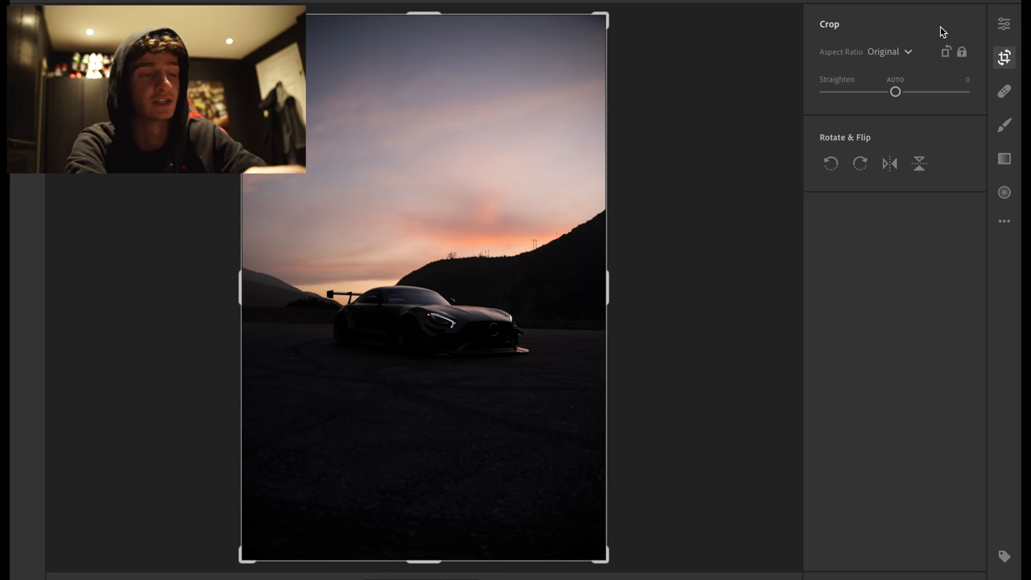
{"action": "mouse_move", "coordinate": [900, 53]}
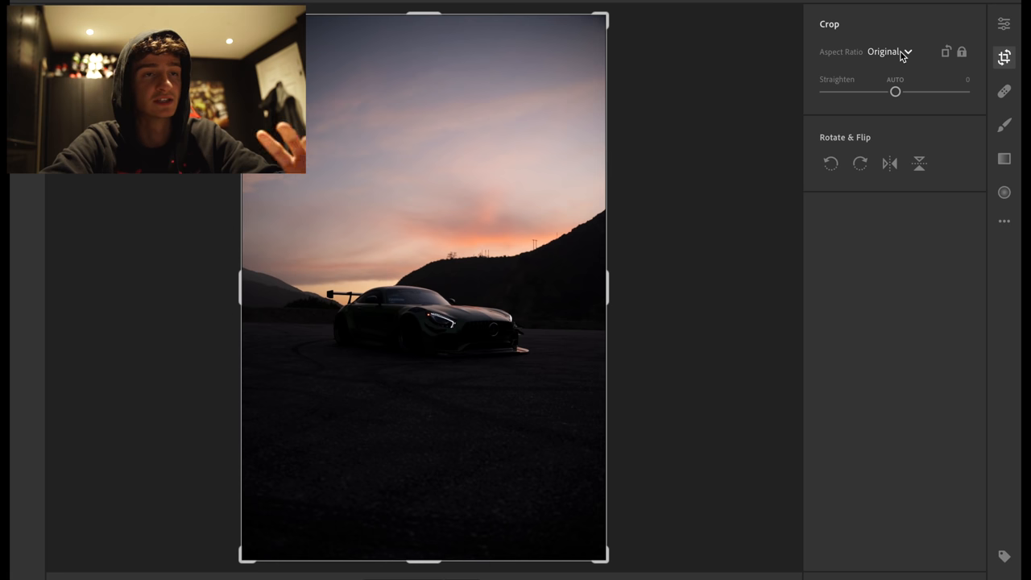
{"action": "left_click", "coordinate": [886, 52]}
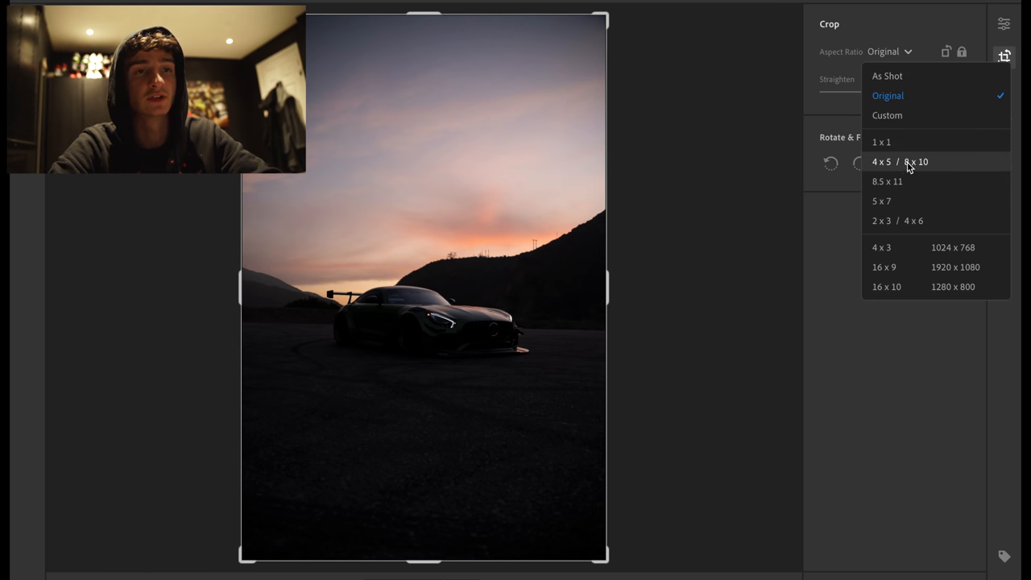
- Crop to a 4 x 5 ratio and nudge the photo so car and sunset sit well in frame
{"action": "left_click", "coordinate": [899, 161]}
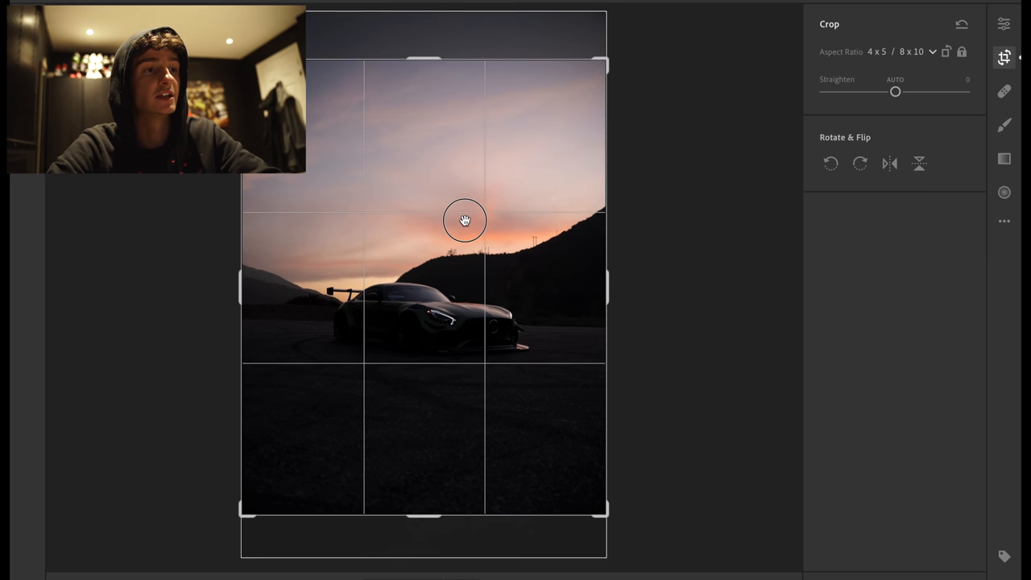
{"action": "left_click_drag", "start_coordinate": [463, 219], "coordinate": [458, 200]}
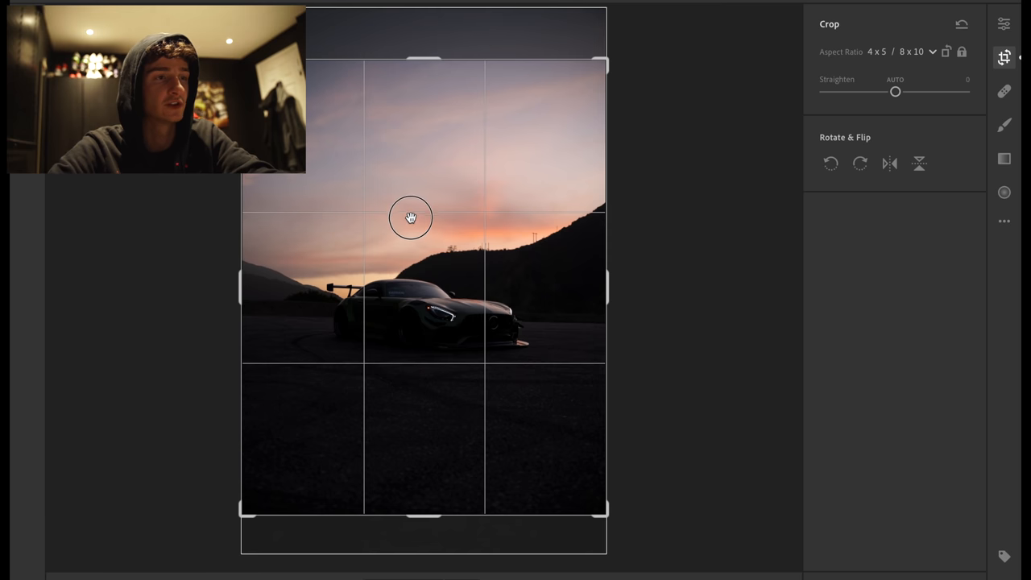
{"action": "left_click_drag", "start_coordinate": [410, 217], "coordinate": [411, 212]}
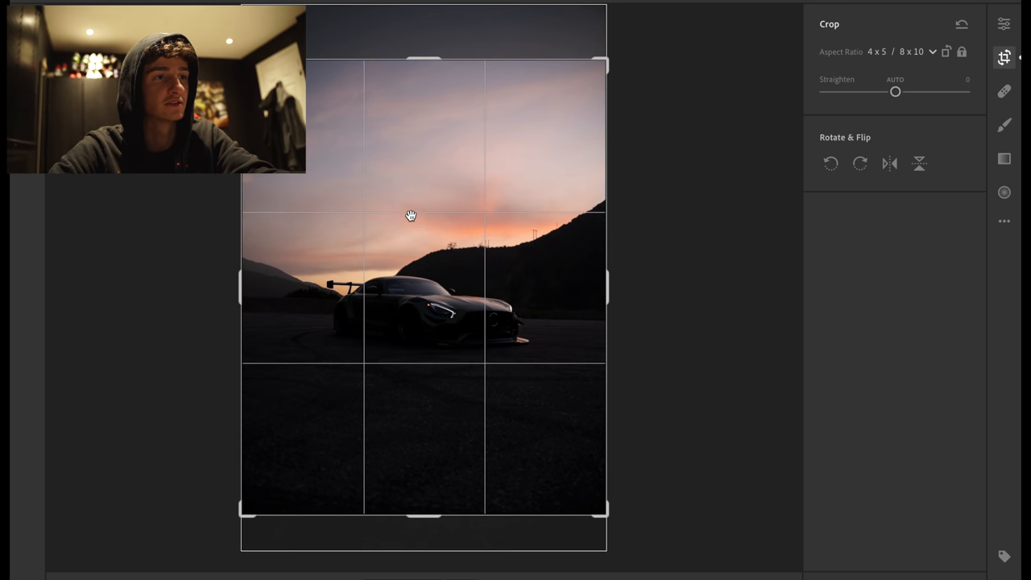
- Commit the 4 x 5 crop and return to the Edit panel's Light adjustments
{"action": "left_click", "coordinate": [1003, 25]}
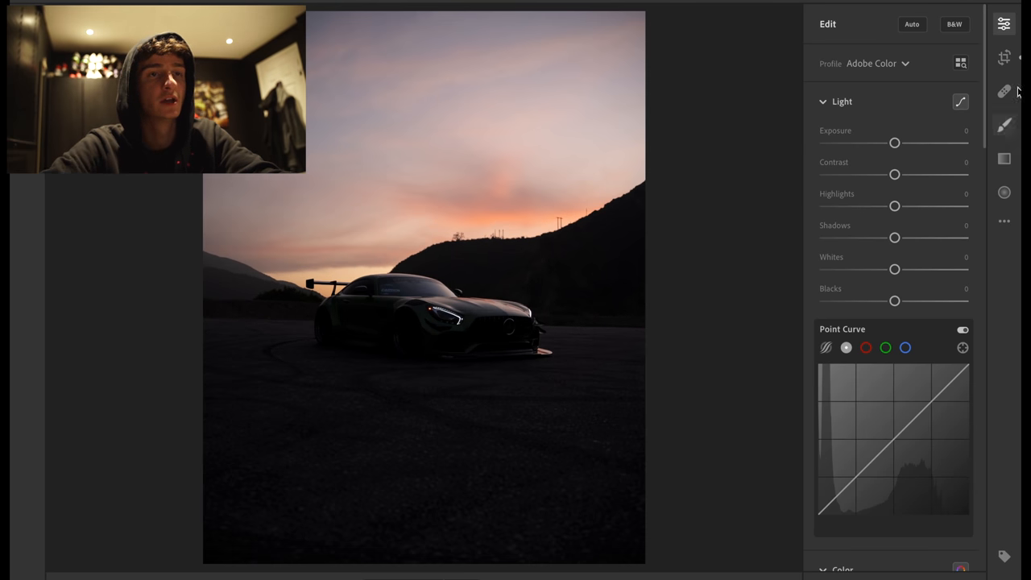
{"action": "mouse_move", "coordinate": [894, 142]}
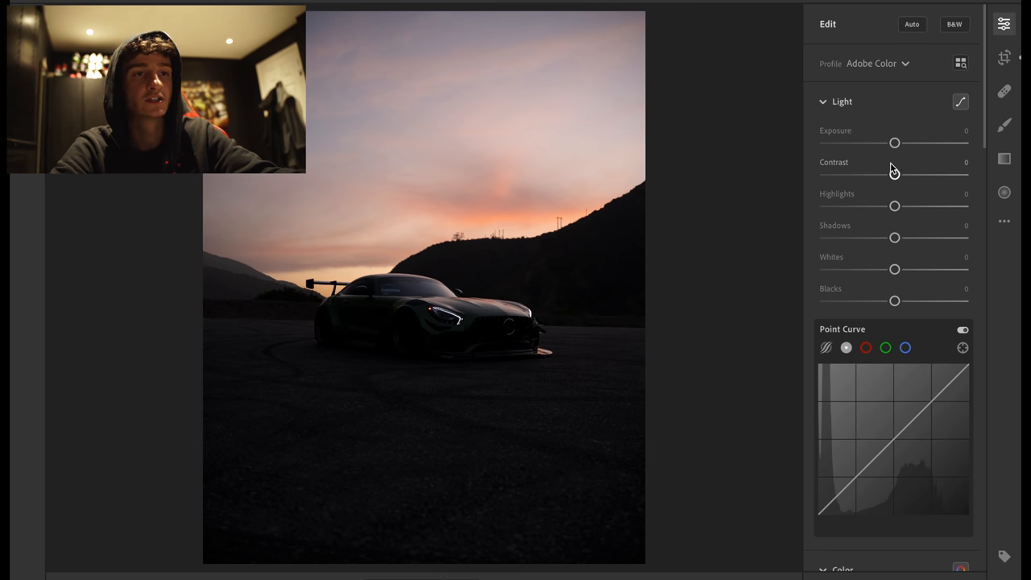
{"action": "mouse_move", "coordinate": [878, 126]}
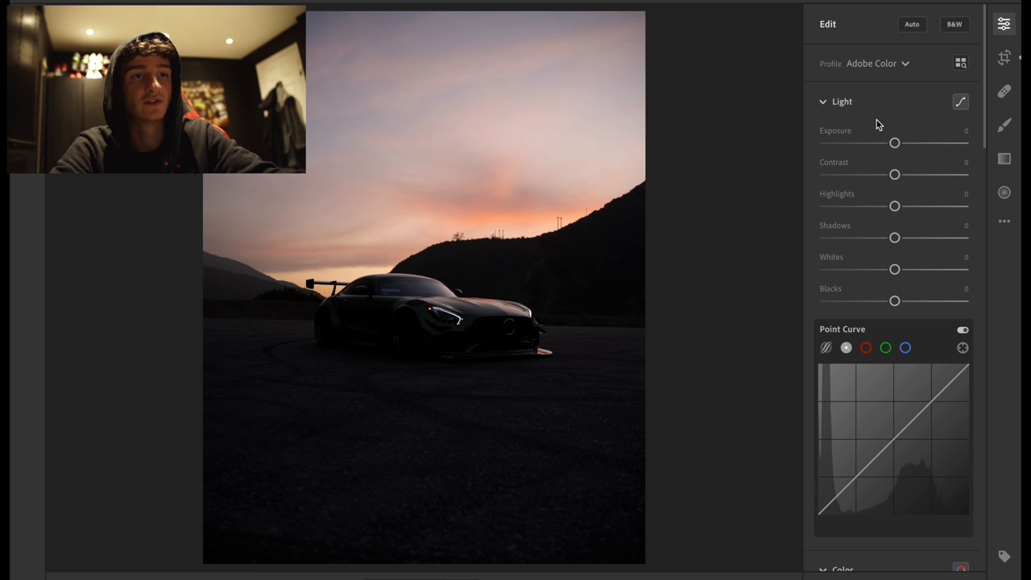
{"action": "mouse_move", "coordinate": [889, 138]}
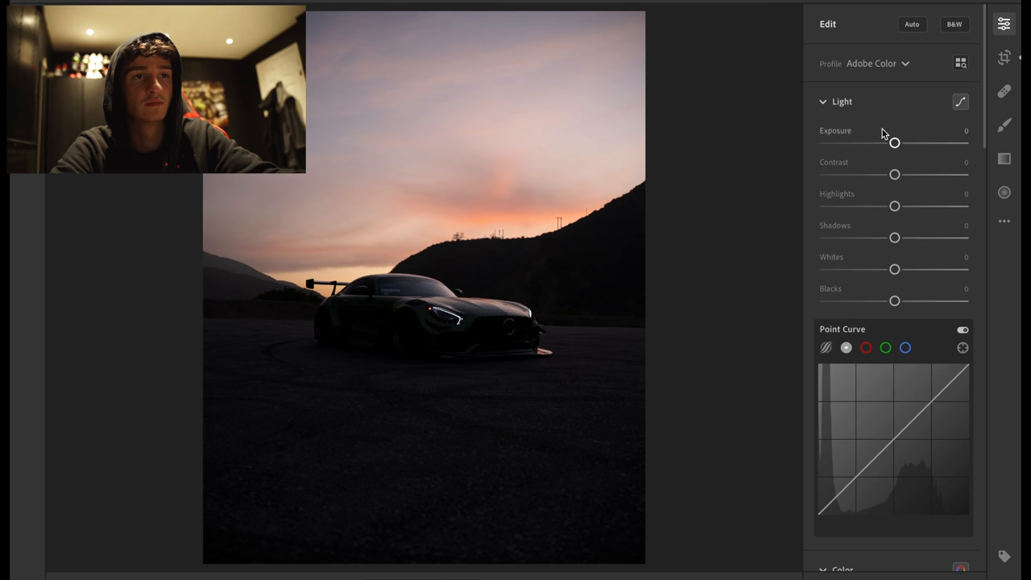
- Sweep Exposure dark and back, settling it slightly raised at about +0.35
{"action": "left_click_drag", "start_coordinate": [894, 142], "coordinate": [886, 137]}
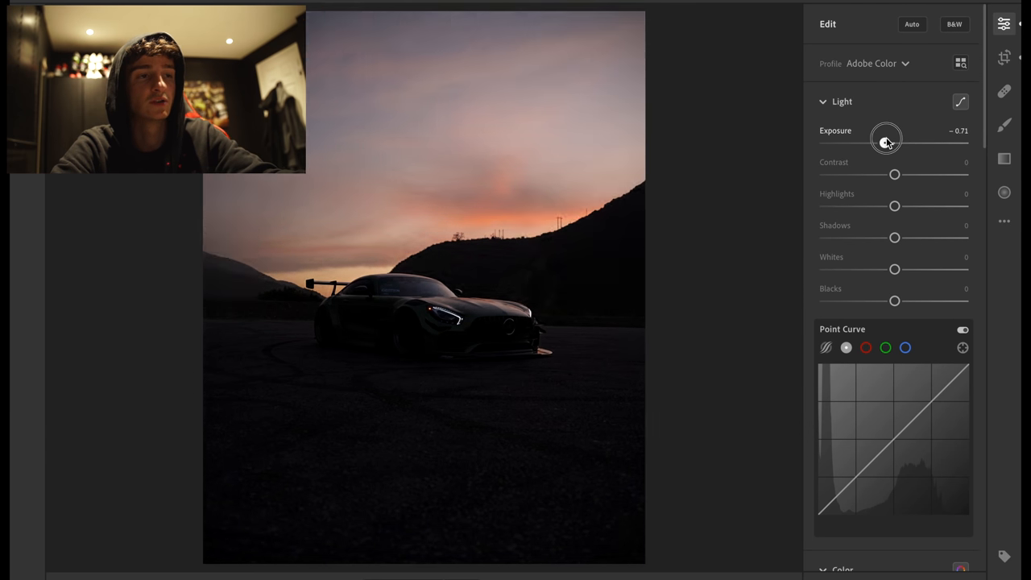
{"action": "left_click_drag", "start_coordinate": [885, 137], "coordinate": [873, 142]}
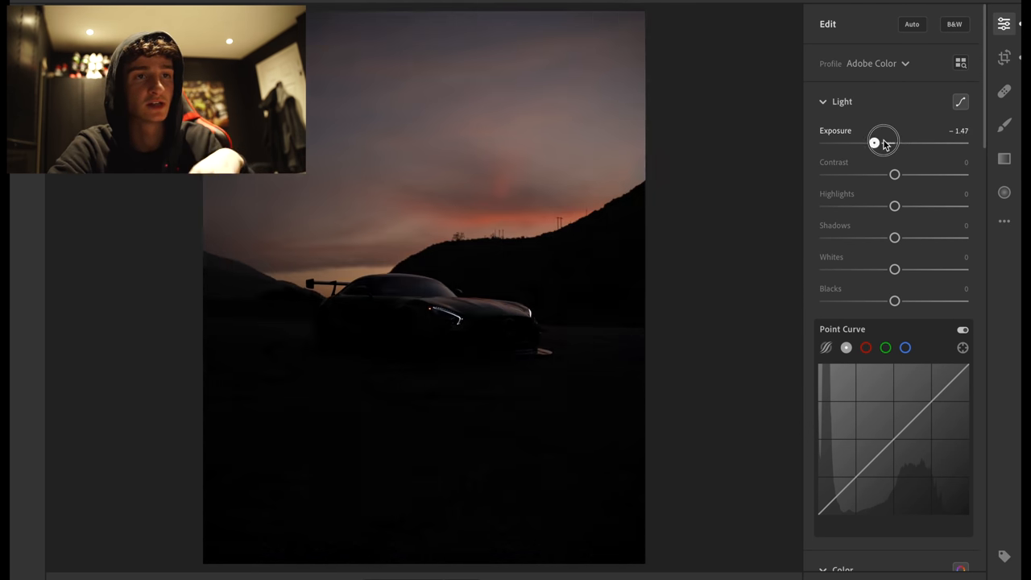
{"action": "left_click_drag", "start_coordinate": [873, 141], "coordinate": [900, 142]}
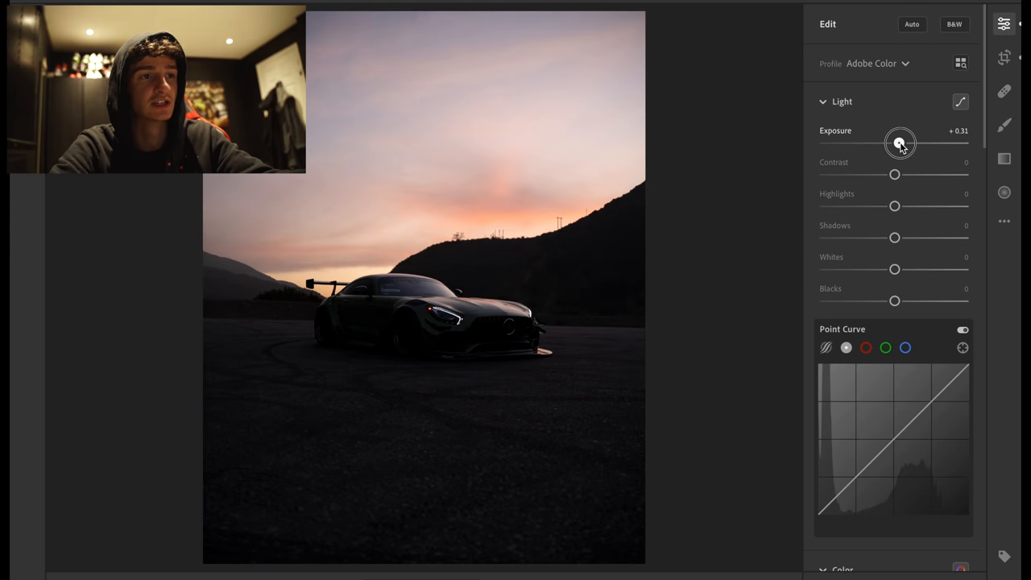
- Sweep Contrast from near minimum up to a strong positive value to show its effect
{"action": "left_click_drag", "start_coordinate": [894, 174], "coordinate": [894, 174]}
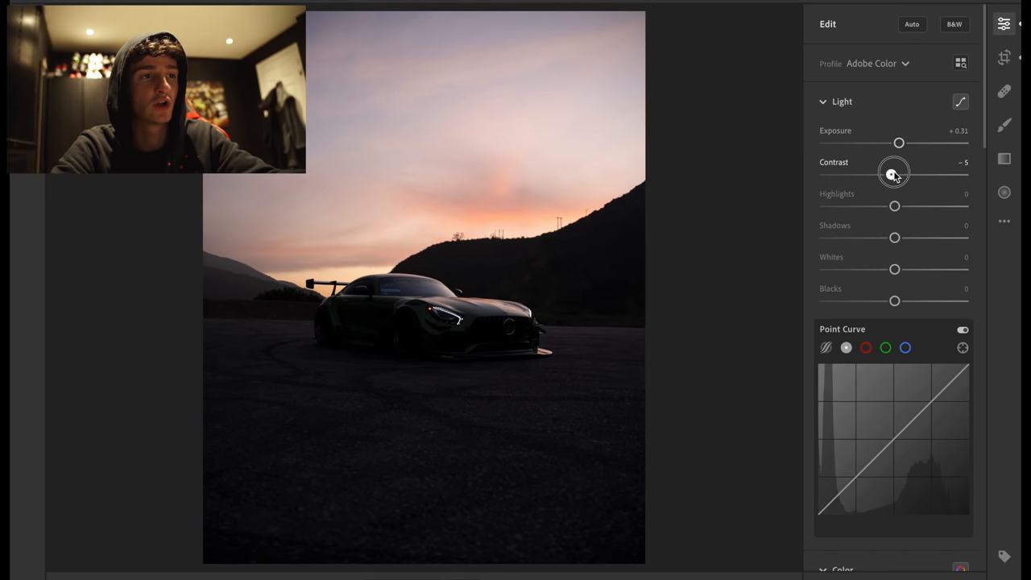
{"action": "left_click_drag", "start_coordinate": [898, 174], "coordinate": [885, 174]}
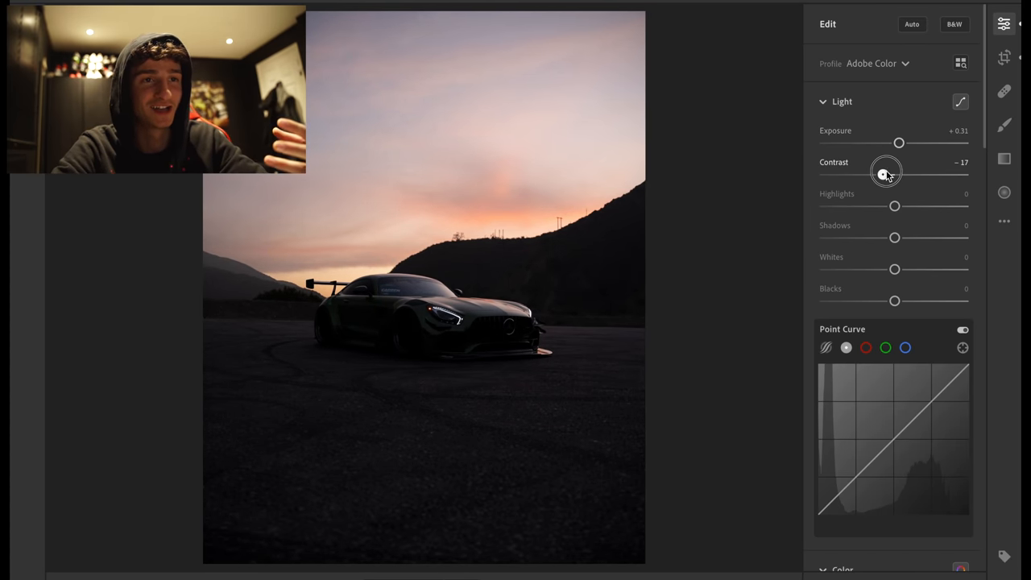
{"action": "left_click_drag", "start_coordinate": [886, 174], "coordinate": [841, 174]}
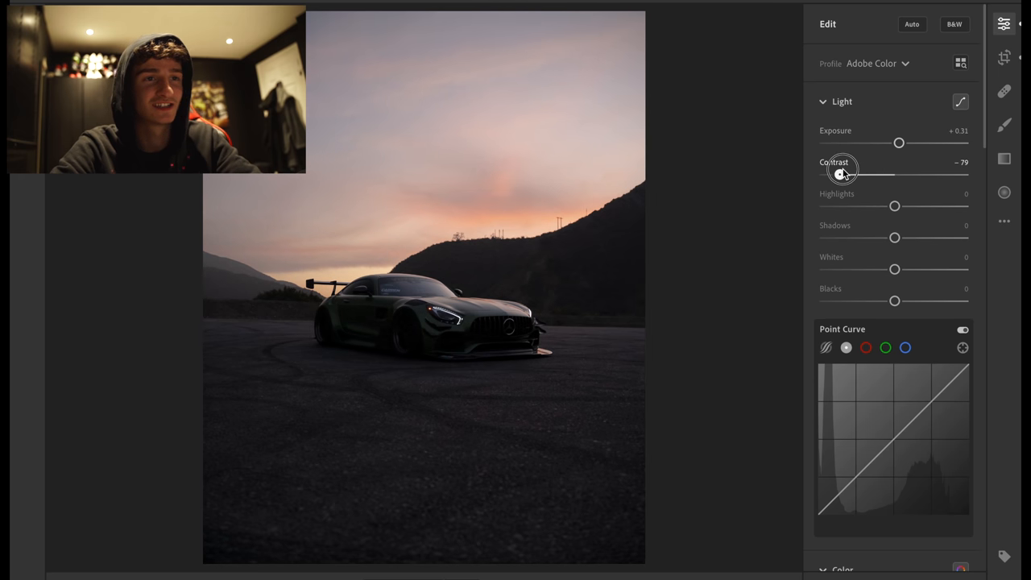
{"action": "left_click_drag", "start_coordinate": [844, 174], "coordinate": [829, 174]}
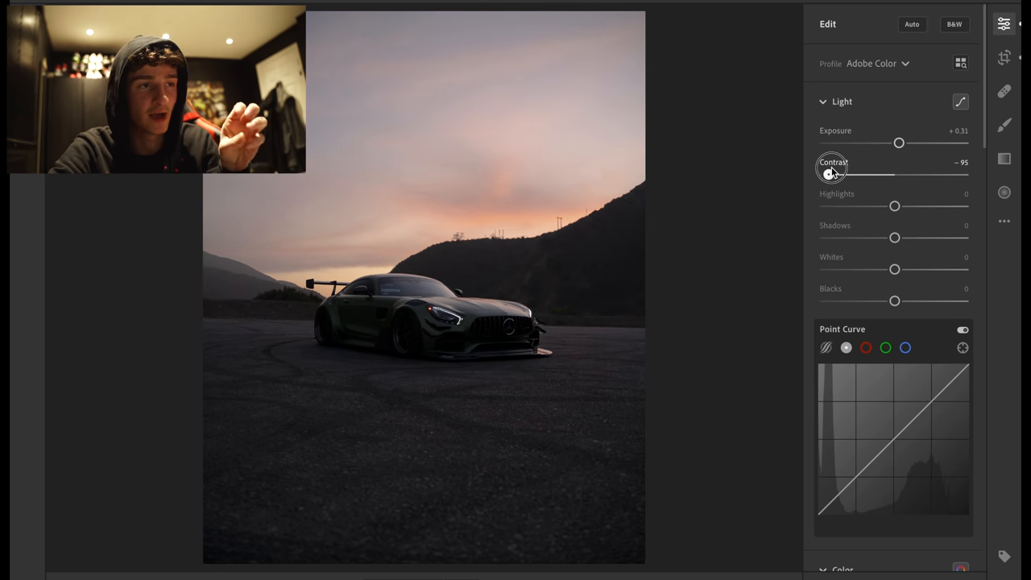
{"action": "left_click_drag", "start_coordinate": [831, 174], "coordinate": [853, 174]}
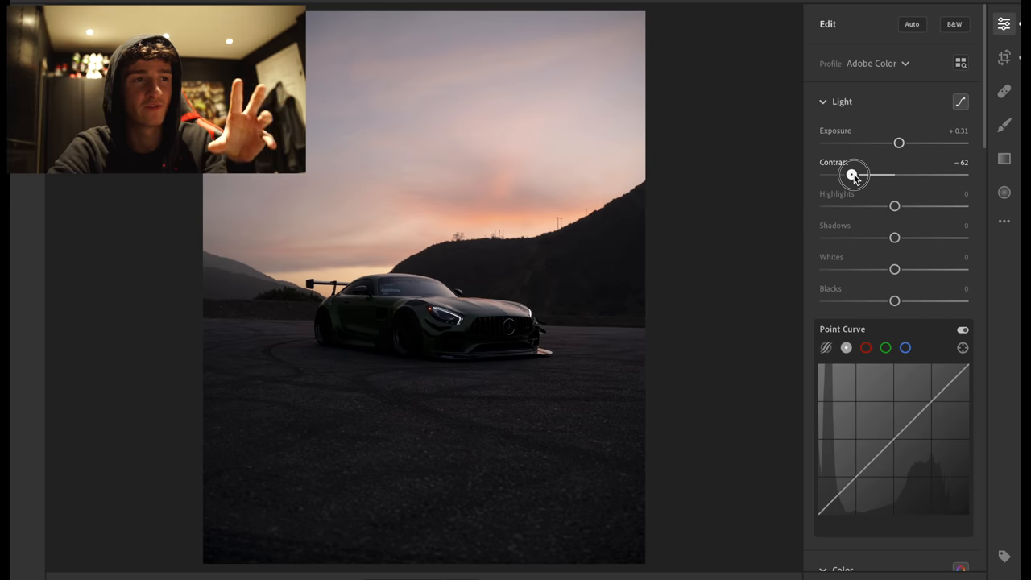
{"action": "left_click_drag", "start_coordinate": [856, 174], "coordinate": [916, 174]}
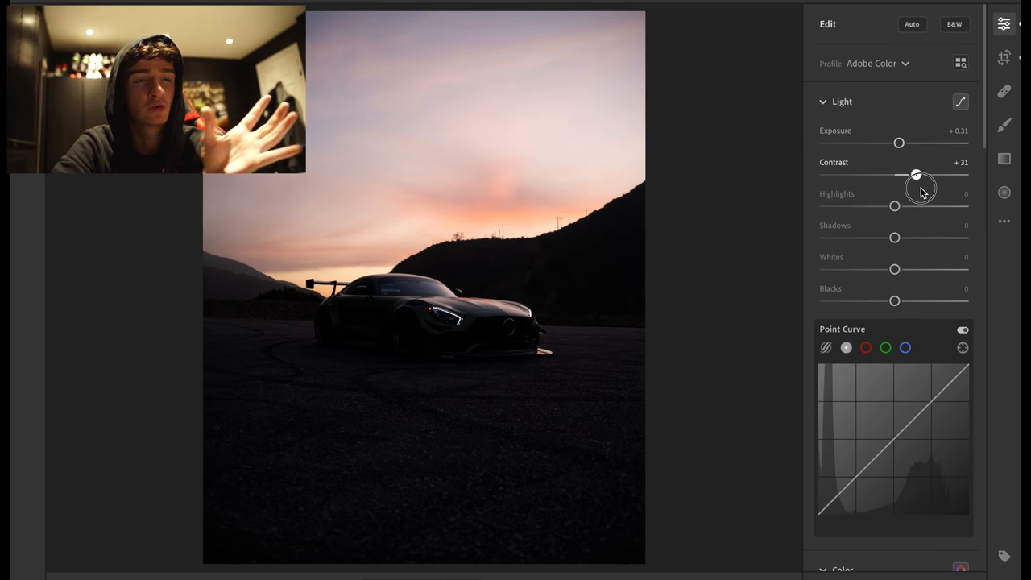
{"action": "left_click_drag", "start_coordinate": [905, 174], "coordinate": [925, 174]}
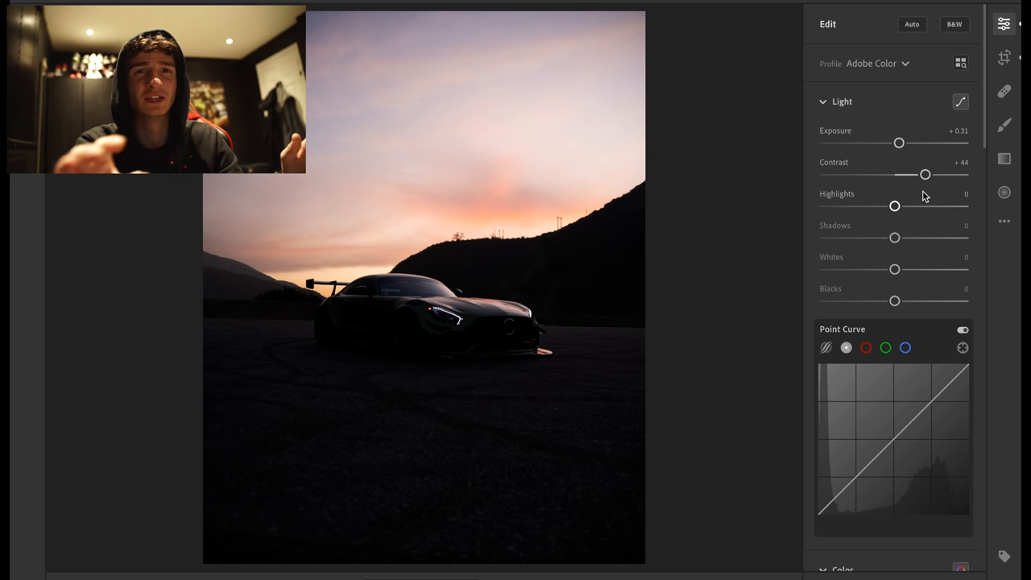
{"action": "mouse_move", "coordinate": [925, 174]}
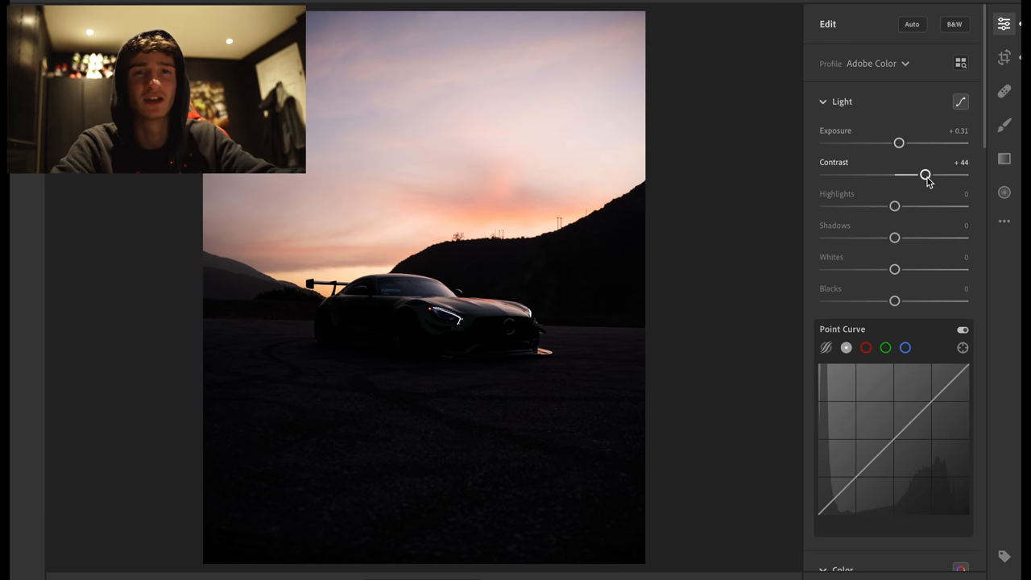
- Compare low and +35 contrast, then settle Contrast at a mild +5
{"action": "left_click_drag", "start_coordinate": [924, 174], "coordinate": [855, 174]}
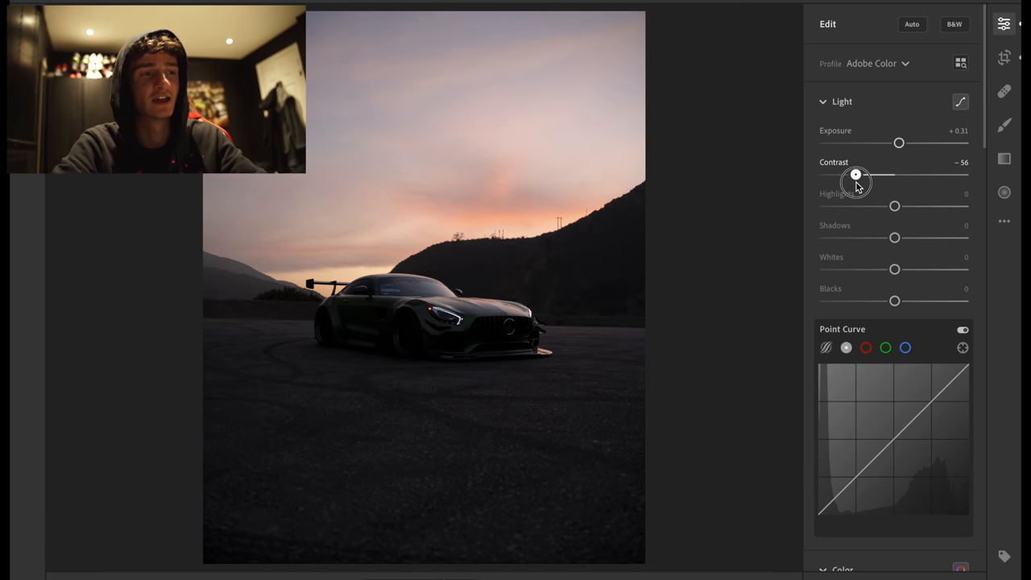
{"action": "left_click_drag", "start_coordinate": [855, 174], "coordinate": [918, 174]}
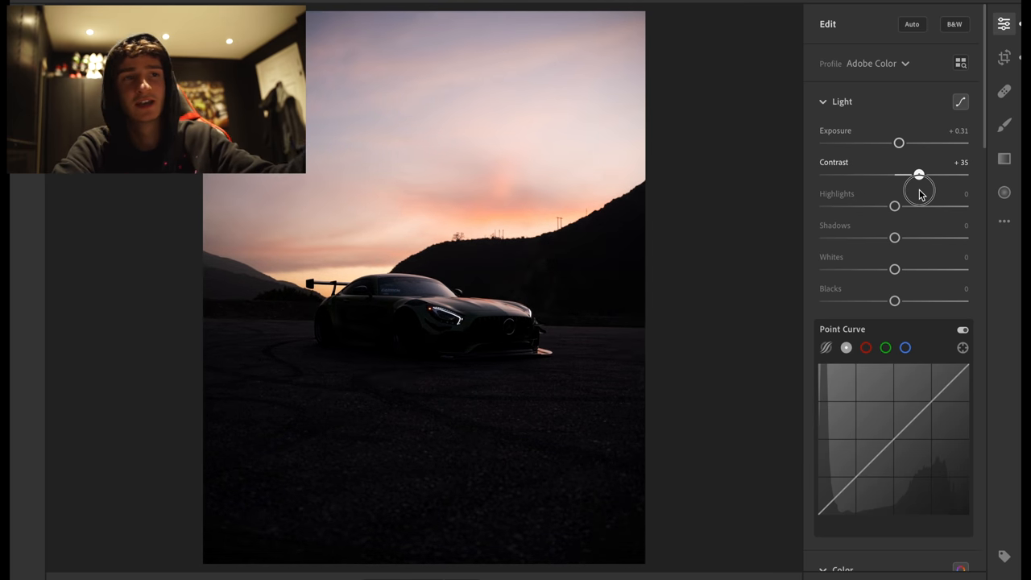
{"action": "left_click_drag", "start_coordinate": [920, 174], "coordinate": [917, 174]}
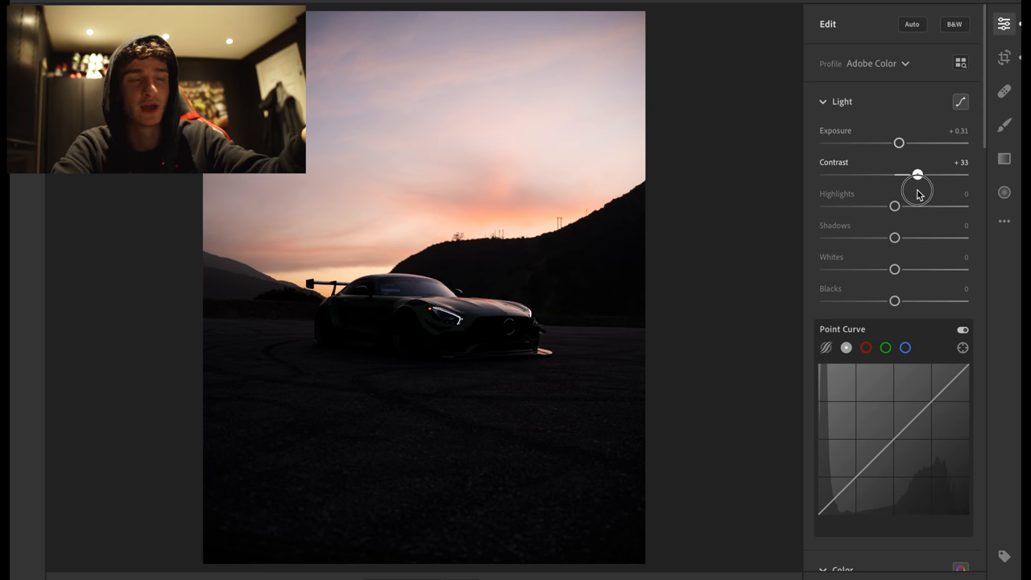
{"action": "left_click_drag", "start_coordinate": [917, 174], "coordinate": [899, 174]}
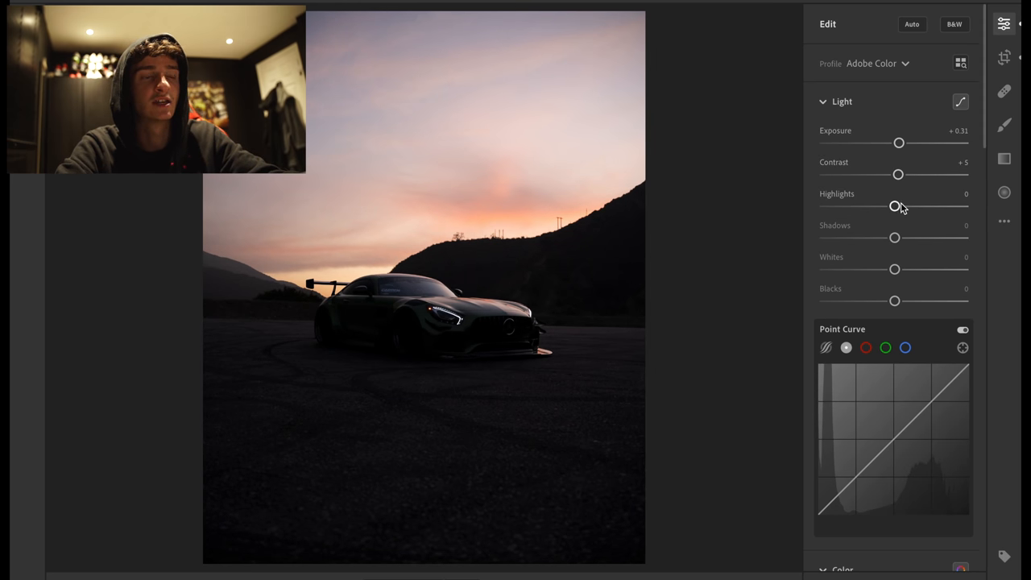
{"action": "left_click_drag", "start_coordinate": [894, 206], "coordinate": [936, 206]}
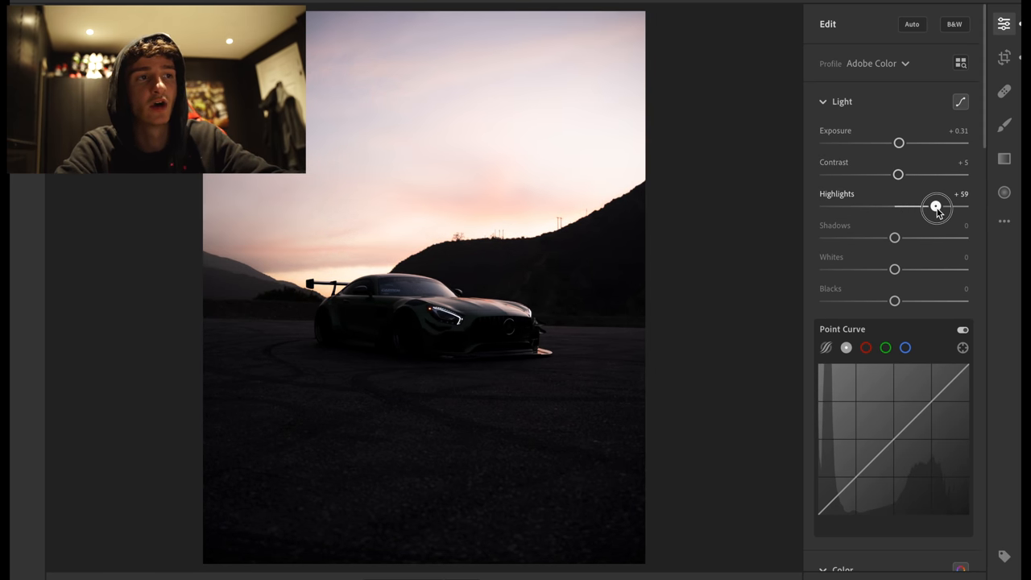
{"action": "left_click_drag", "start_coordinate": [936, 206], "coordinate": [889, 206]}
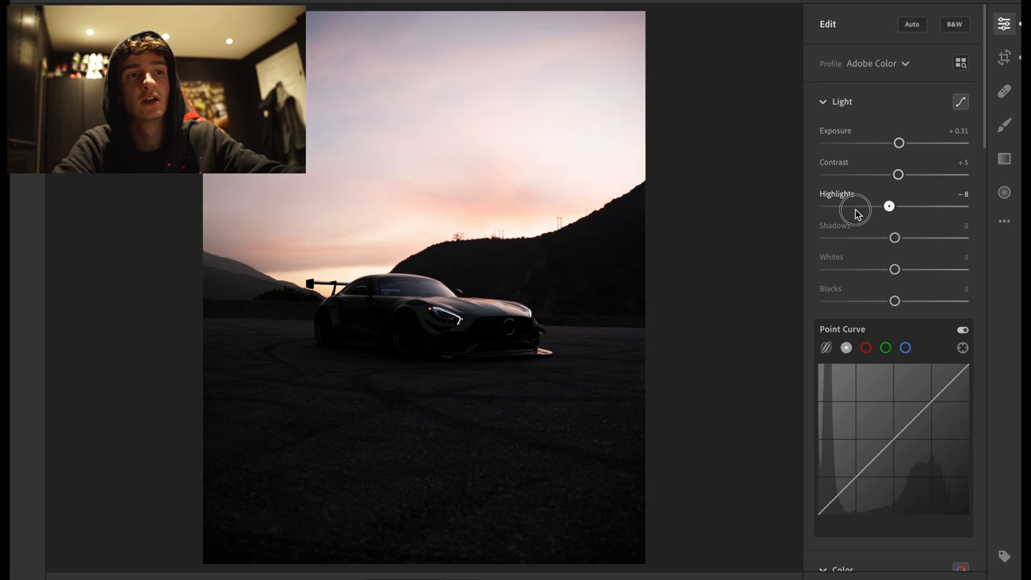
{"action": "left_click_drag", "start_coordinate": [889, 206], "coordinate": [828, 206]}
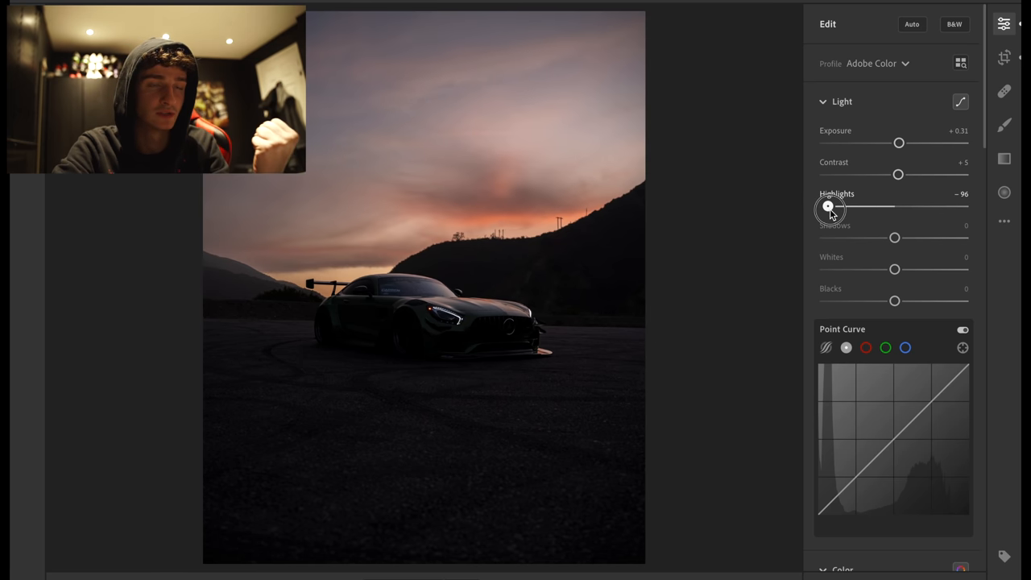
{"action": "left_click_drag", "start_coordinate": [828, 206], "coordinate": [869, 206]}
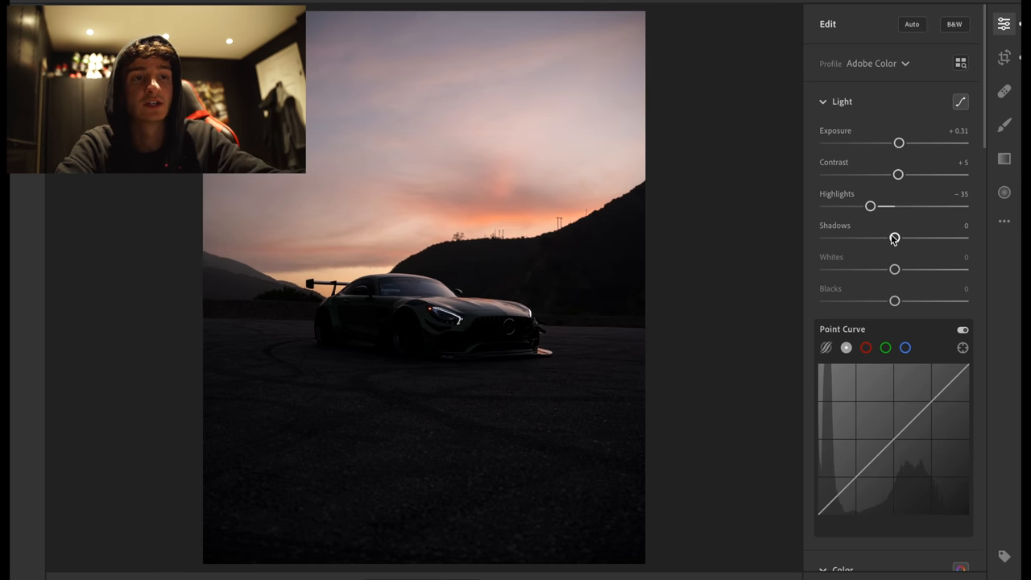
{"action": "left_click_drag", "start_coordinate": [894, 237], "coordinate": [890, 241]}
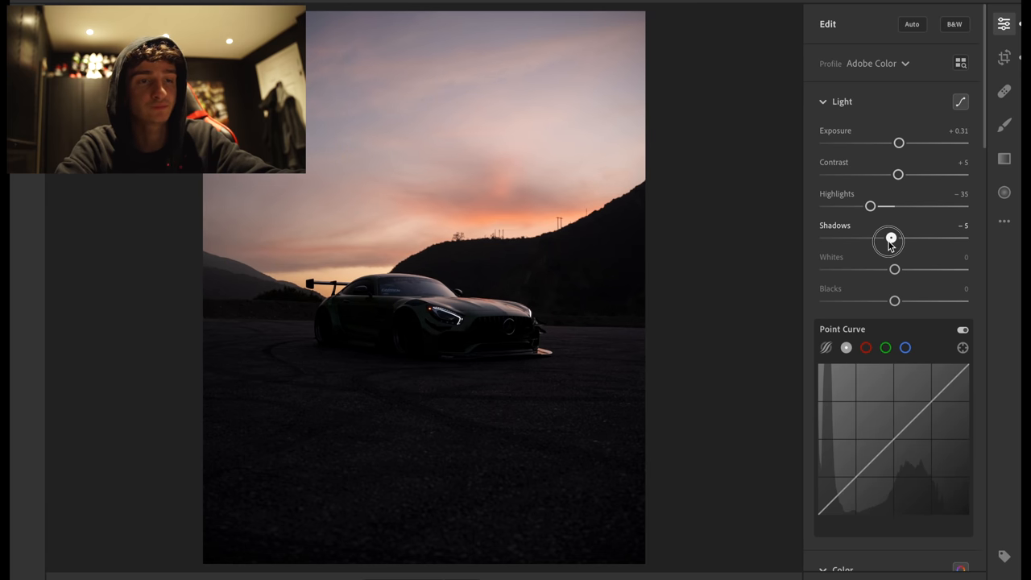
{"action": "left_click_drag", "start_coordinate": [890, 238], "coordinate": [944, 238]}
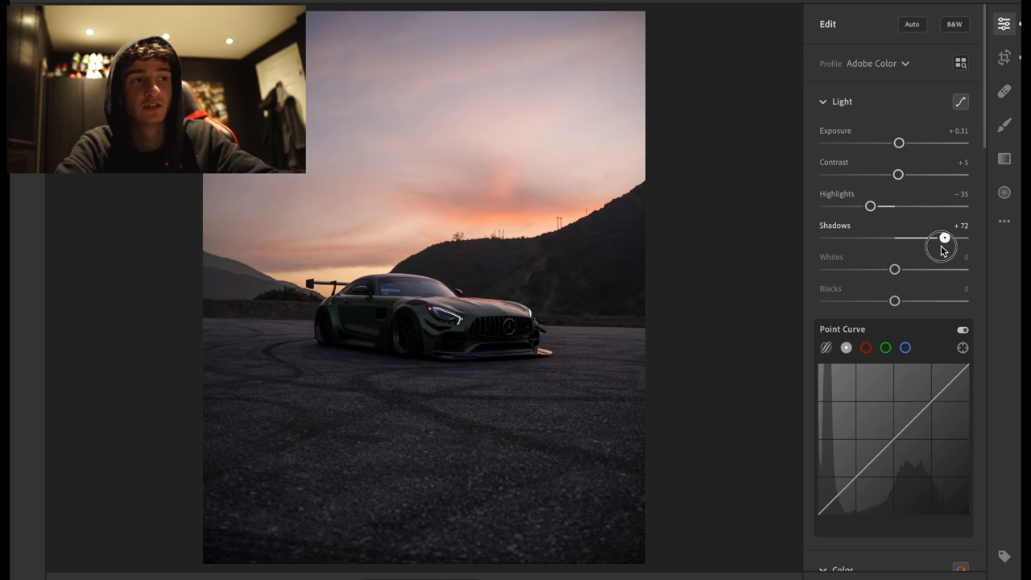
{"action": "left_click_drag", "start_coordinate": [944, 236], "coordinate": [934, 236]}
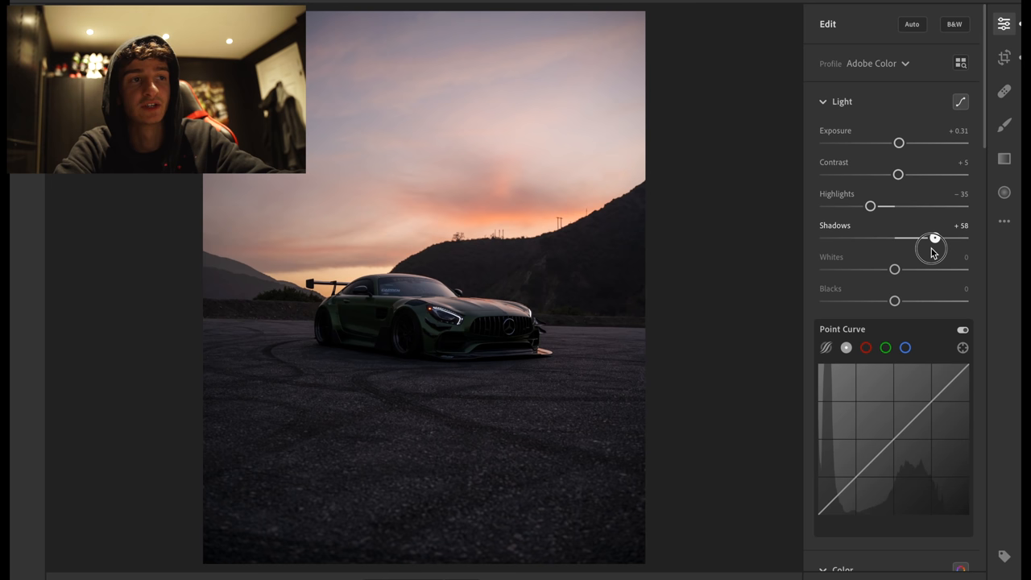
{"action": "left_click_drag", "start_coordinate": [934, 238], "coordinate": [889, 238]}
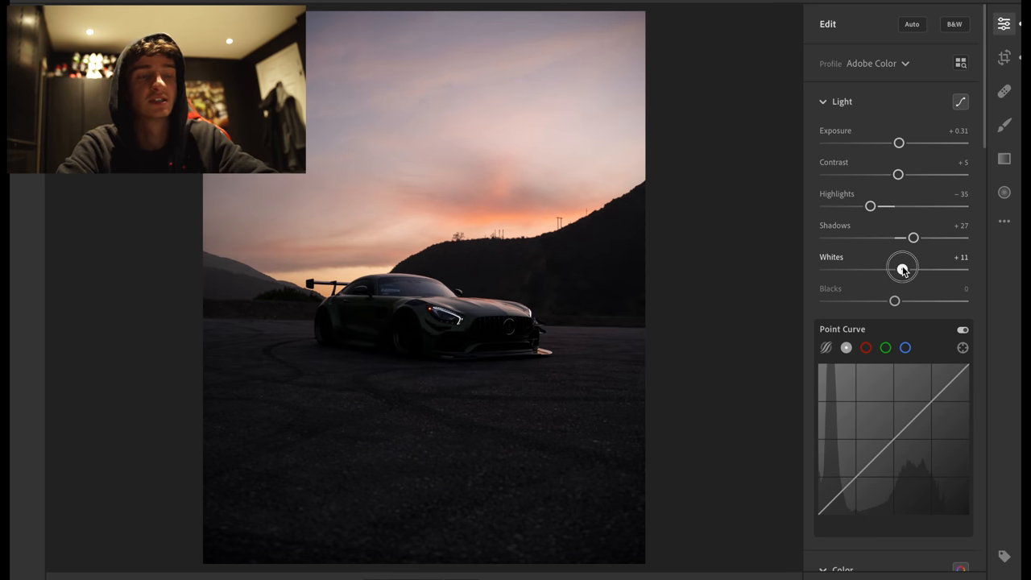
{"action": "left_click_drag", "start_coordinate": [902, 267], "coordinate": [933, 268]}
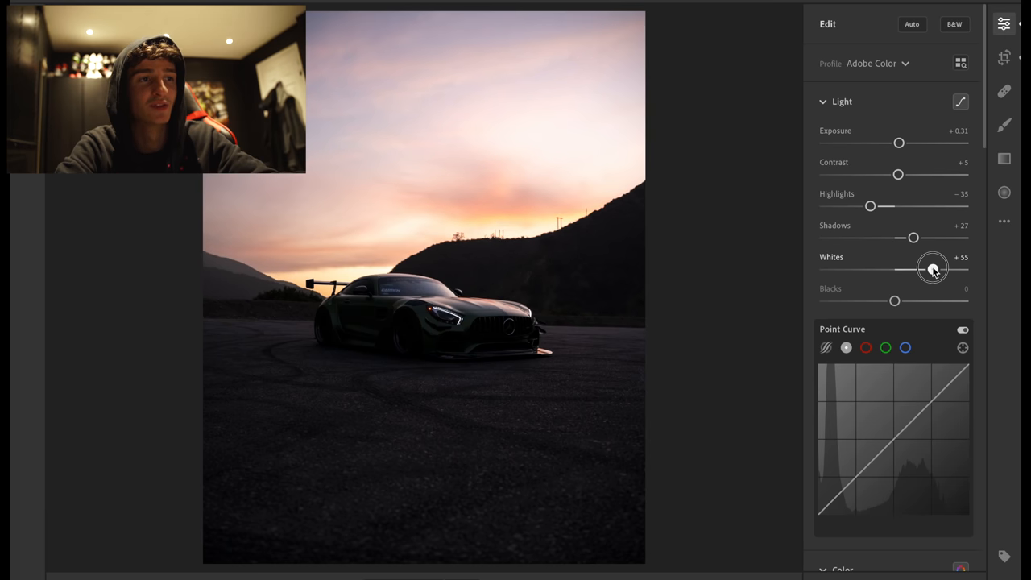
{"action": "left_click_drag", "start_coordinate": [931, 269], "coordinate": [935, 269]}
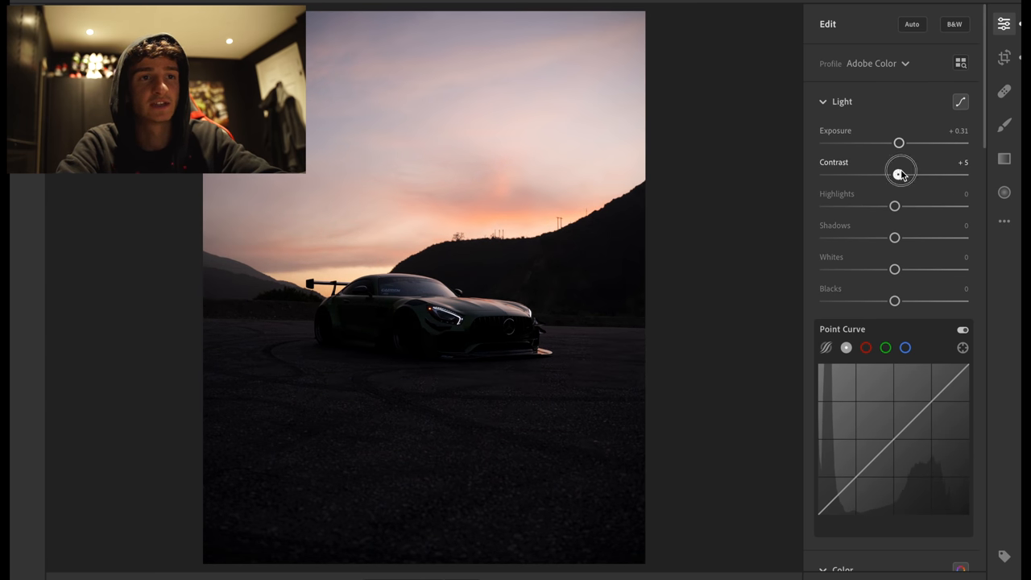
{"action": "scroll", "scroll_direction": "down", "scroll_amount": 3}
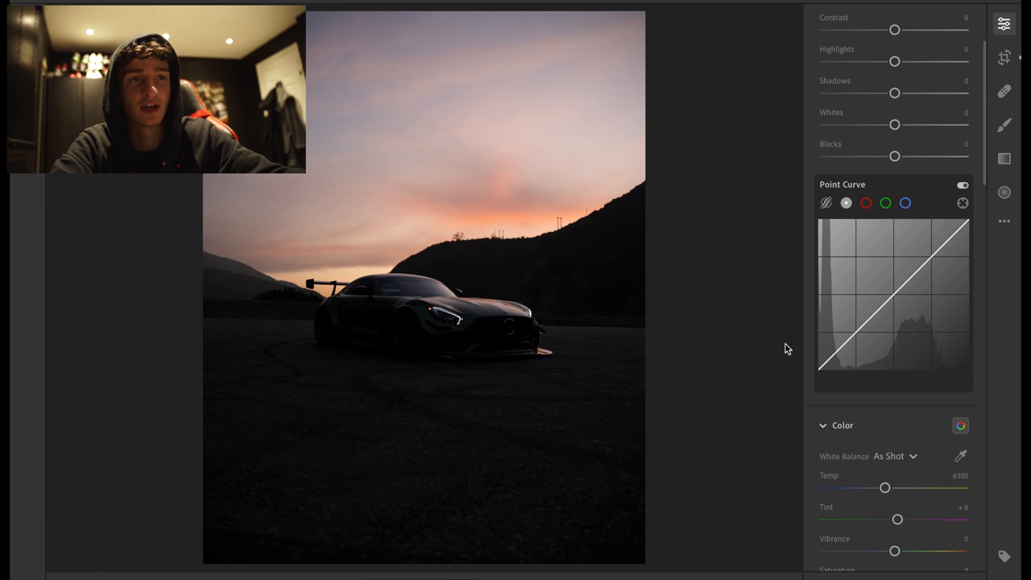
{"action": "left_click", "coordinate": [867, 203]}
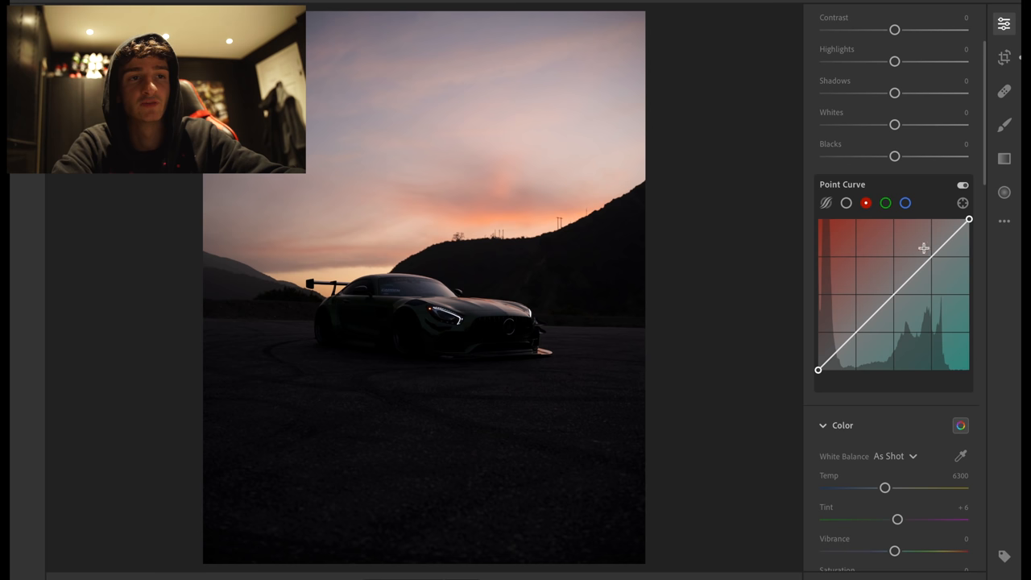
{"action": "left_click", "coordinate": [886, 203]}
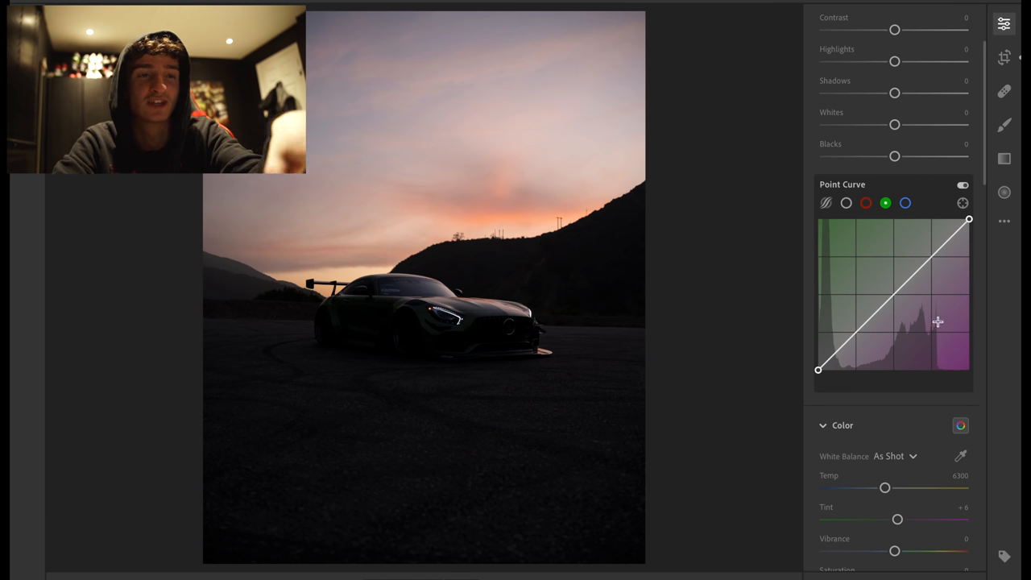
{"action": "left_click", "coordinate": [905, 203]}
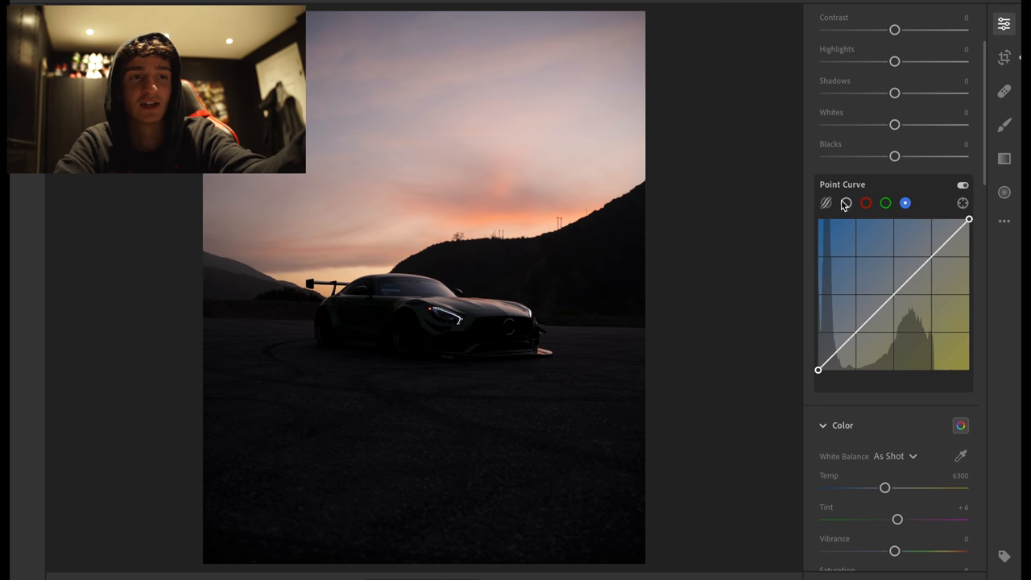
{"action": "left_click", "coordinate": [846, 203]}
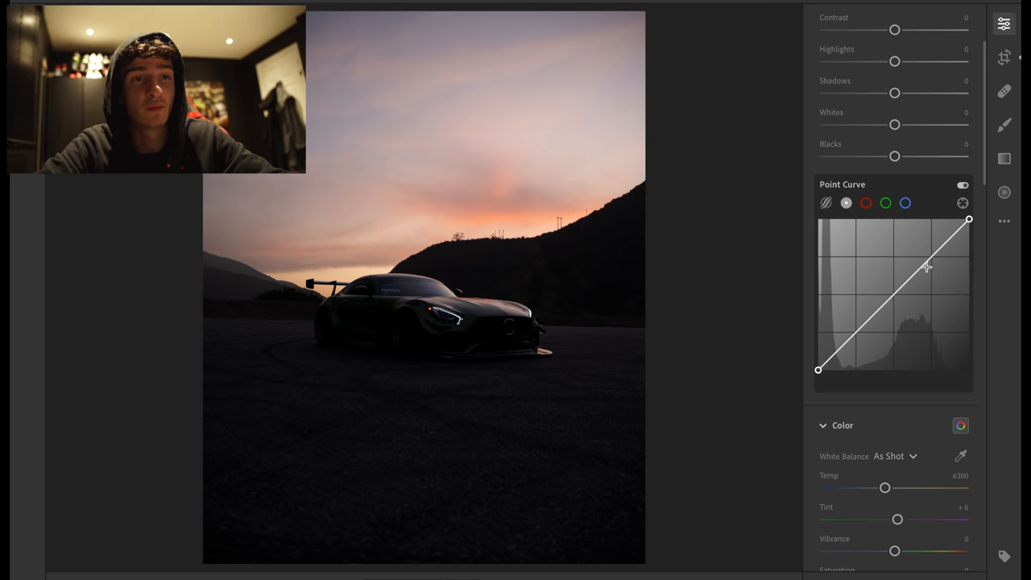
- Demonstrate the point curve with exaggerated and white-point moves, ending back near straight
{"action": "left_click_drag", "start_coordinate": [970, 219], "coordinate": [963, 222]}
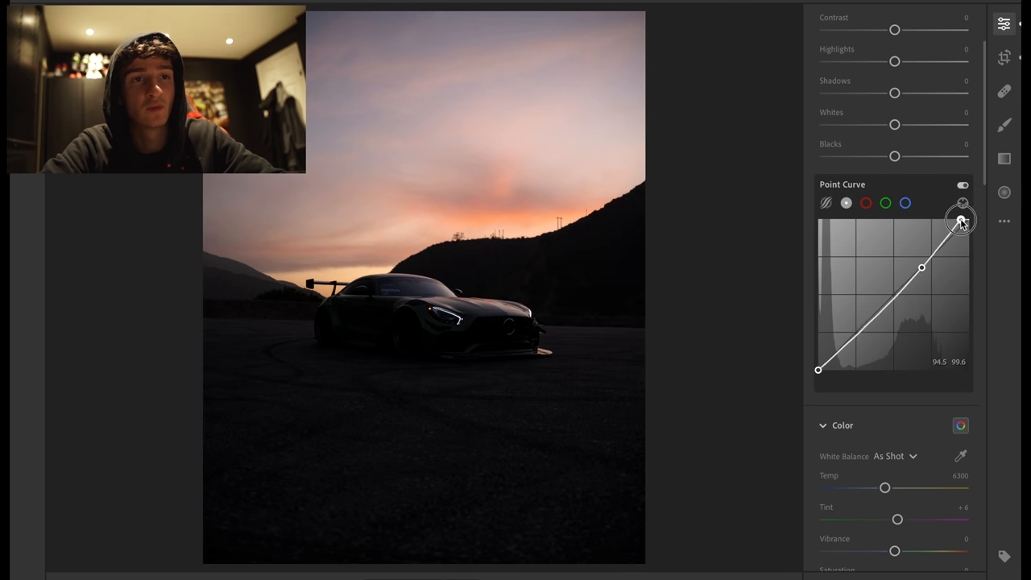
{"action": "left_click_drag", "start_coordinate": [960, 219], "coordinate": [940, 219]}
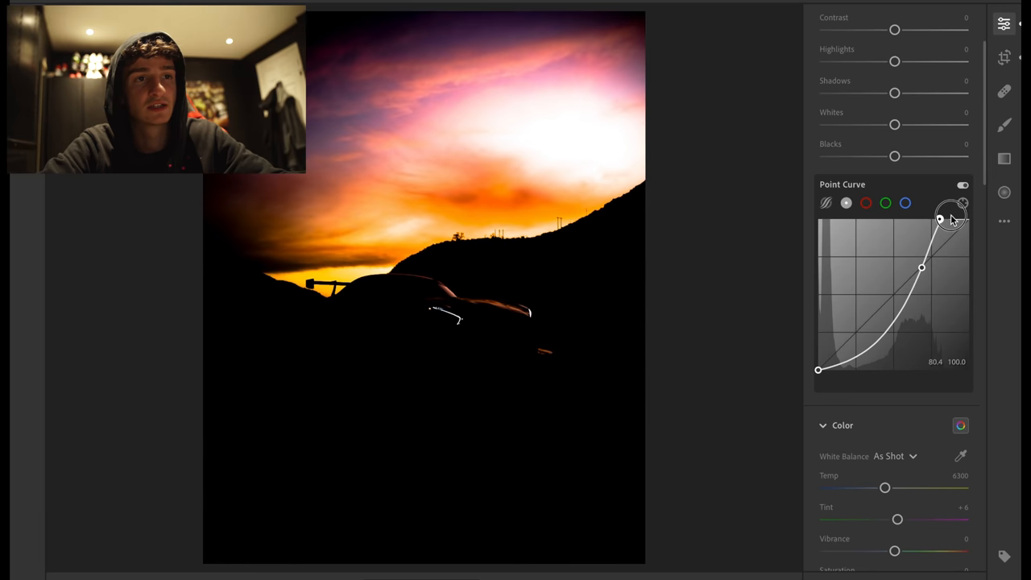
{"action": "left_click_drag", "start_coordinate": [950, 217], "coordinate": [966, 219]}
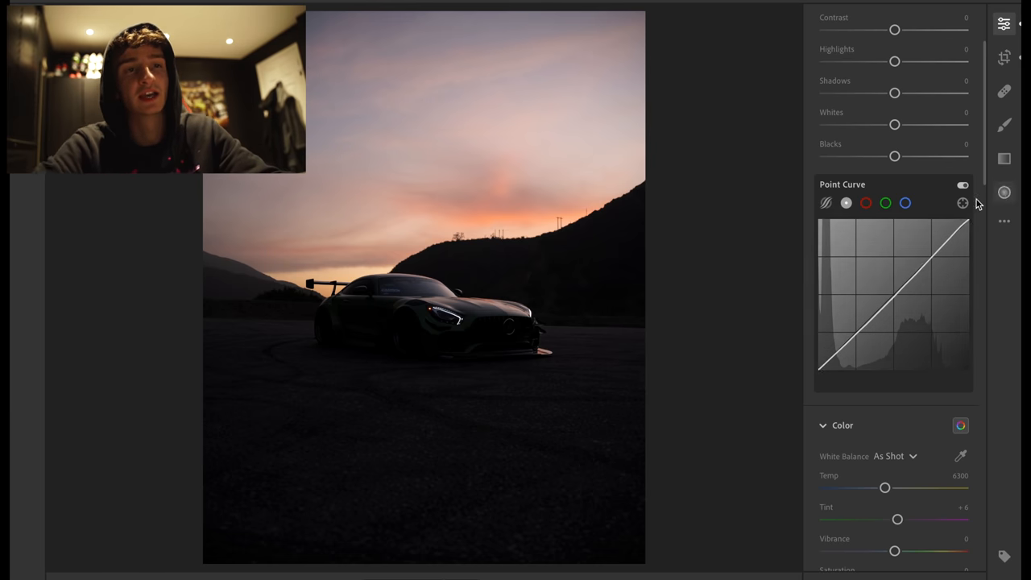
{"action": "left_click_drag", "start_coordinate": [970, 234], "coordinate": [953, 219]}
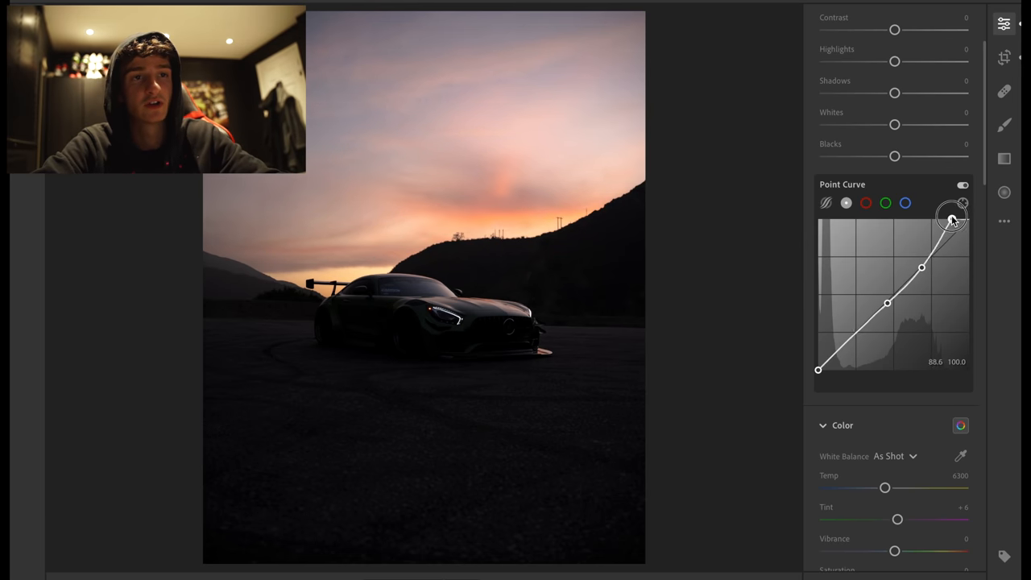
{"action": "left_click_drag", "start_coordinate": [952, 216], "coordinate": [951, 219]}
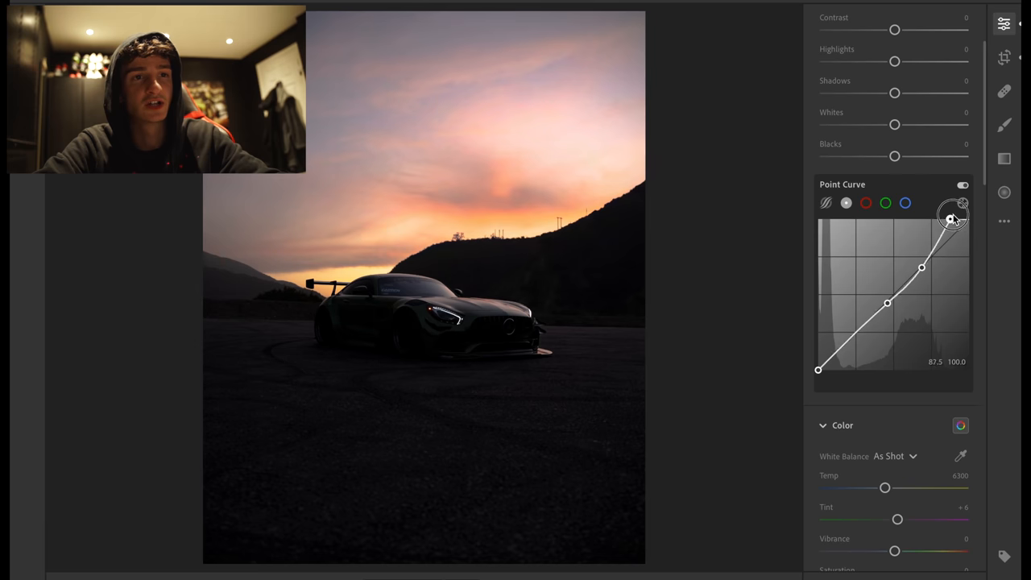
{"action": "left_click_drag", "start_coordinate": [954, 216], "coordinate": [968, 219]}
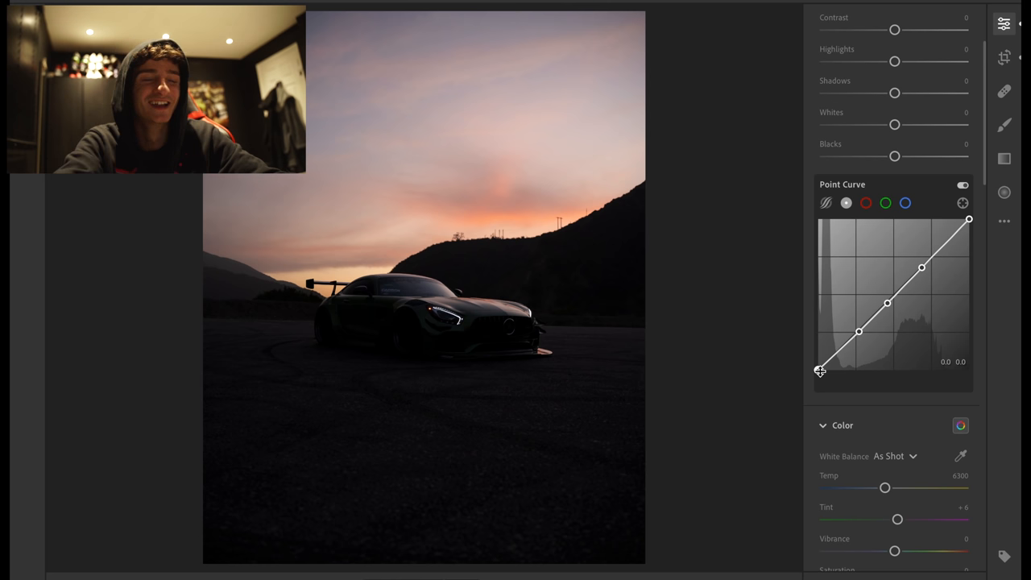
- Test fading the black point, return it near pure black, and add a shadow control point
{"action": "left_click_drag", "start_coordinate": [818, 371], "coordinate": [818, 364]}
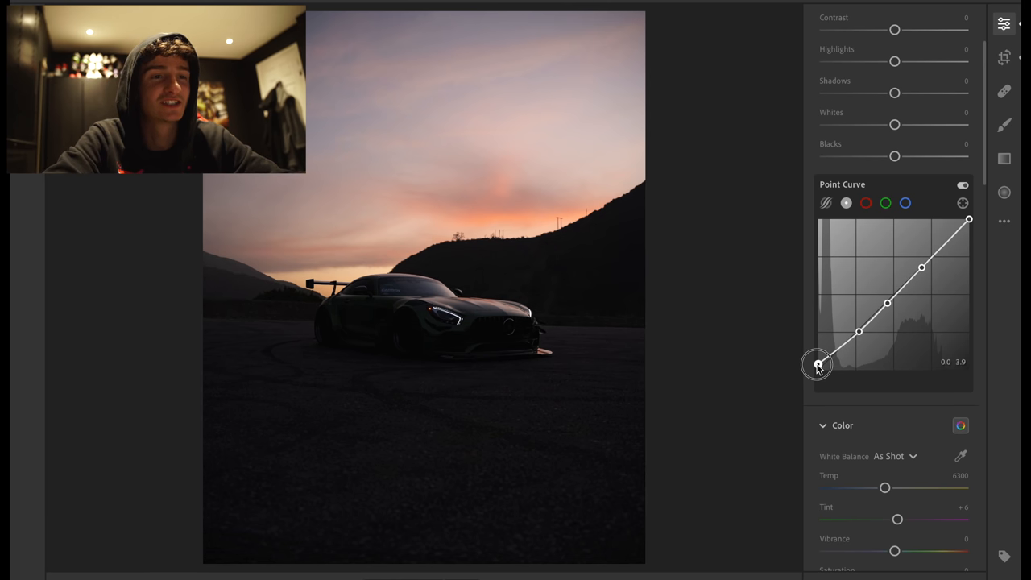
{"action": "left_click_drag", "start_coordinate": [815, 364], "coordinate": [824, 371]}
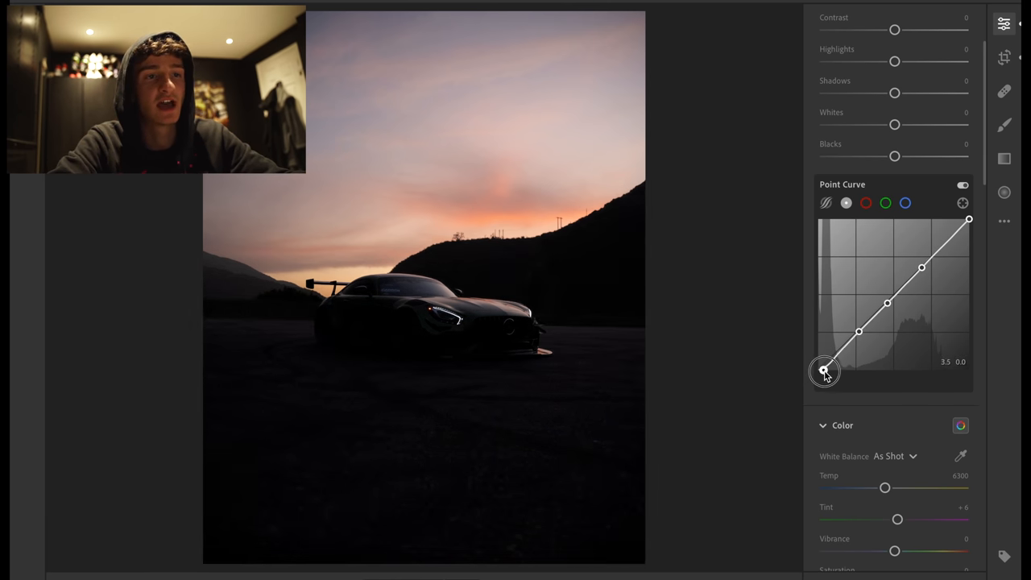
{"action": "left_click_drag", "start_coordinate": [824, 370], "coordinate": [813, 360]}
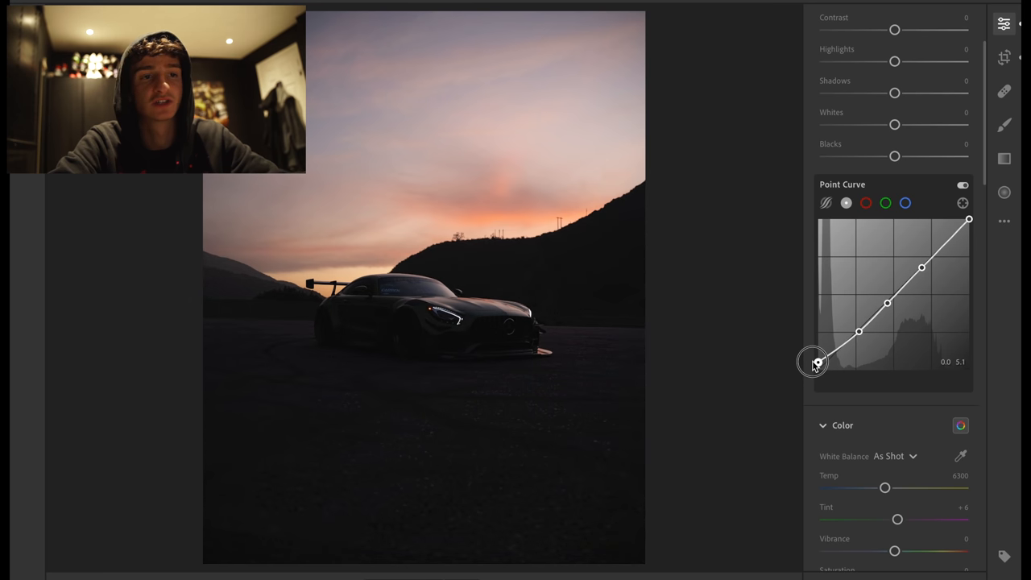
{"action": "left_click_drag", "start_coordinate": [812, 361], "coordinate": [822, 372]}
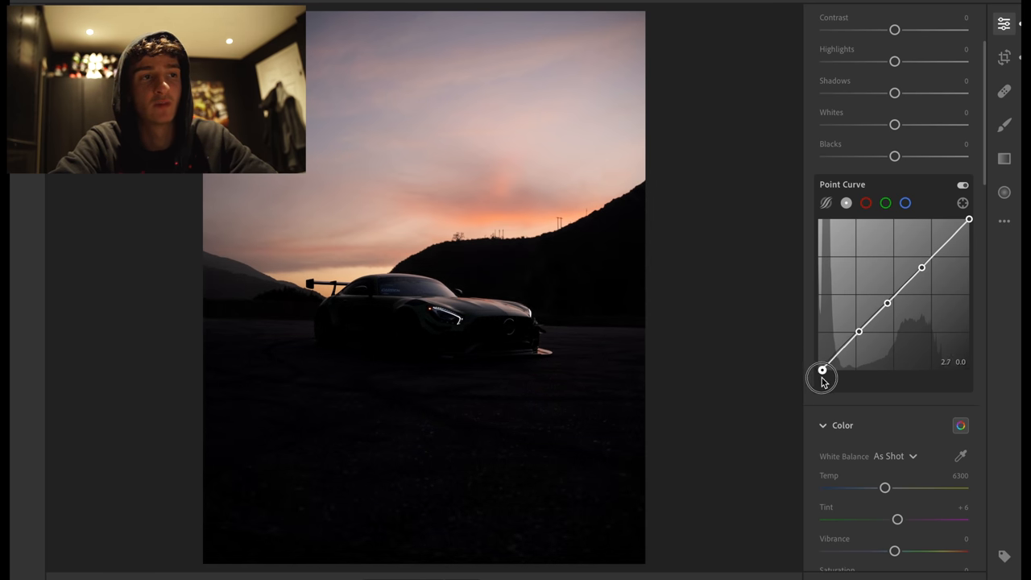
{"action": "left_click_drag", "start_coordinate": [822, 374], "coordinate": [859, 325]}
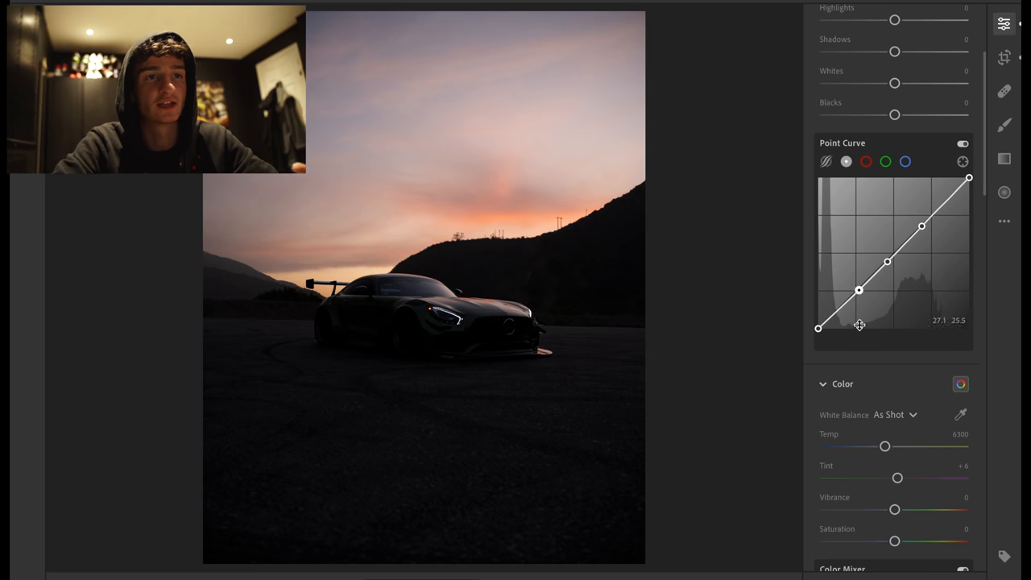
- Sweep the Temp slider and settle white balance temperature around 6330
{"action": "scroll", "scroll_direction": "down", "scroll_amount": 3}
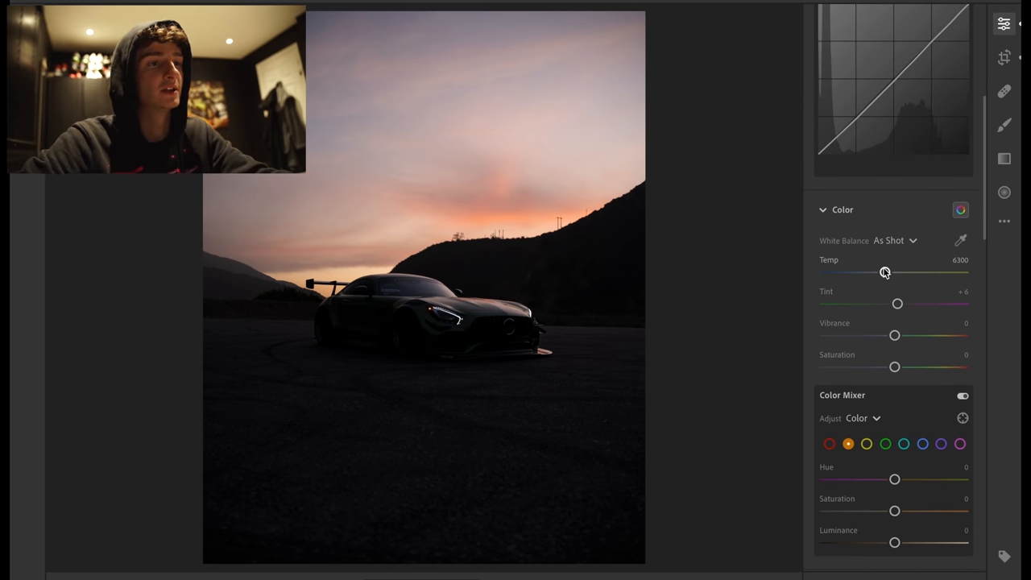
{"action": "left_click_drag", "start_coordinate": [884, 270], "coordinate": [866, 270]}
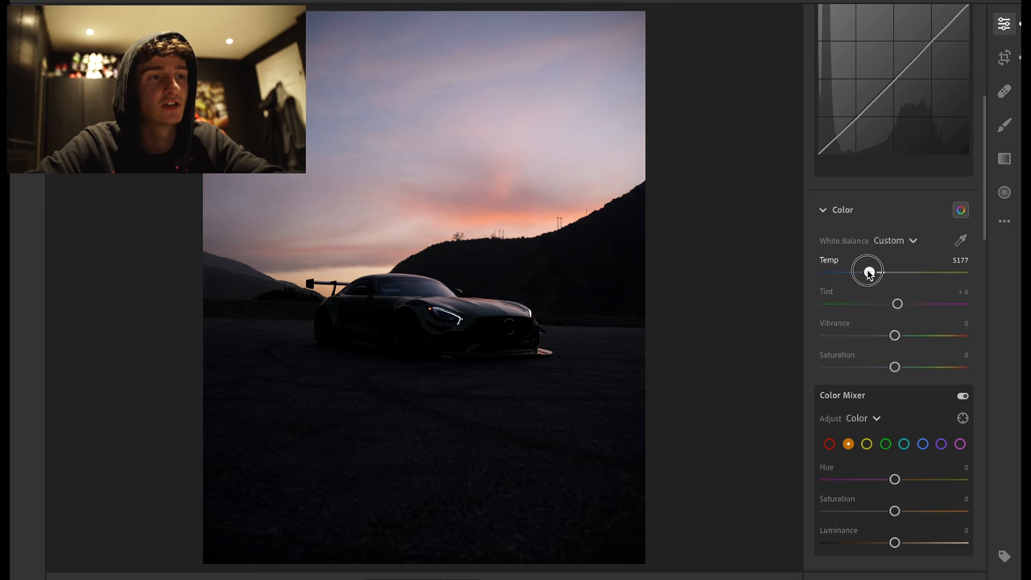
{"action": "left_click_drag", "start_coordinate": [866, 270], "coordinate": [909, 271]}
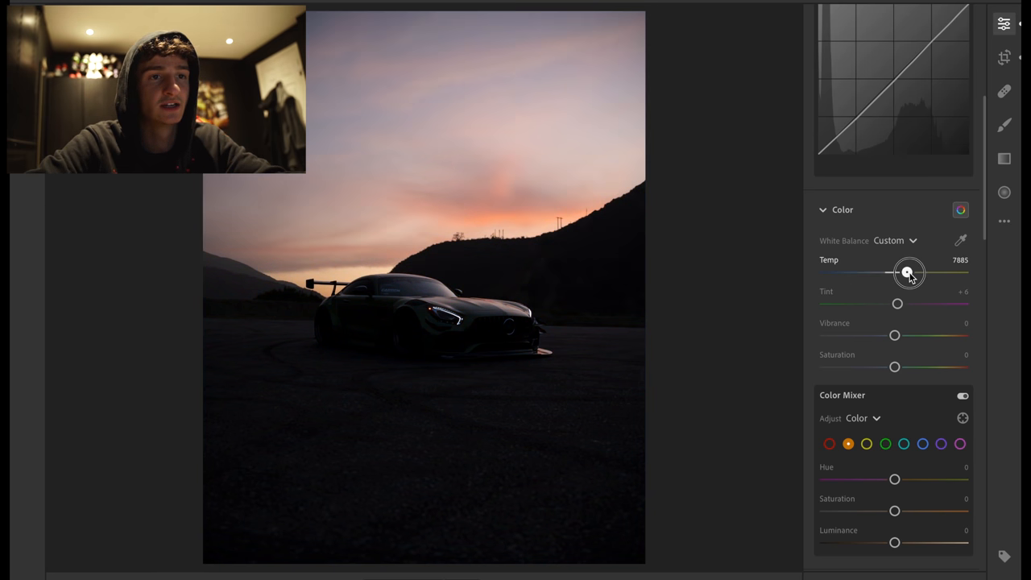
{"action": "left_click_drag", "start_coordinate": [908, 270], "coordinate": [887, 270]}
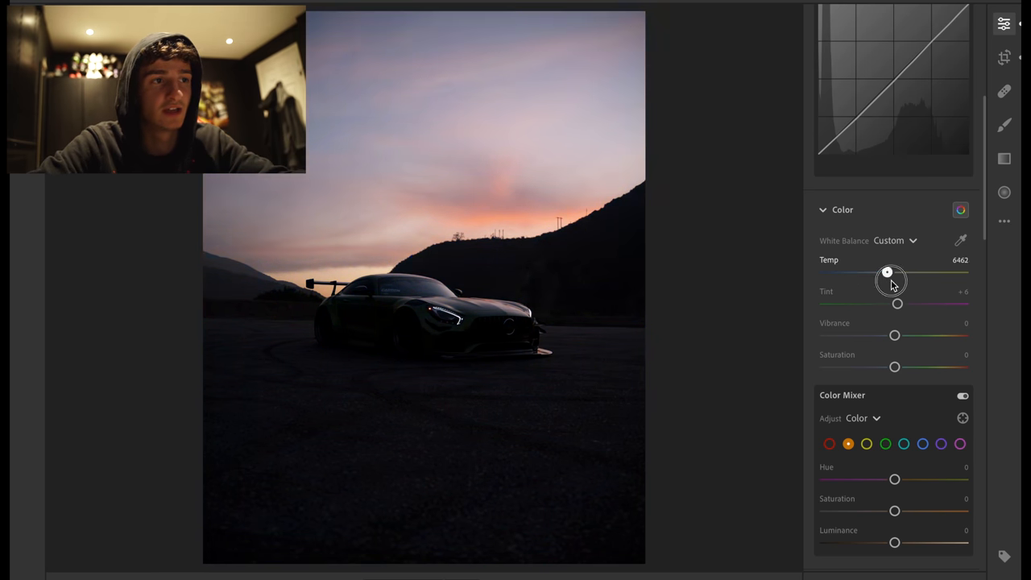
{"action": "left_click_drag", "start_coordinate": [888, 272], "coordinate": [886, 272]}
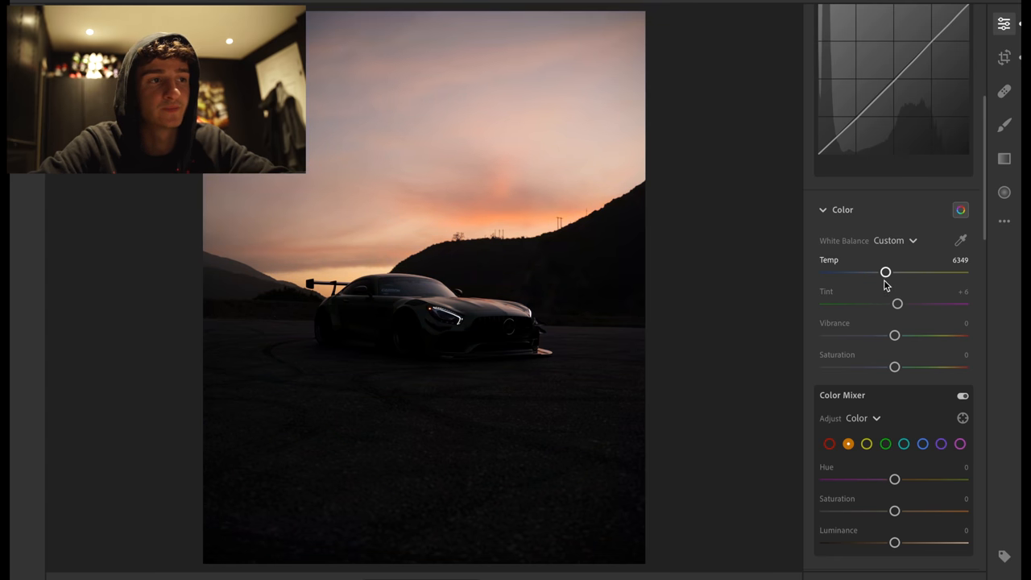
- Shift Tint toward green, then bring it back to near neutral at about +6
{"action": "left_click_drag", "start_coordinate": [896, 303], "coordinate": [870, 303]}
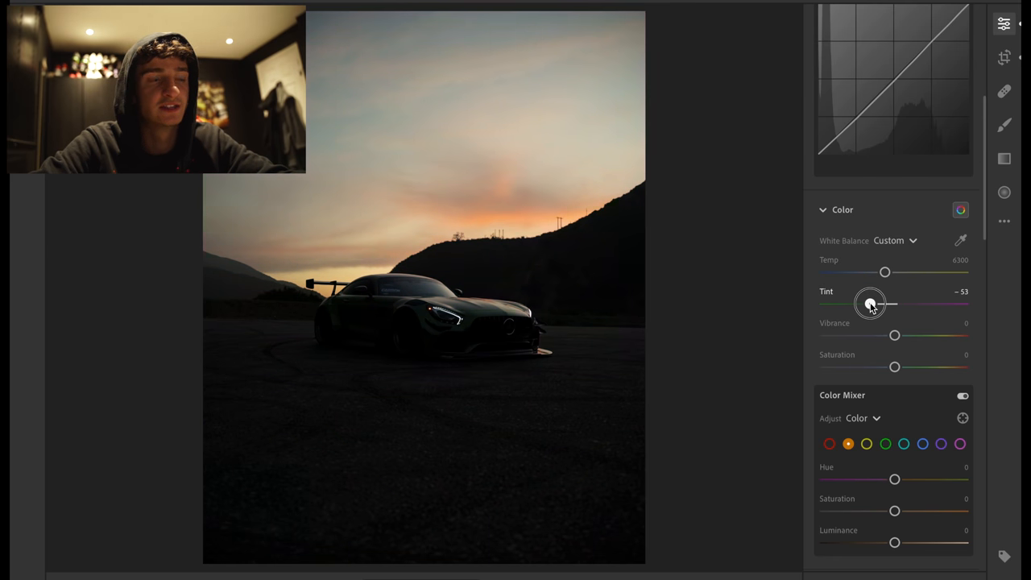
{"action": "left_click_drag", "start_coordinate": [870, 303], "coordinate": [886, 306]}
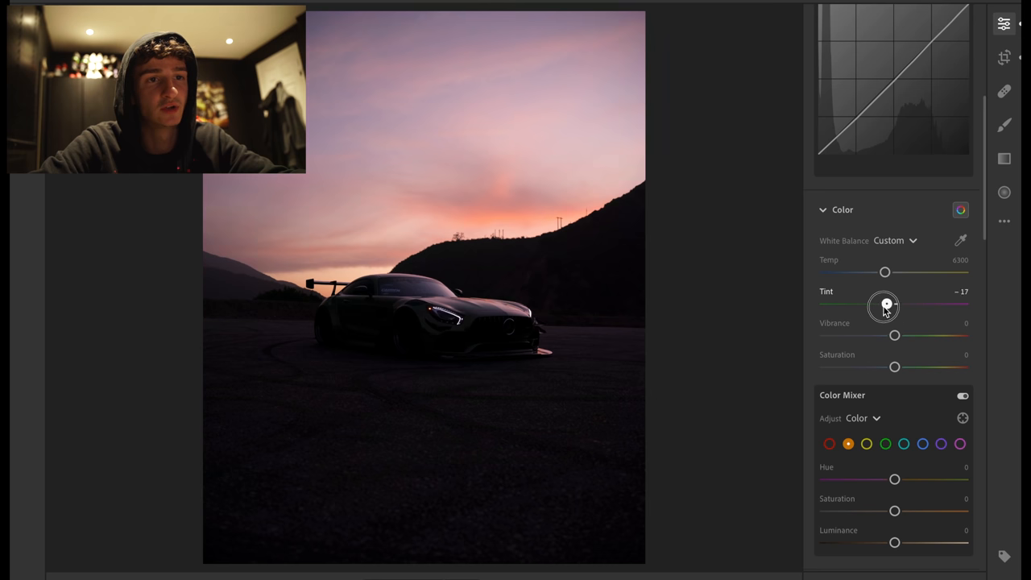
{"action": "left_click_drag", "start_coordinate": [886, 305], "coordinate": [895, 304]}
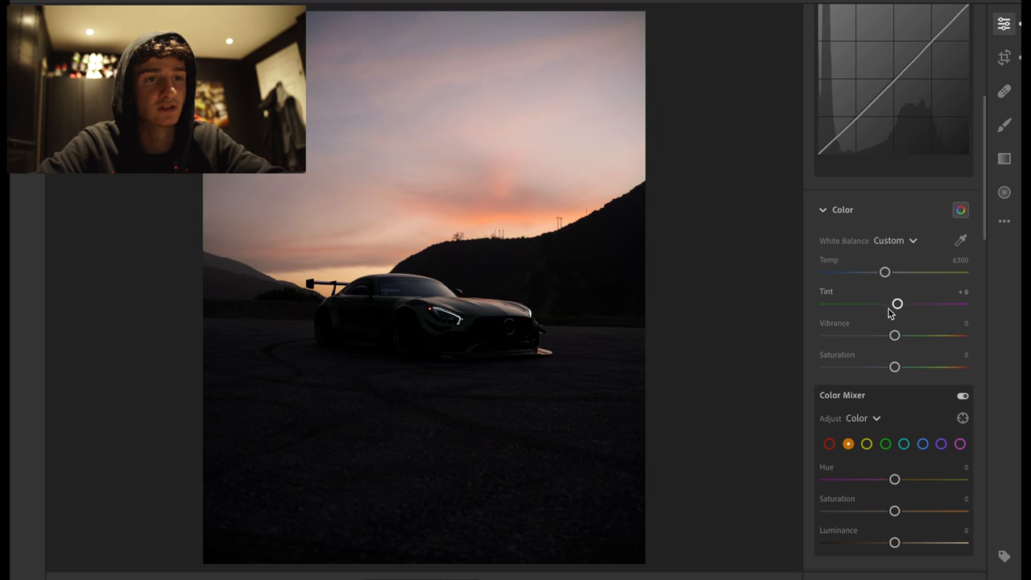
{"action": "left_click_drag", "start_coordinate": [894, 336], "coordinate": [885, 319]}
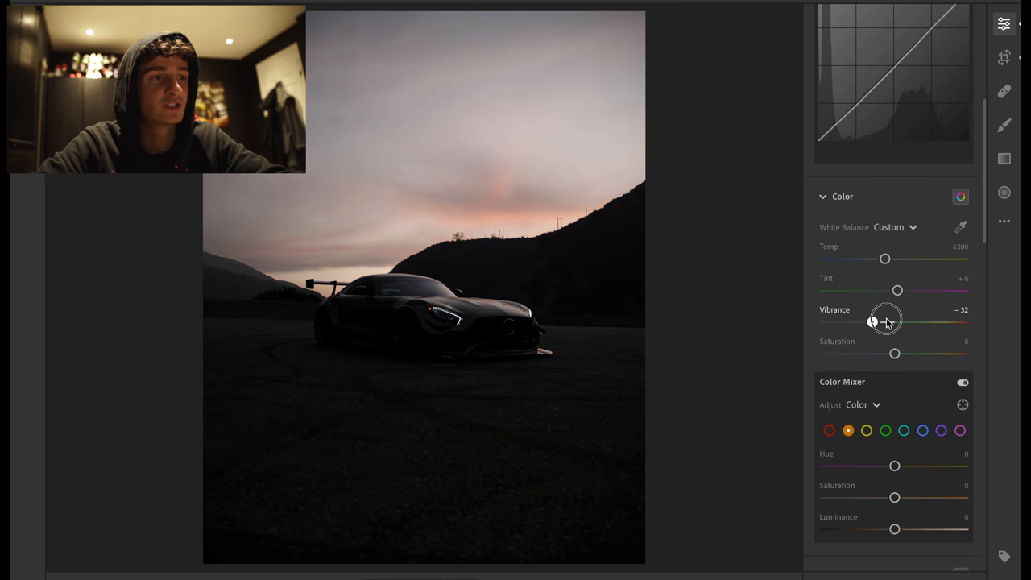
{"action": "left_click_drag", "start_coordinate": [886, 323], "coordinate": [885, 322]}
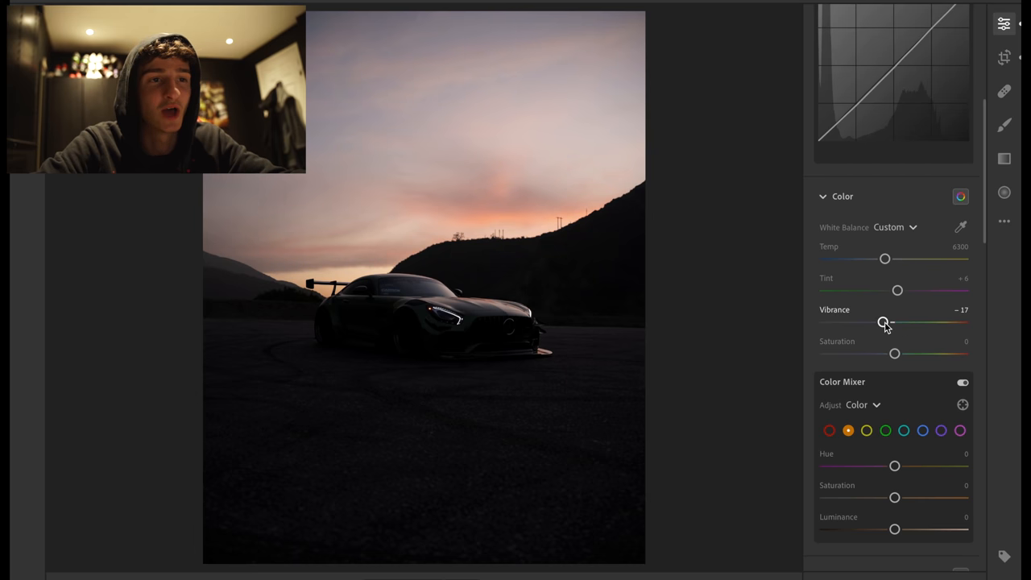
{"action": "left_click_drag", "start_coordinate": [883, 322], "coordinate": [894, 322]}
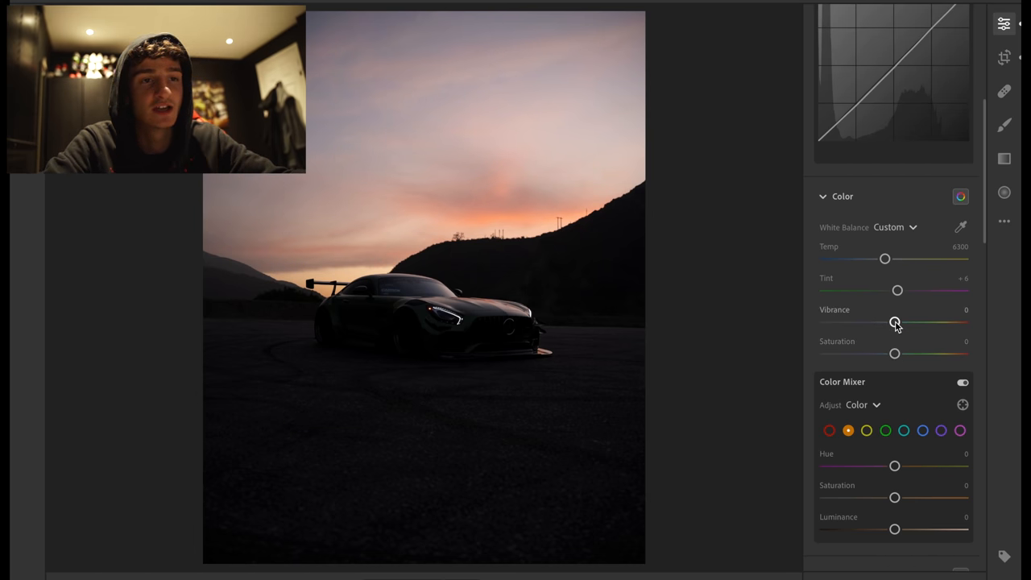
{"action": "left_click_drag", "start_coordinate": [894, 322], "coordinate": [864, 322]}
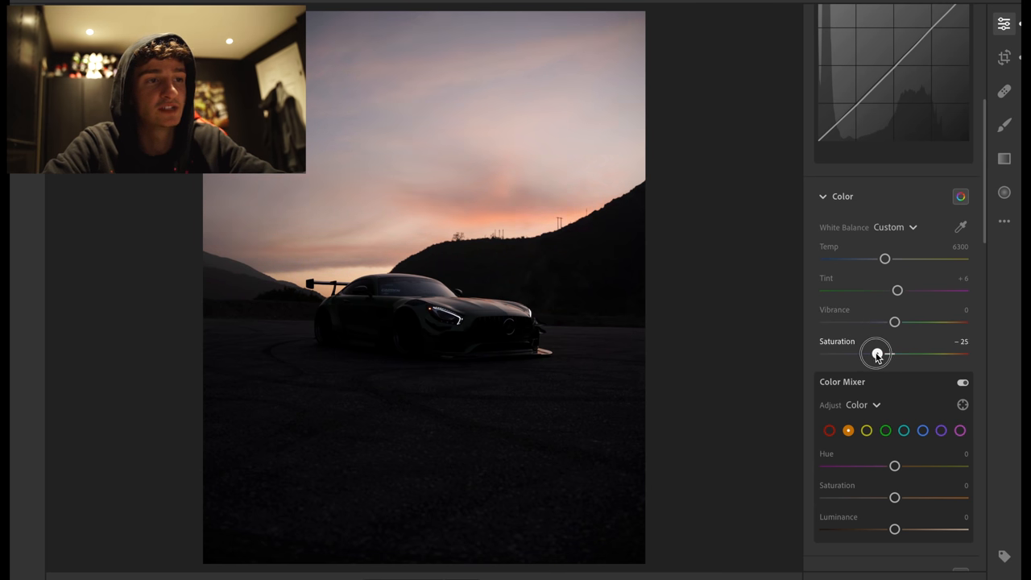
{"action": "left_click_drag", "start_coordinate": [877, 354], "coordinate": [896, 354]}
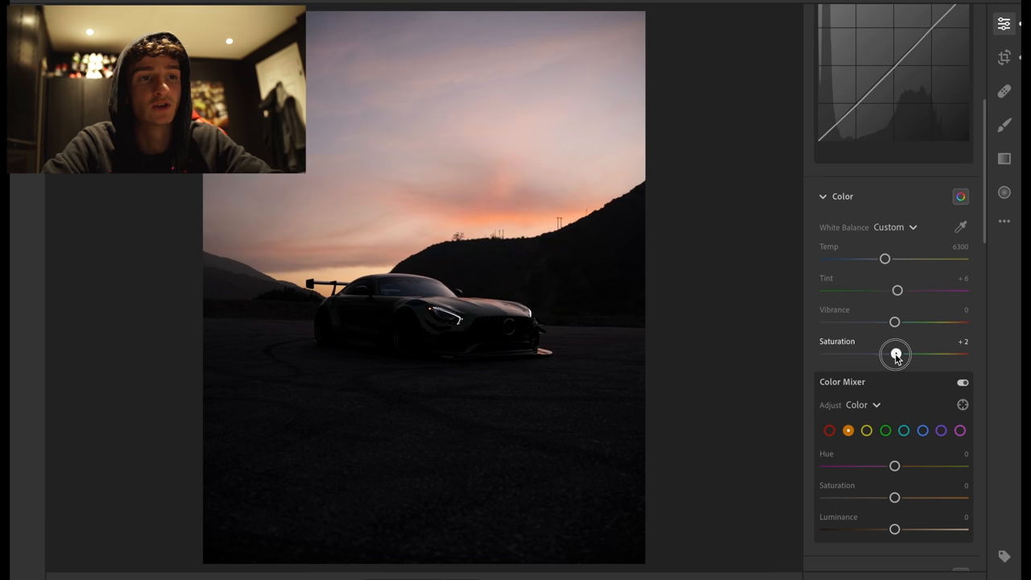
{"action": "left_click_drag", "start_coordinate": [895, 354], "coordinate": [875, 354]}
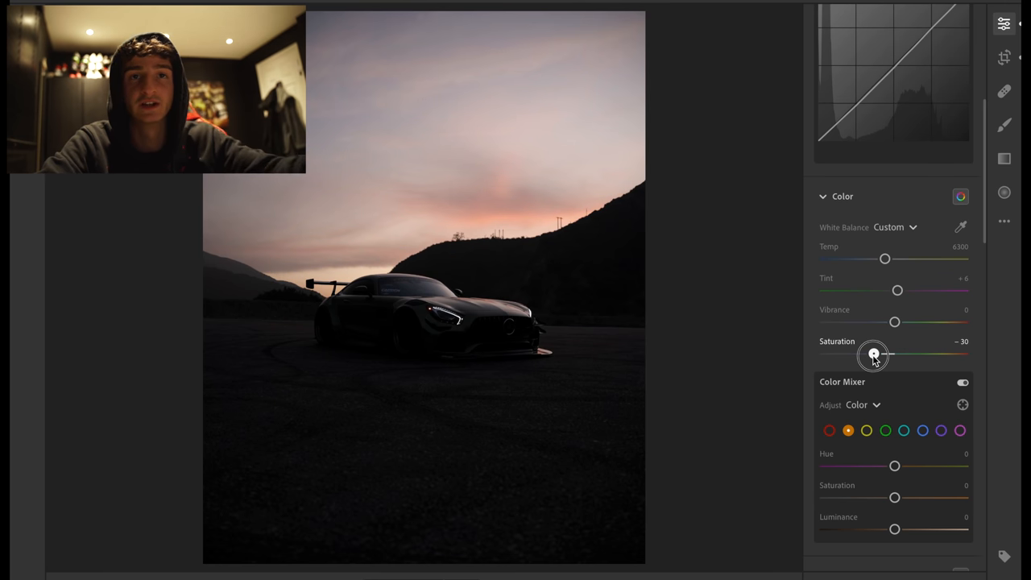
{"action": "left_click_drag", "start_coordinate": [873, 354], "coordinate": [825, 354]}
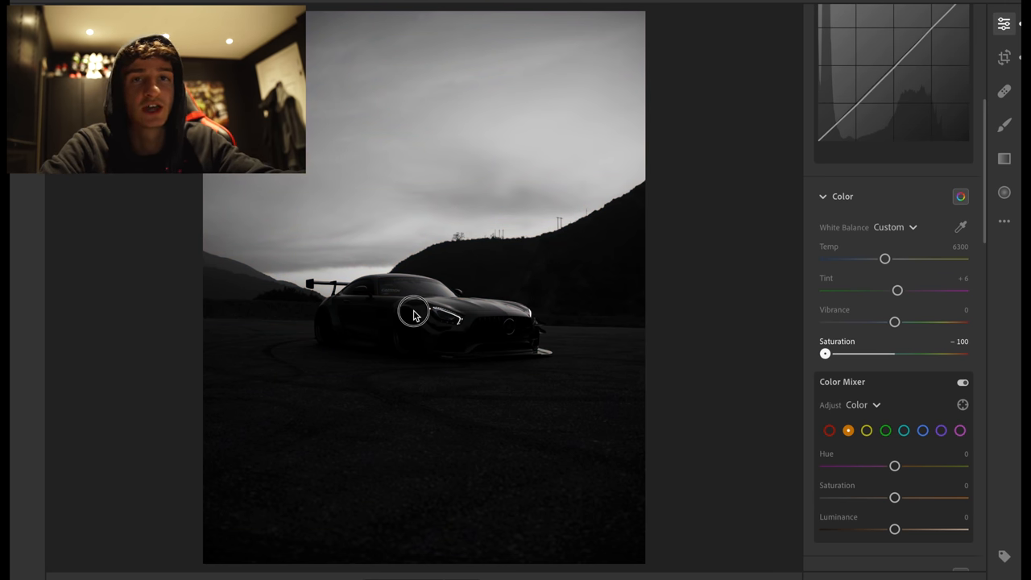
{"action": "left_click_drag", "start_coordinate": [825, 354], "coordinate": [963, 355]}
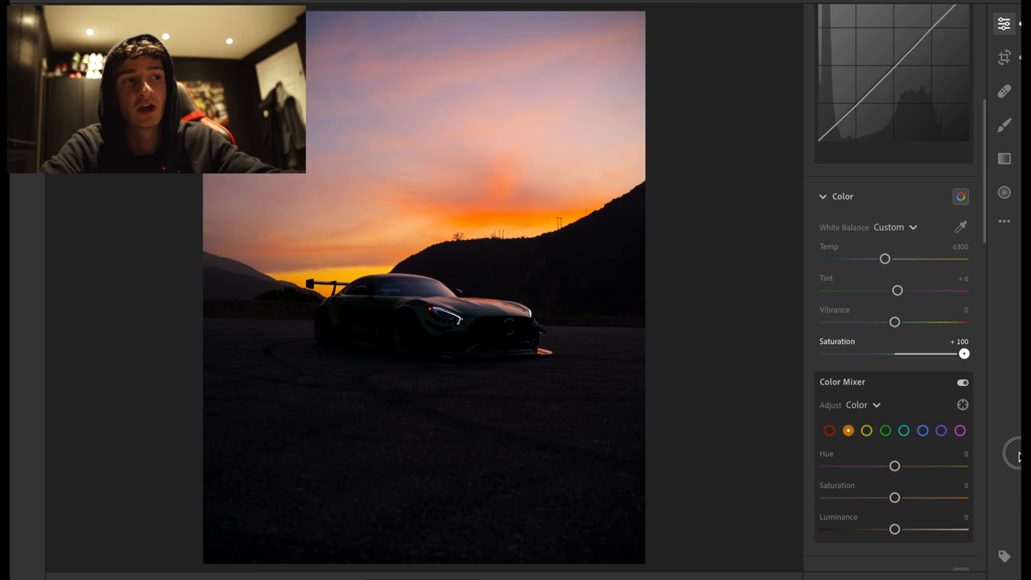
{"action": "left_click_drag", "start_coordinate": [963, 354], "coordinate": [894, 355]}
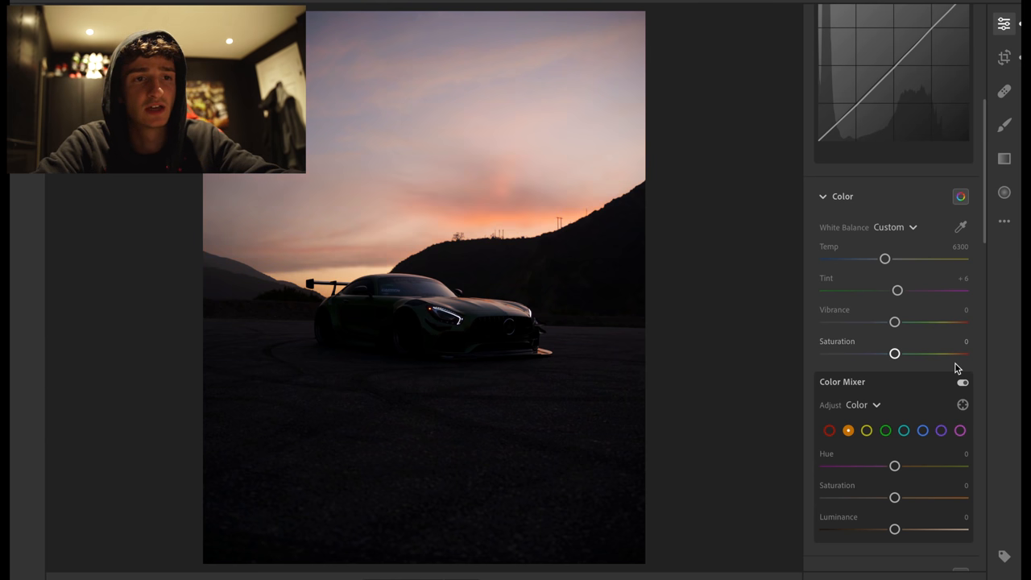
{"action": "scroll", "scroll_direction": "down", "scroll_amount": 3}
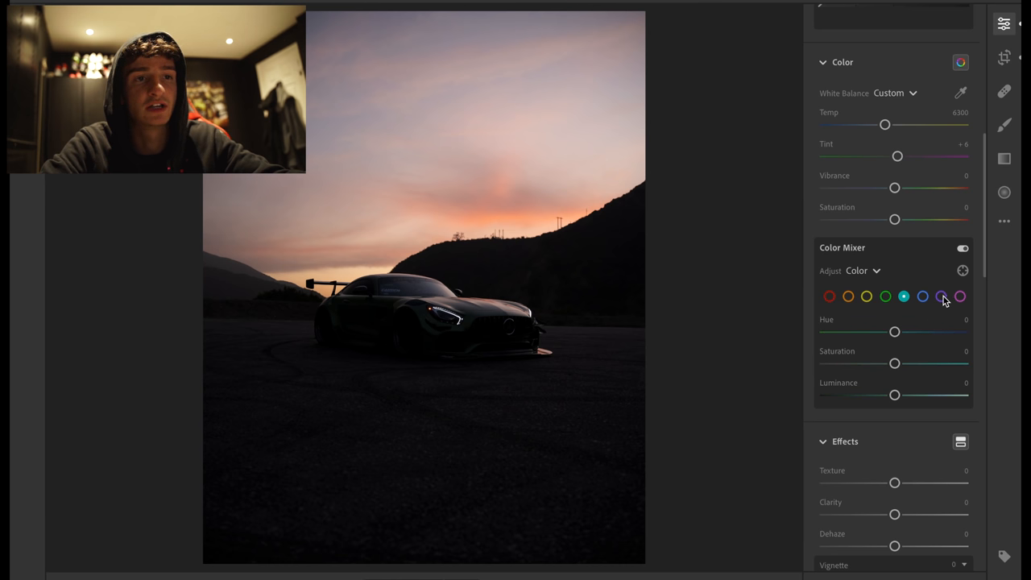
{"action": "left_click", "coordinate": [847, 296]}
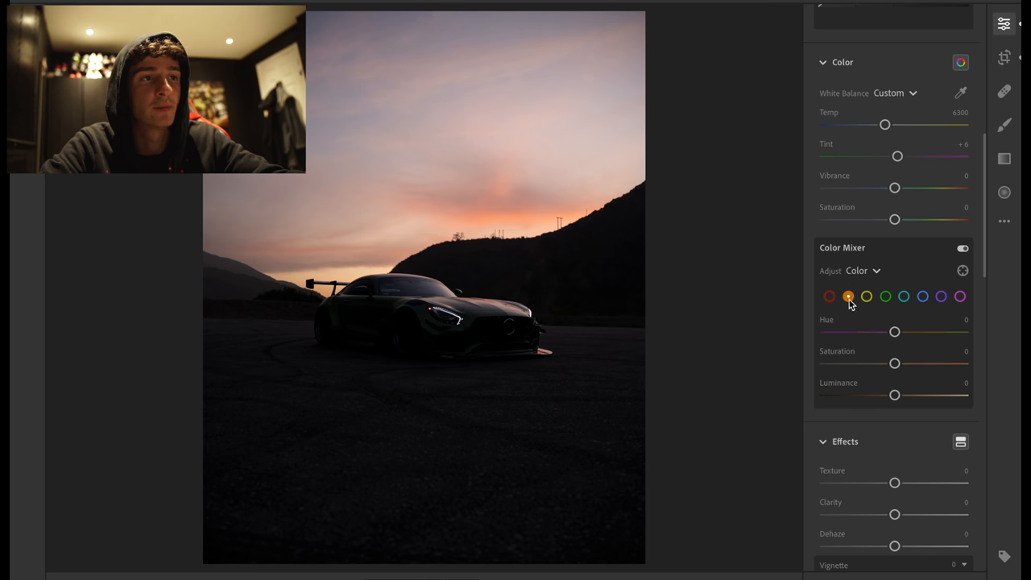
{"action": "left_click_drag", "start_coordinate": [894, 332], "coordinate": [886, 332]}
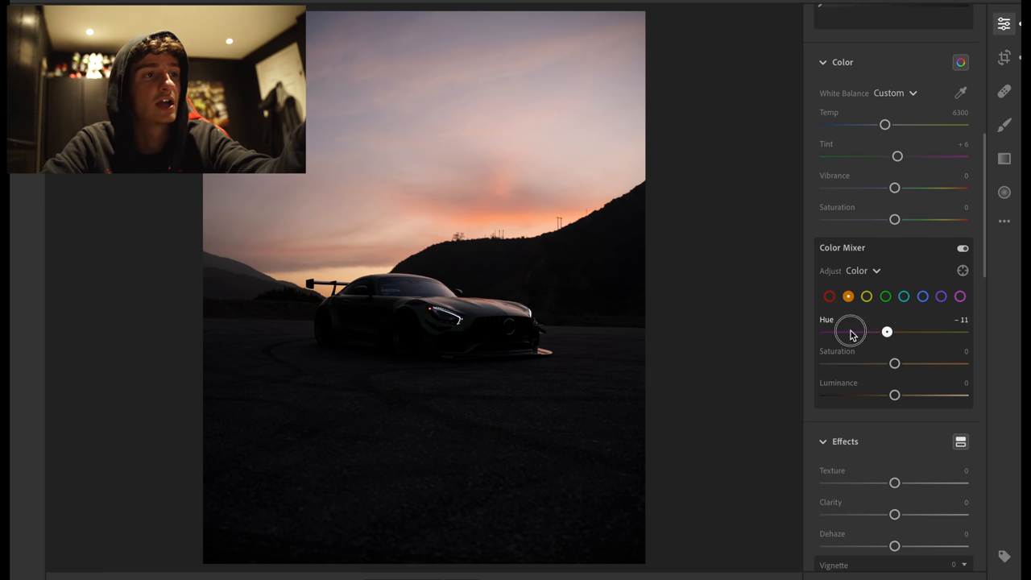
{"action": "left_click_drag", "start_coordinate": [886, 332], "coordinate": [825, 332]}
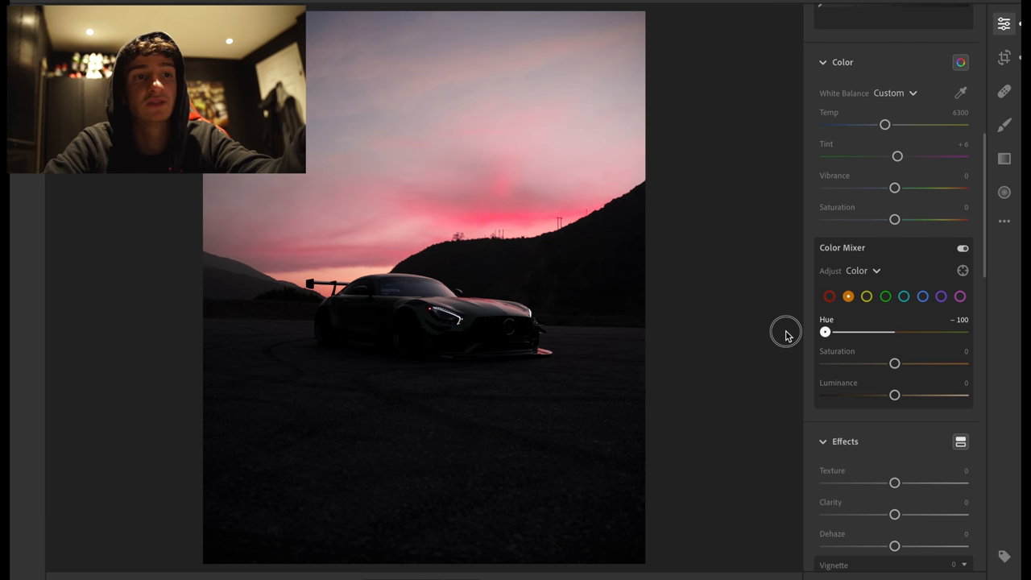
{"action": "left_click_drag", "start_coordinate": [894, 395], "coordinate": [886, 394]}
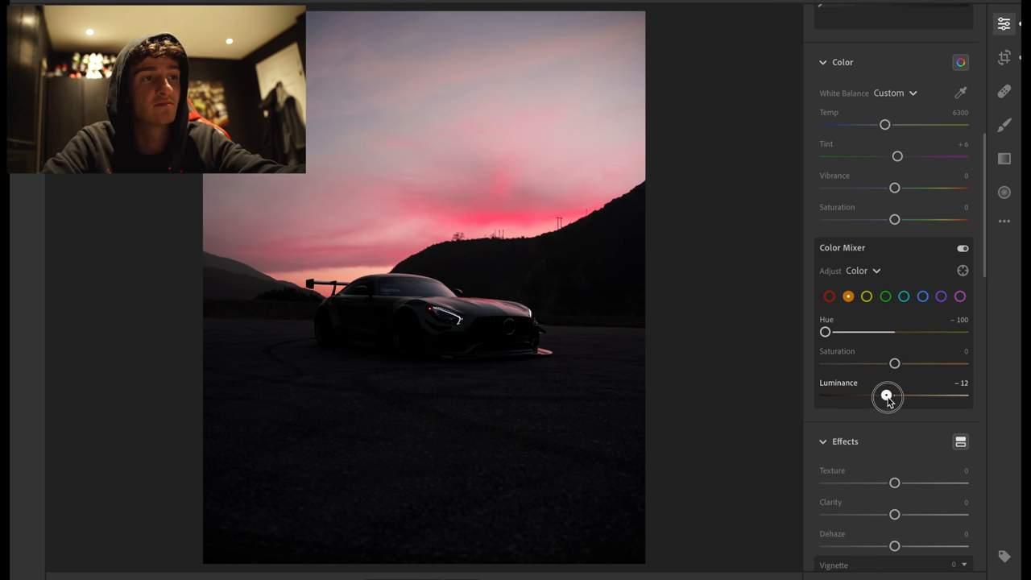
{"action": "left_click_drag", "start_coordinate": [886, 396], "coordinate": [841, 396]}
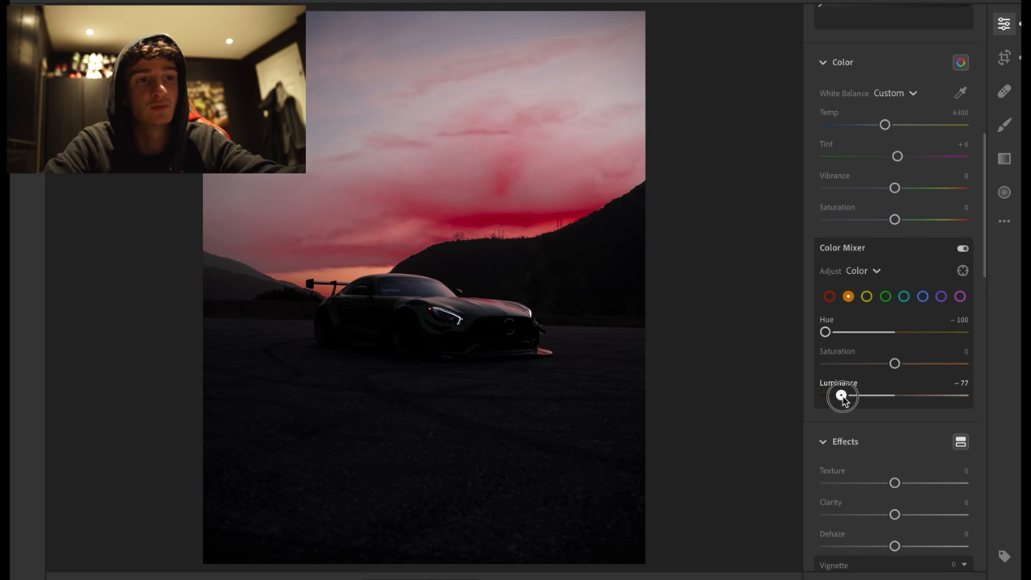
{"action": "left_click_drag", "start_coordinate": [844, 396], "coordinate": [873, 396]}
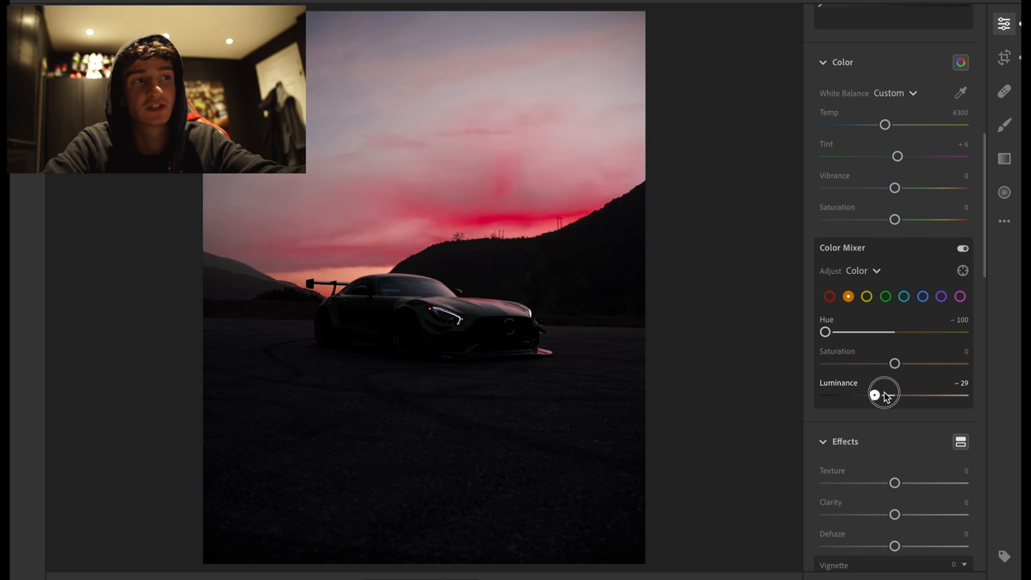
{"action": "left_click_drag", "start_coordinate": [873, 394], "coordinate": [947, 395]}
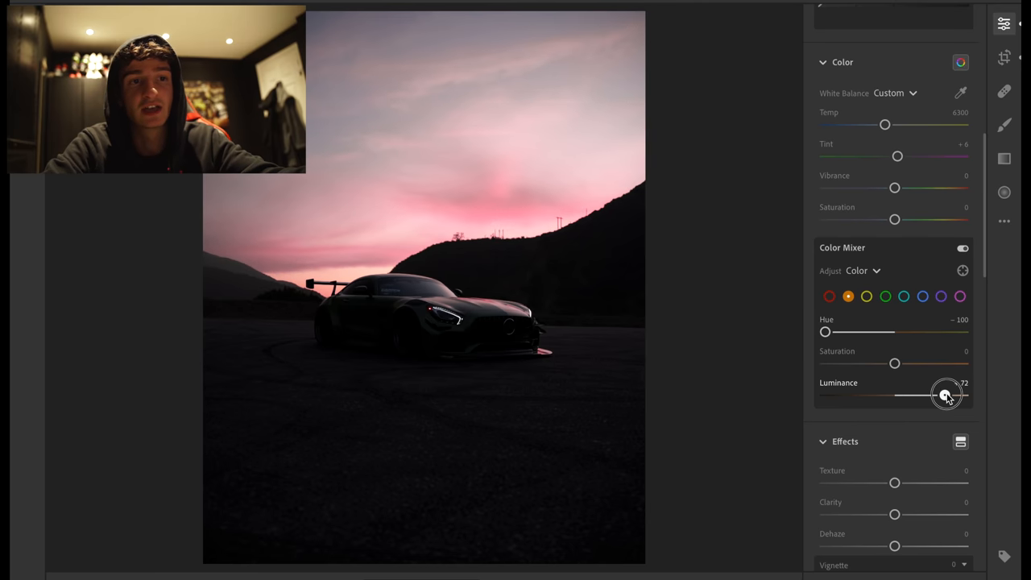
{"action": "left_click_drag", "start_coordinate": [947, 393], "coordinate": [883, 393]}
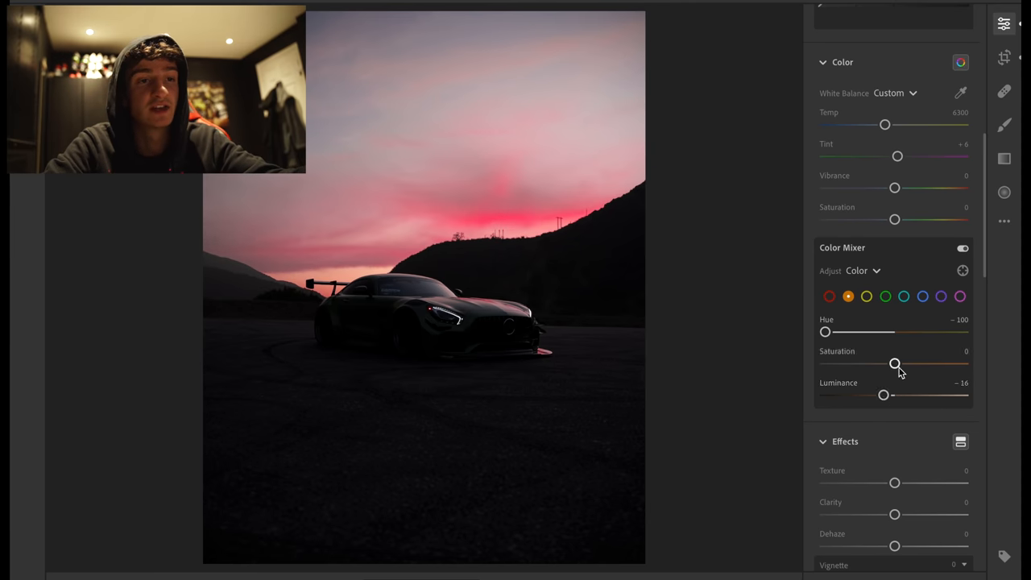
{"action": "mouse_move", "coordinate": [845, 331]}
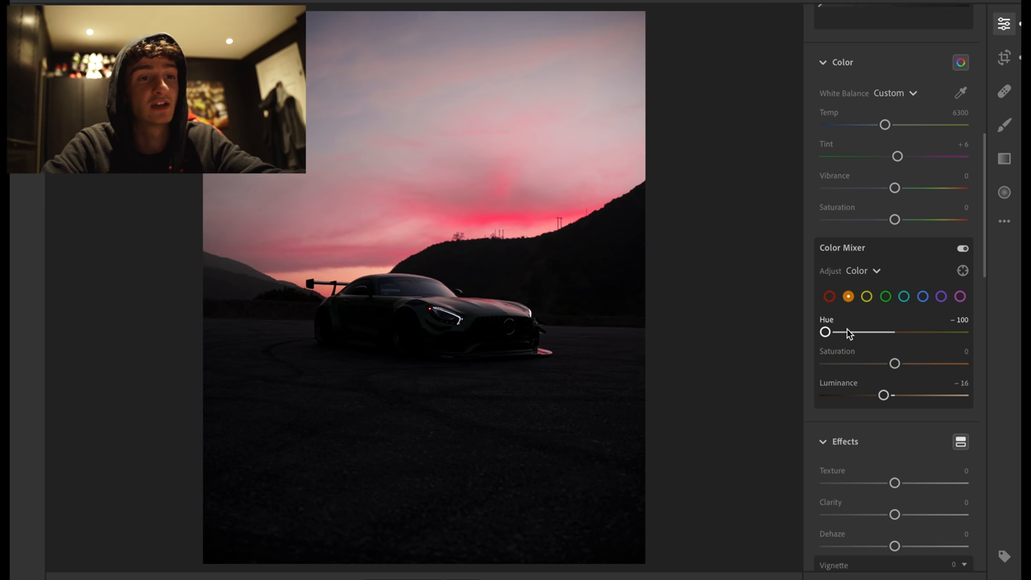
{"action": "left_click_drag", "start_coordinate": [824, 332], "coordinate": [894, 332]}
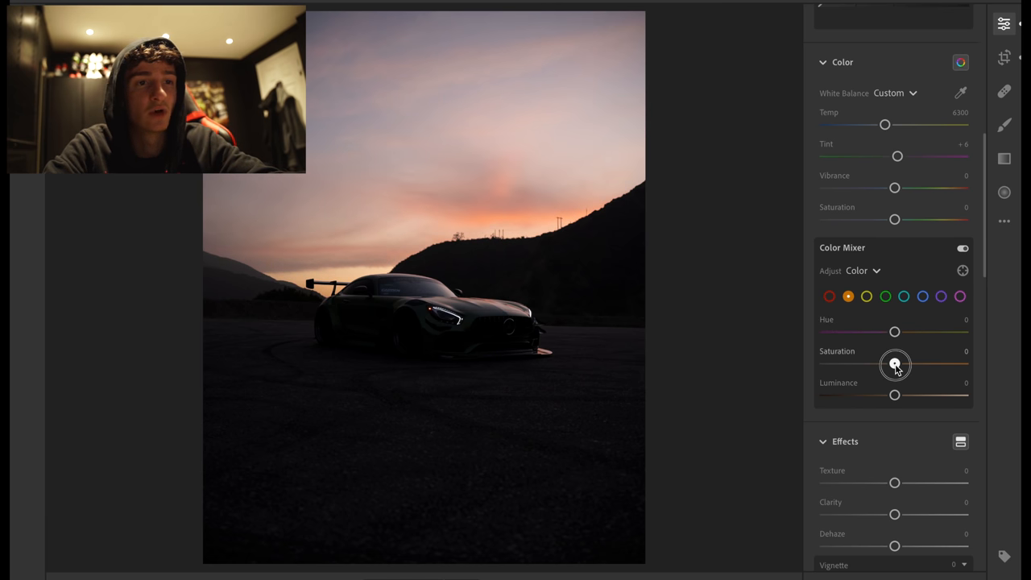
{"action": "left_click_drag", "start_coordinate": [894, 364], "coordinate": [825, 364]}
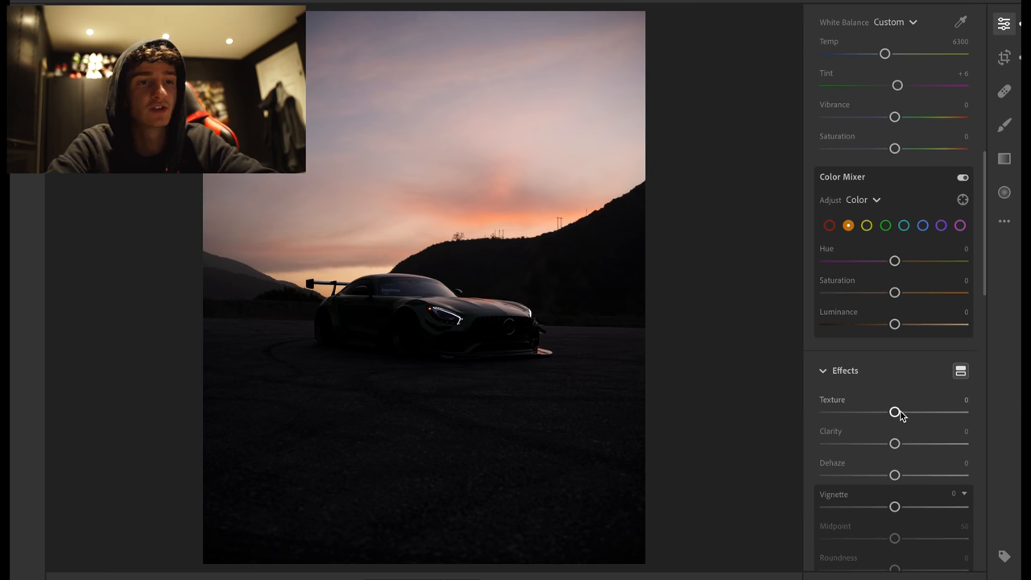
{"action": "mouse_move", "coordinate": [894, 412]}
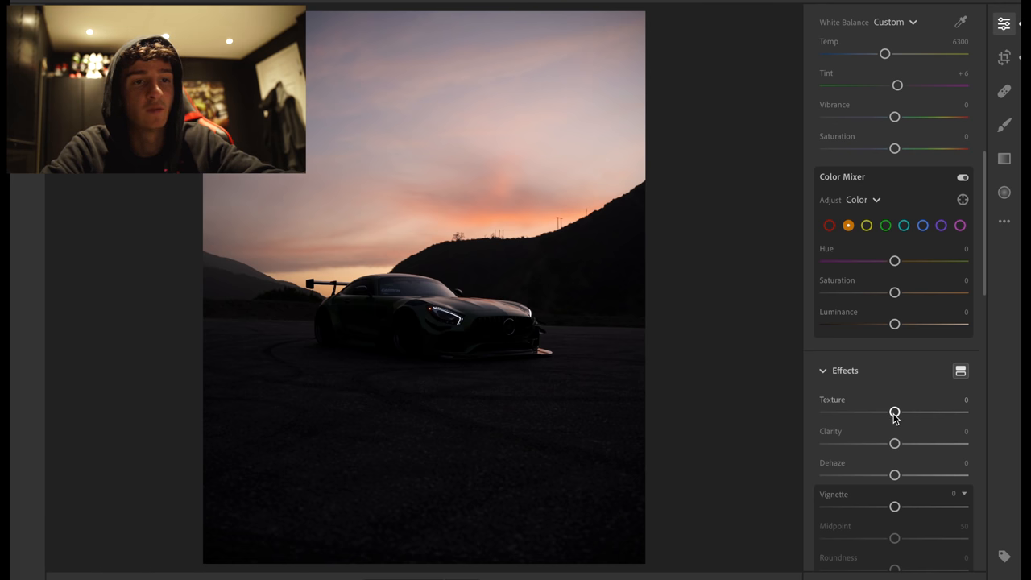
{"action": "scroll", "scroll_direction": "down", "scroll_amount": 3}
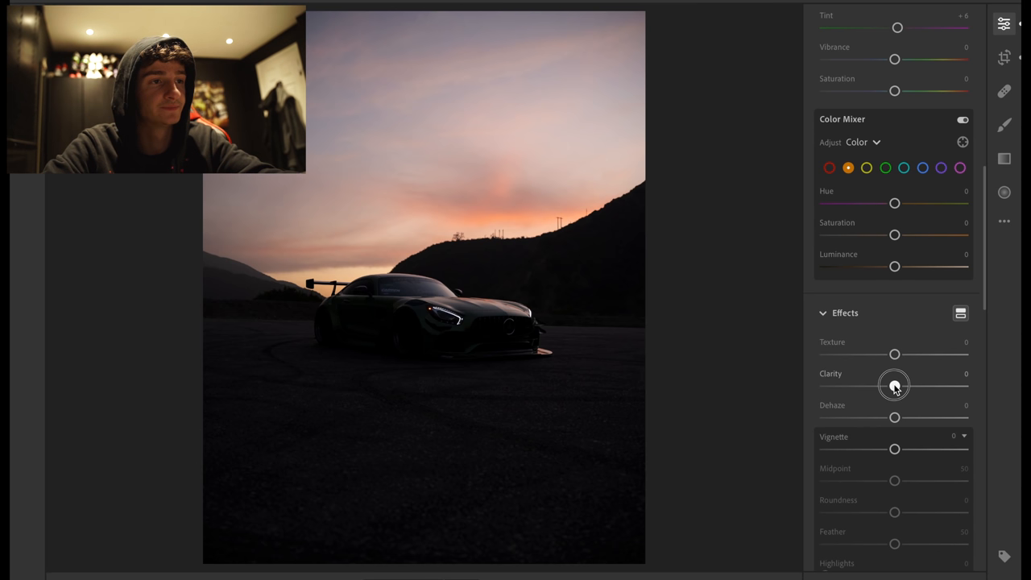
{"action": "left_click_drag", "start_coordinate": [894, 383], "coordinate": [911, 383]}
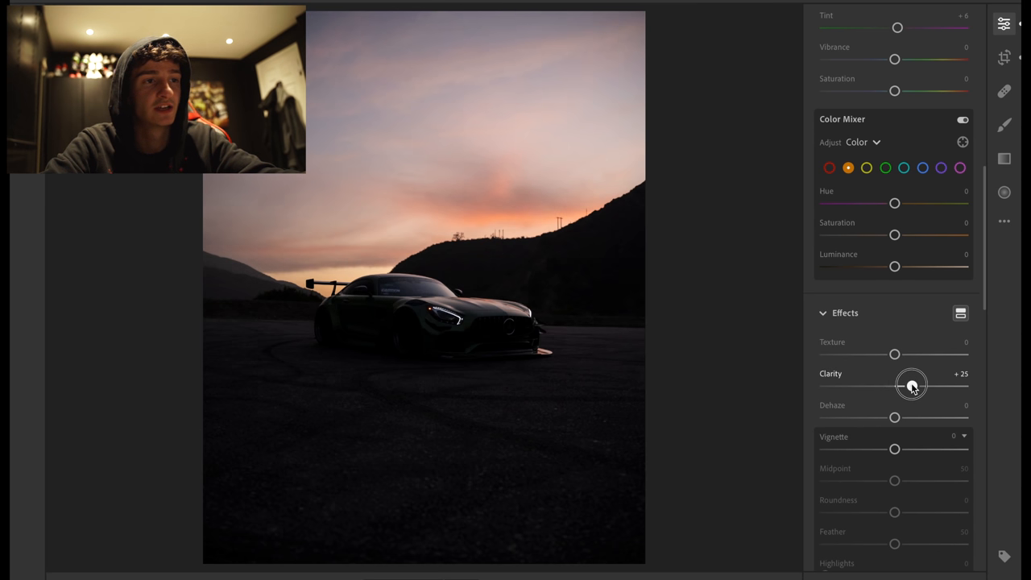
{"action": "left_click_drag", "start_coordinate": [912, 384], "coordinate": [963, 383]}
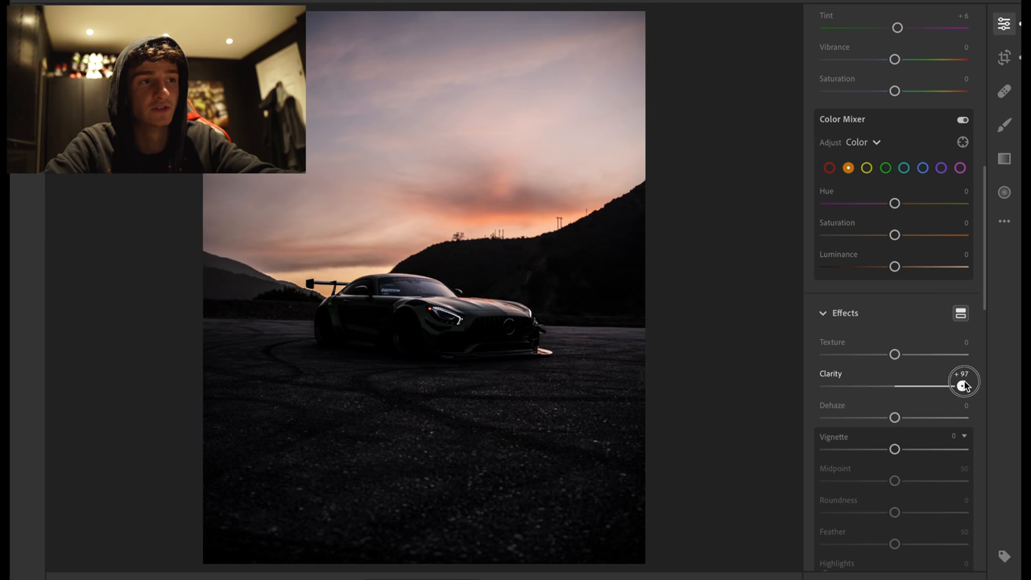
{"action": "left_click_drag", "start_coordinate": [964, 383], "coordinate": [894, 386]}
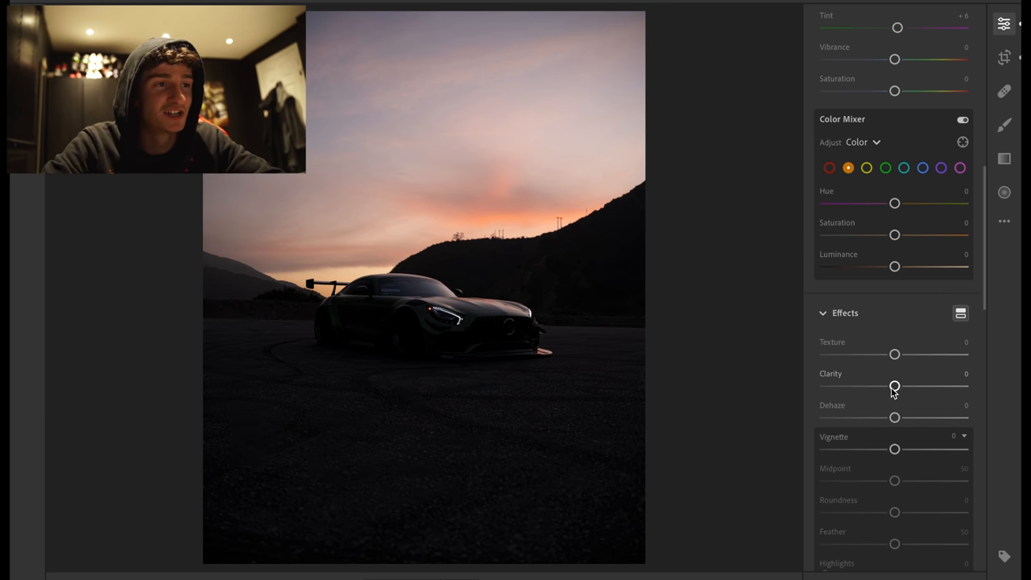
{"action": "left_click_drag", "start_coordinate": [894, 387], "coordinate": [934, 387]}
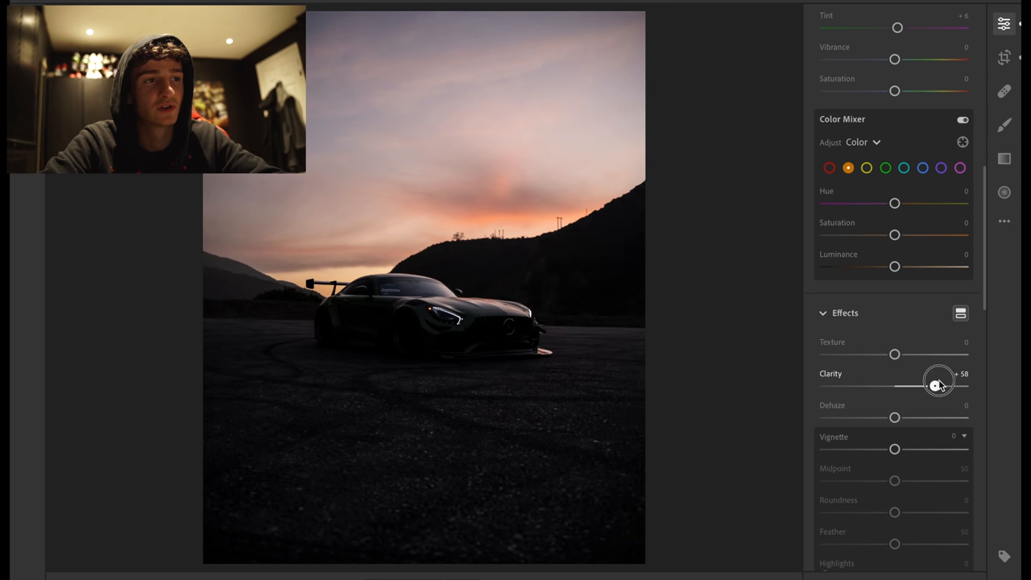
{"action": "left_click_drag", "start_coordinate": [935, 383], "coordinate": [948, 384]}
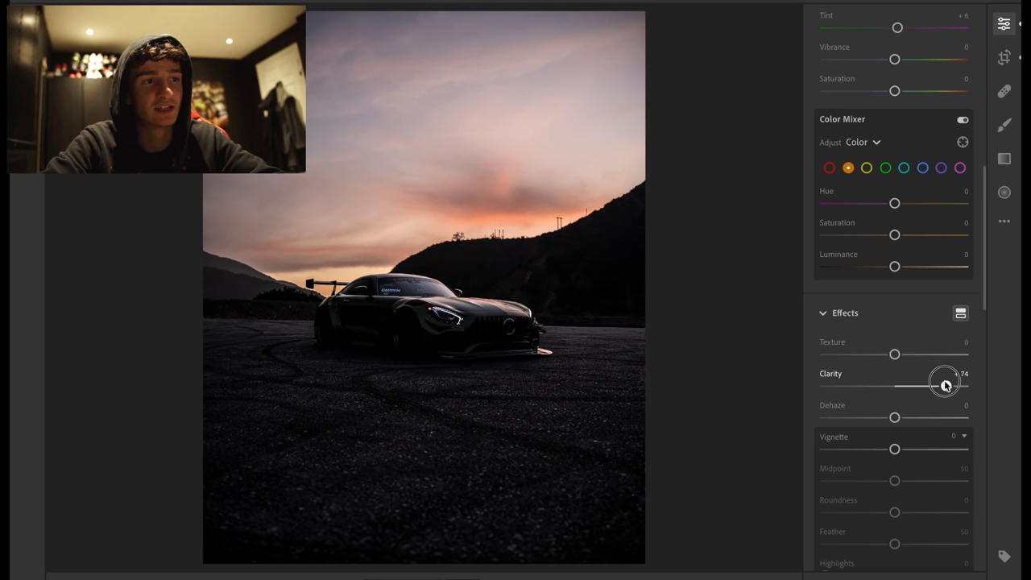
{"action": "left_click_drag", "start_coordinate": [944, 385], "coordinate": [967, 385]}
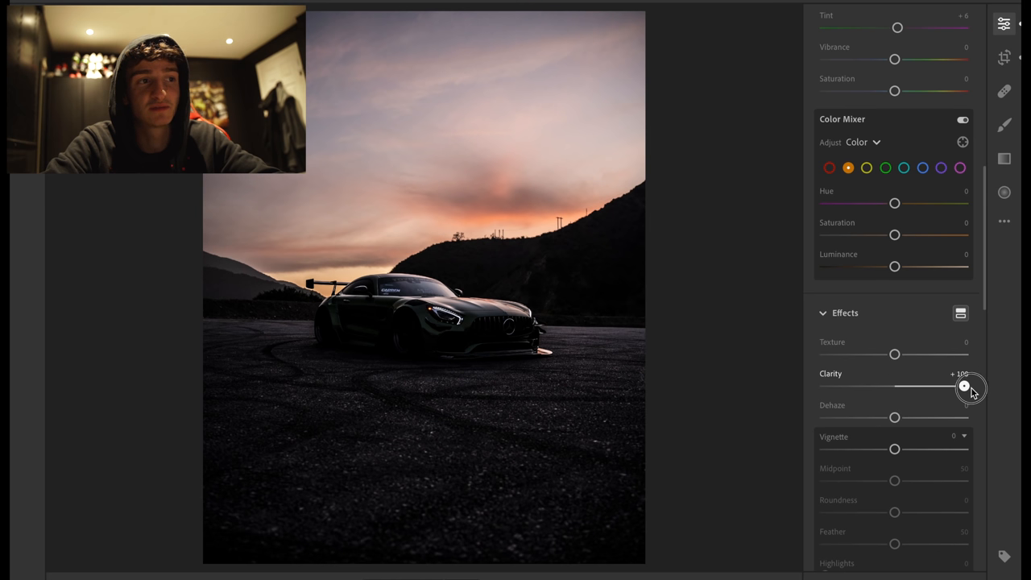
{"action": "left_click_drag", "start_coordinate": [964, 387], "coordinate": [928, 387]}
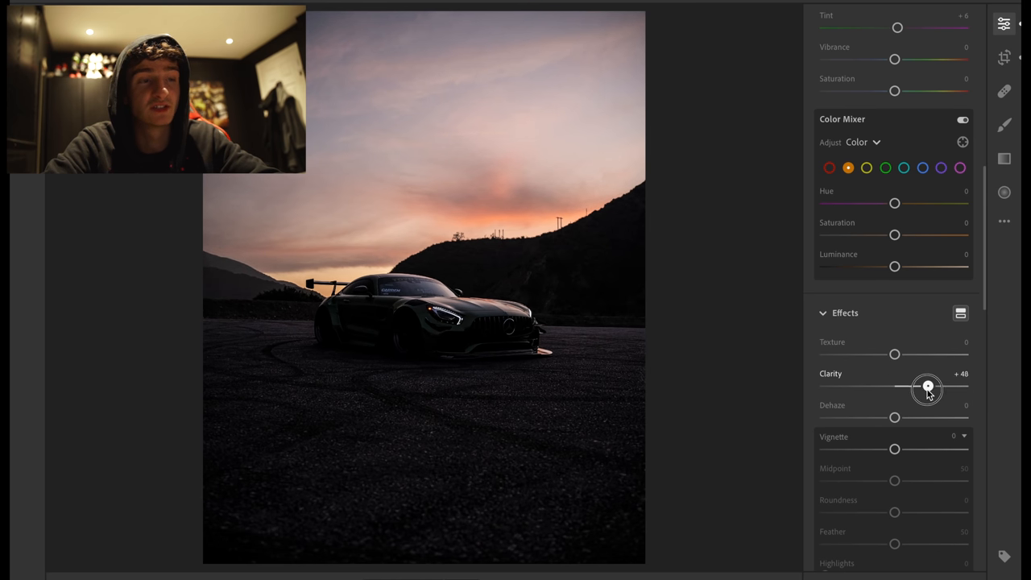
{"action": "left_click_drag", "start_coordinate": [927, 388], "coordinate": [931, 388]}
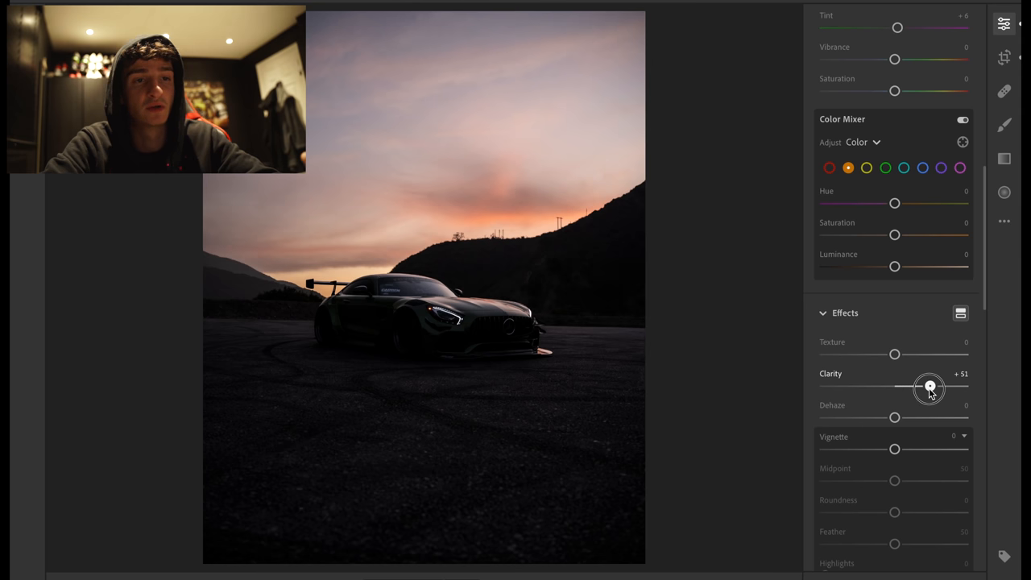
{"action": "left_click_drag", "start_coordinate": [930, 386], "coordinate": [915, 386]}
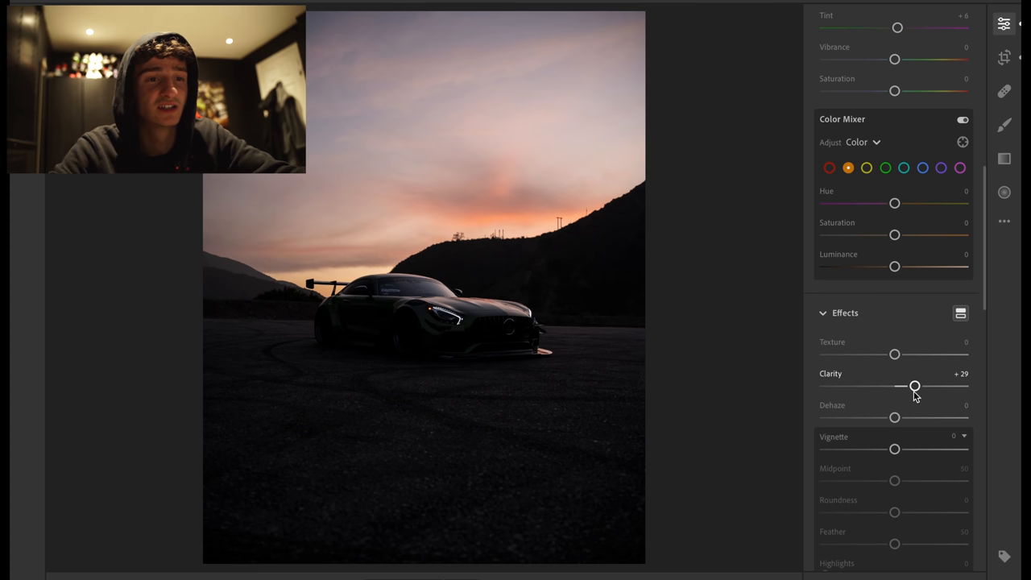
{"action": "left_click_drag", "start_coordinate": [915, 386], "coordinate": [893, 387]}
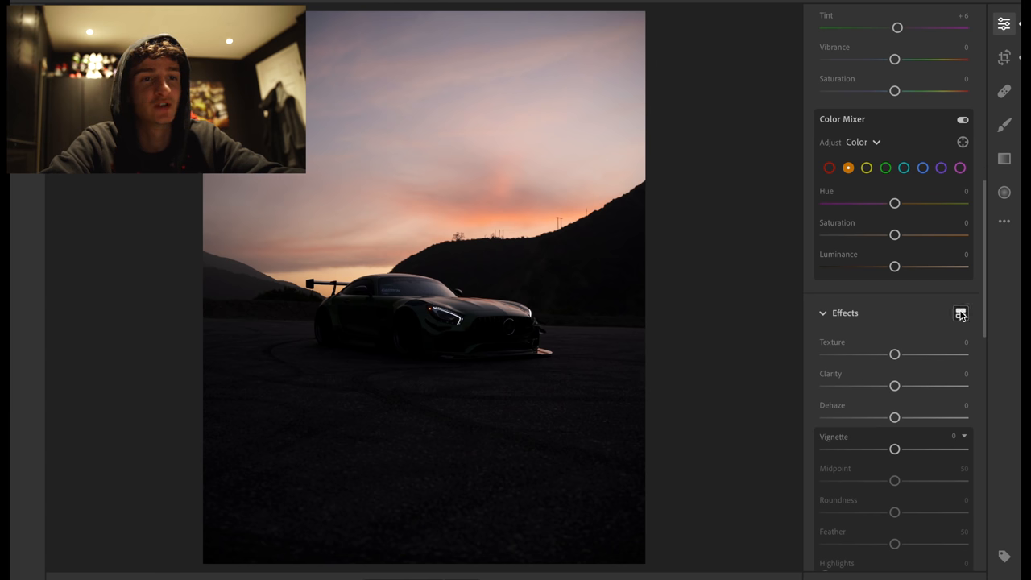
{"action": "scroll", "scroll_direction": "down", "scroll_amount": 3}
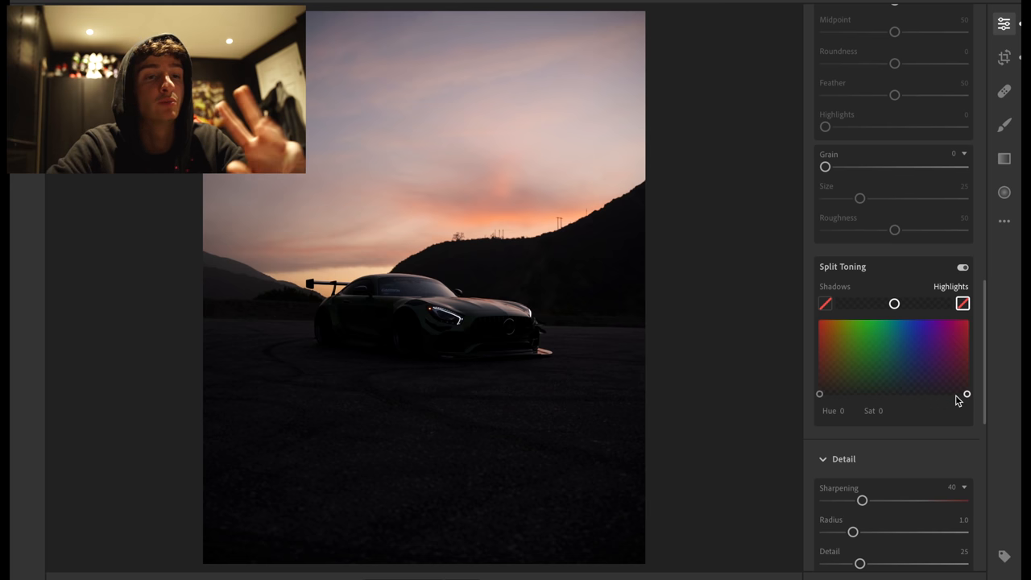
{"action": "mouse_move", "coordinate": [943, 399]}
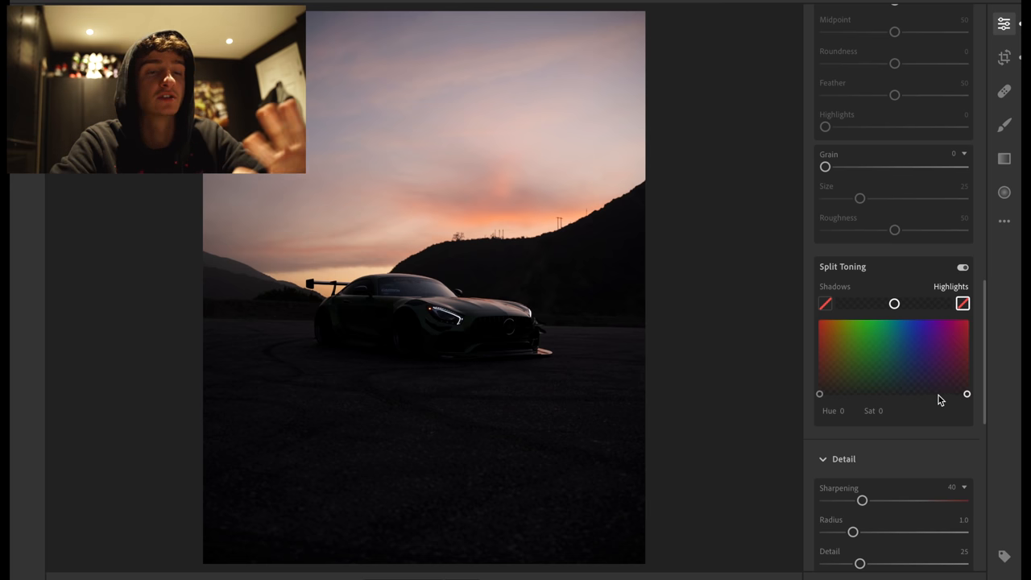
{"action": "left_click_drag", "start_coordinate": [966, 393], "coordinate": [953, 361]}
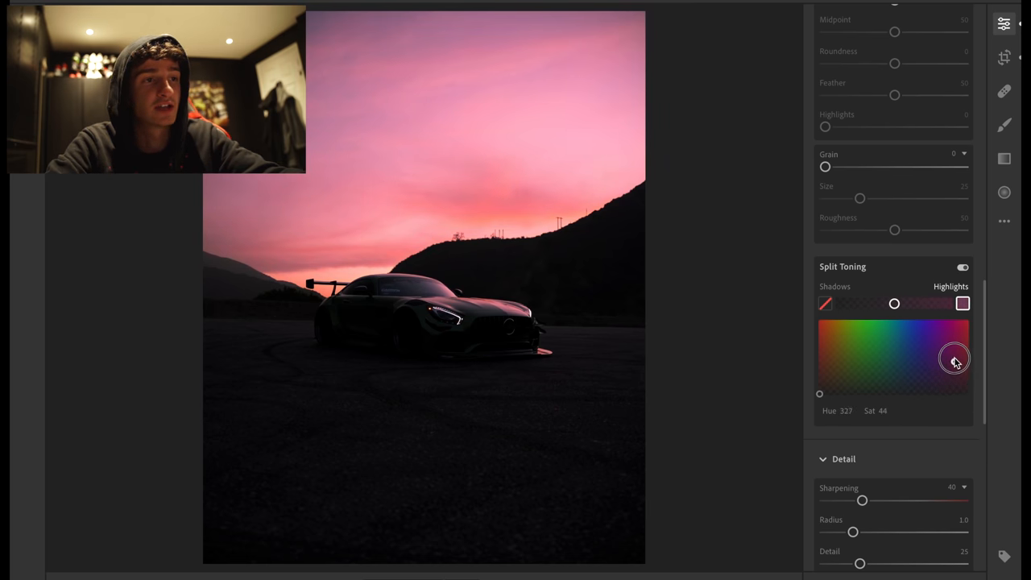
{"action": "left_click_drag", "start_coordinate": [953, 361], "coordinate": [925, 359]}
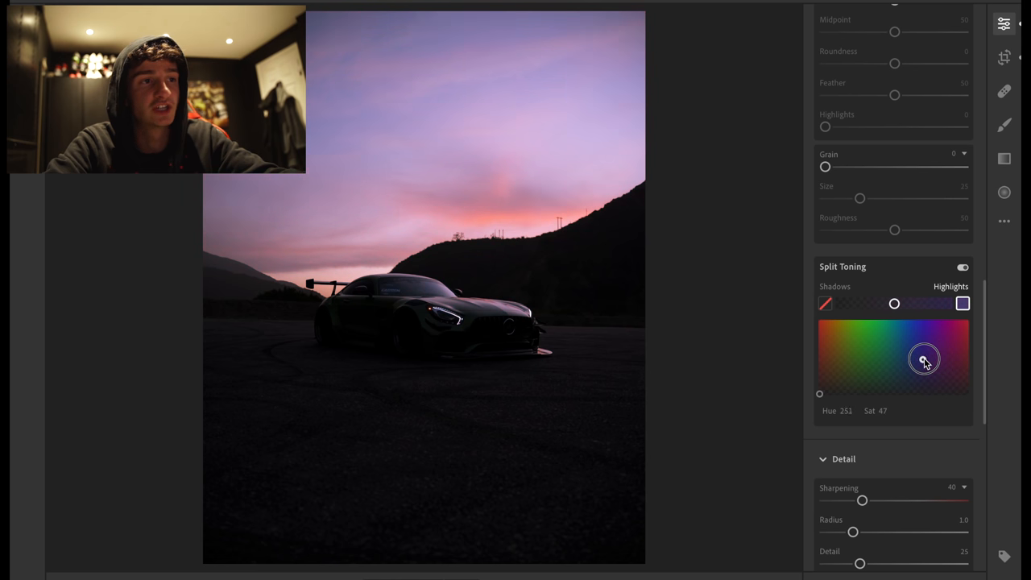
{"action": "left_click_drag", "start_coordinate": [924, 358], "coordinate": [900, 357]}
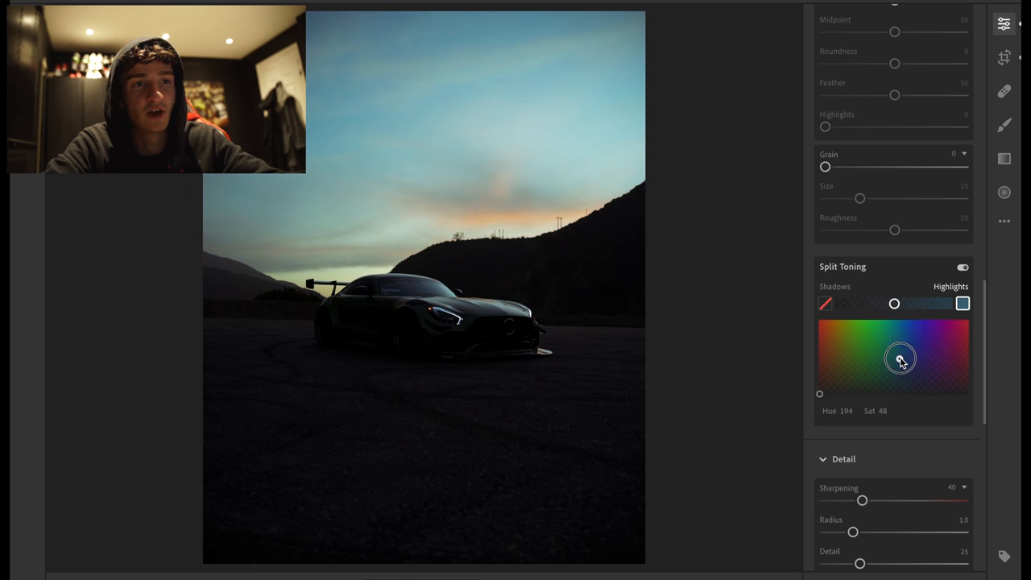
{"action": "left_click_drag", "start_coordinate": [900, 357], "coordinate": [879, 356]}
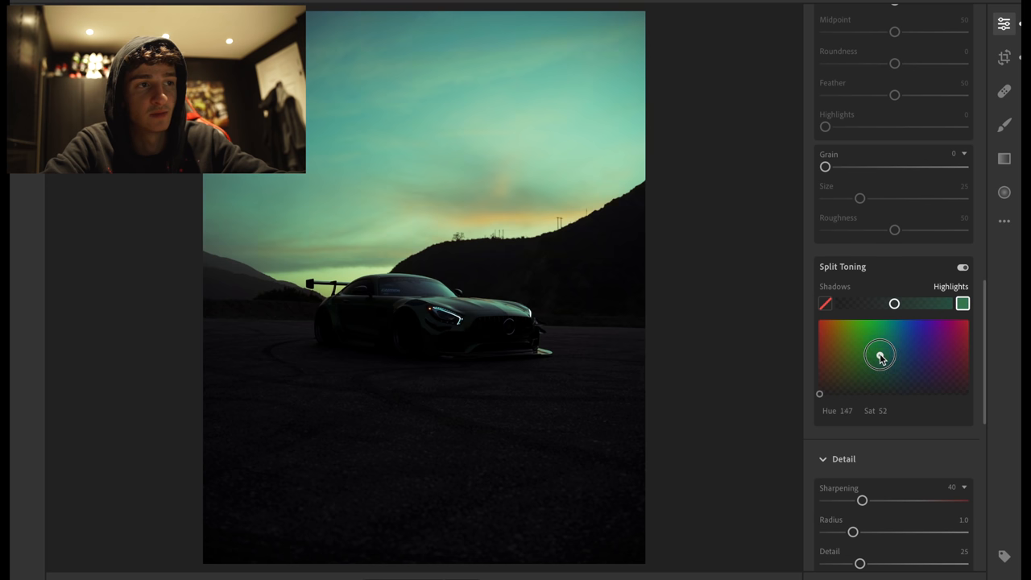
{"action": "left_click_drag", "start_coordinate": [879, 356], "coordinate": [846, 358]}
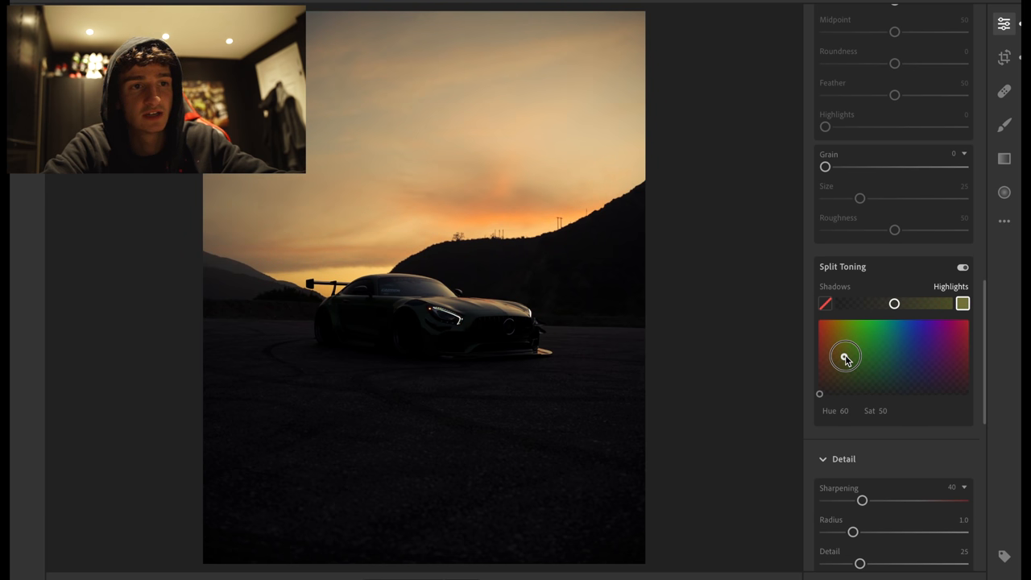
{"action": "left_click_drag", "start_coordinate": [845, 356], "coordinate": [820, 393]}
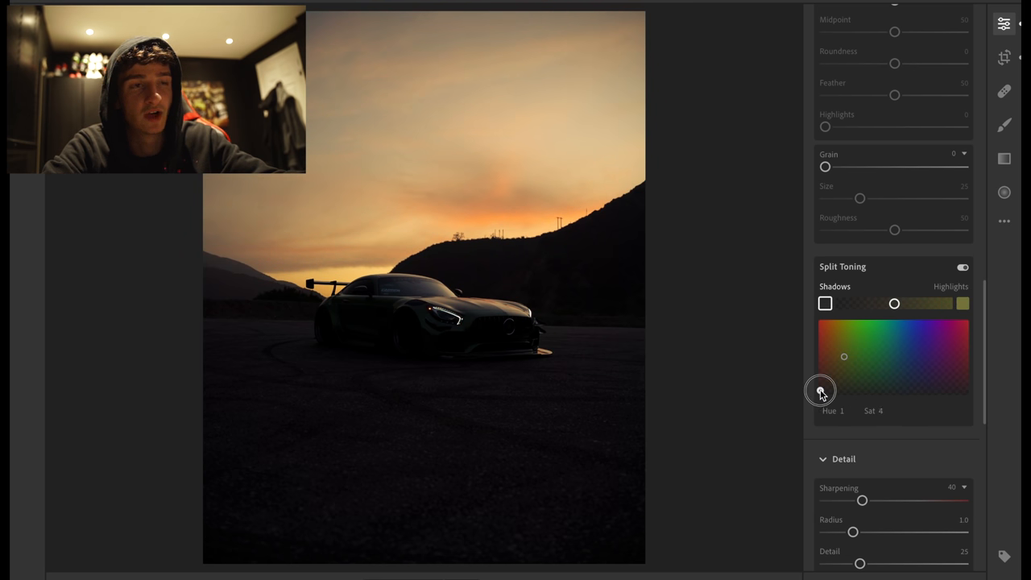
{"action": "left_click_drag", "start_coordinate": [820, 392], "coordinate": [861, 389]}
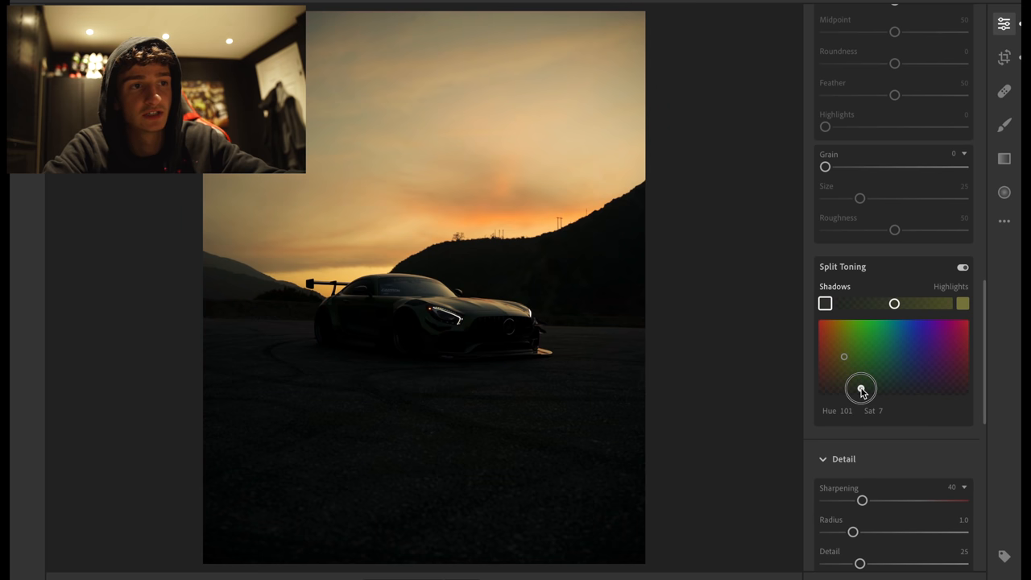
{"action": "left_click_drag", "start_coordinate": [862, 388], "coordinate": [880, 388]}
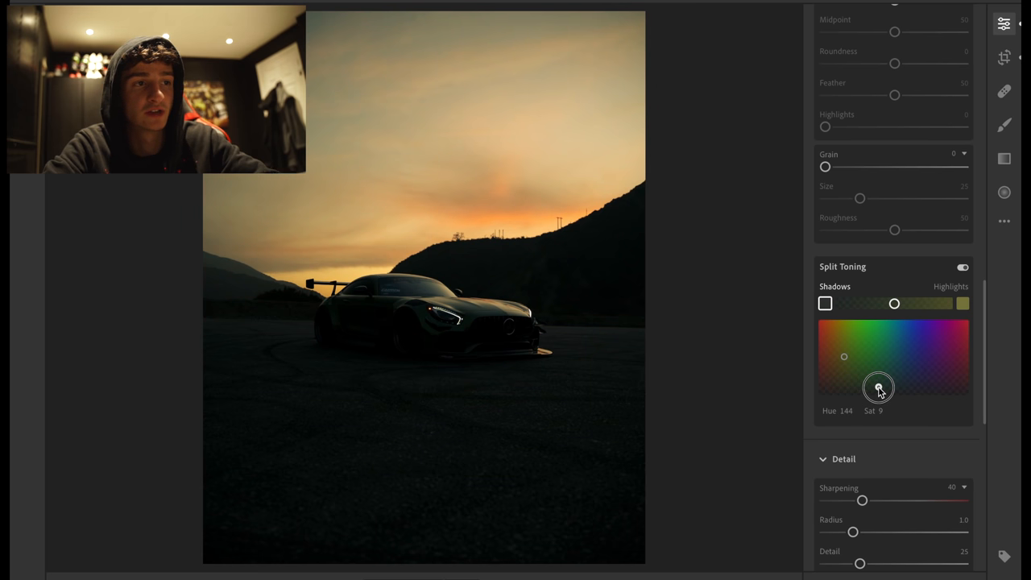
{"action": "left_click_drag", "start_coordinate": [880, 387], "coordinate": [924, 380]}
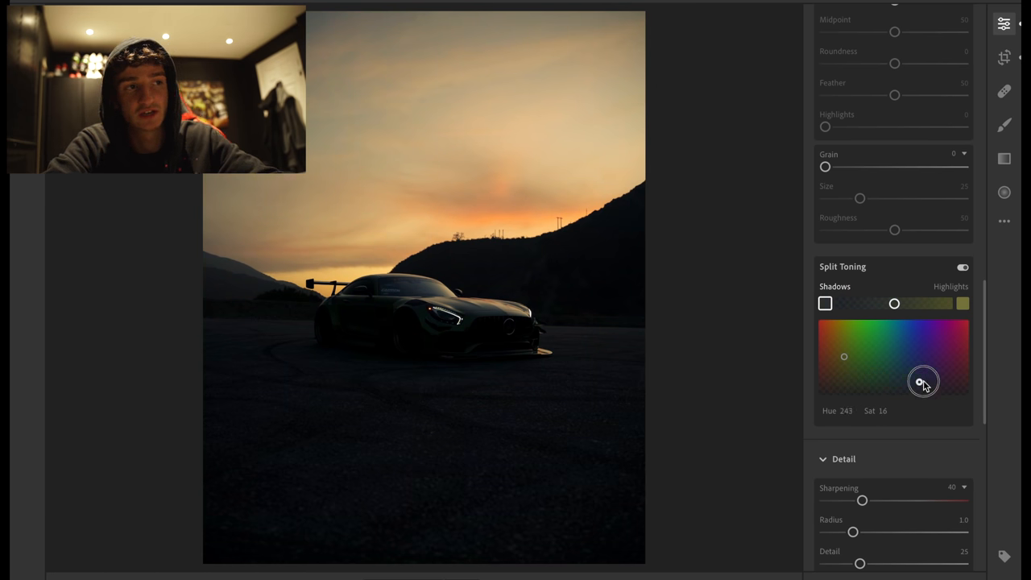
{"action": "left_click_drag", "start_coordinate": [925, 380], "coordinate": [947, 370]}
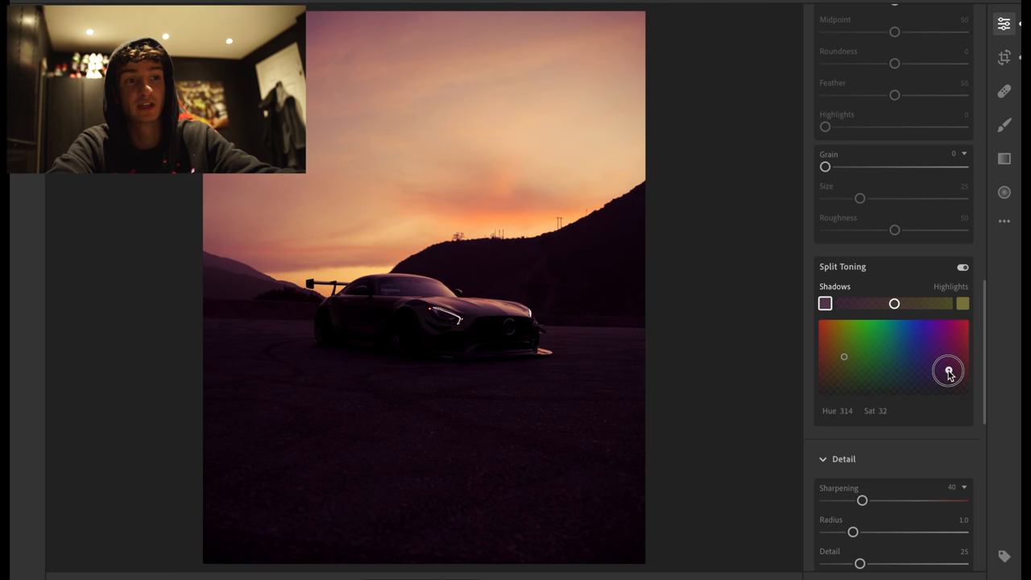
{"action": "left_click_drag", "start_coordinate": [947, 370], "coordinate": [846, 358]}
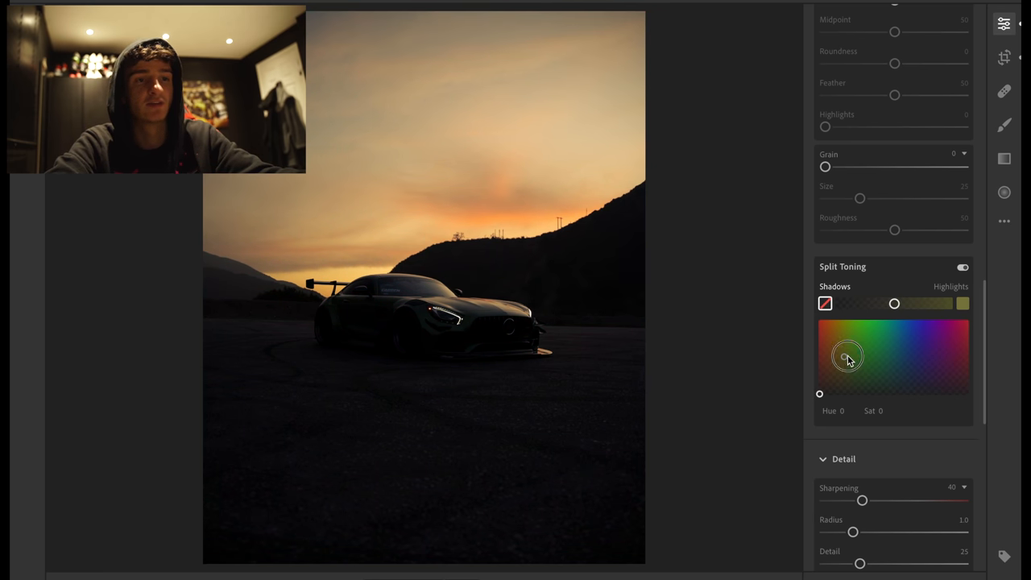
{"action": "scroll", "scroll_direction": "up", "scroll_amount": 3}
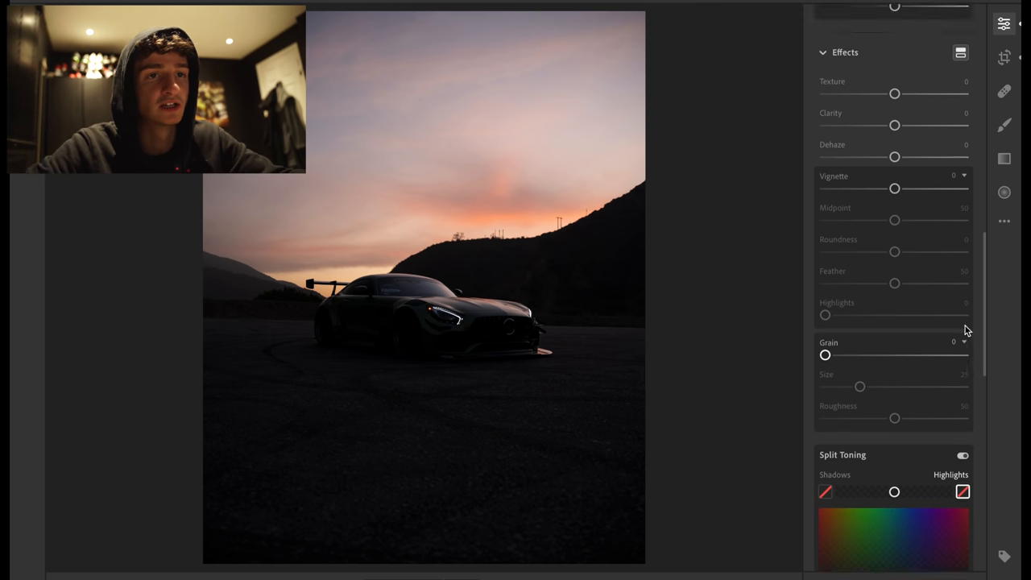
- Apply a fresh 4 x 5 crop and return to the Edit panel at zeroed light settings
{"action": "left_click", "coordinate": [1005, 220]}
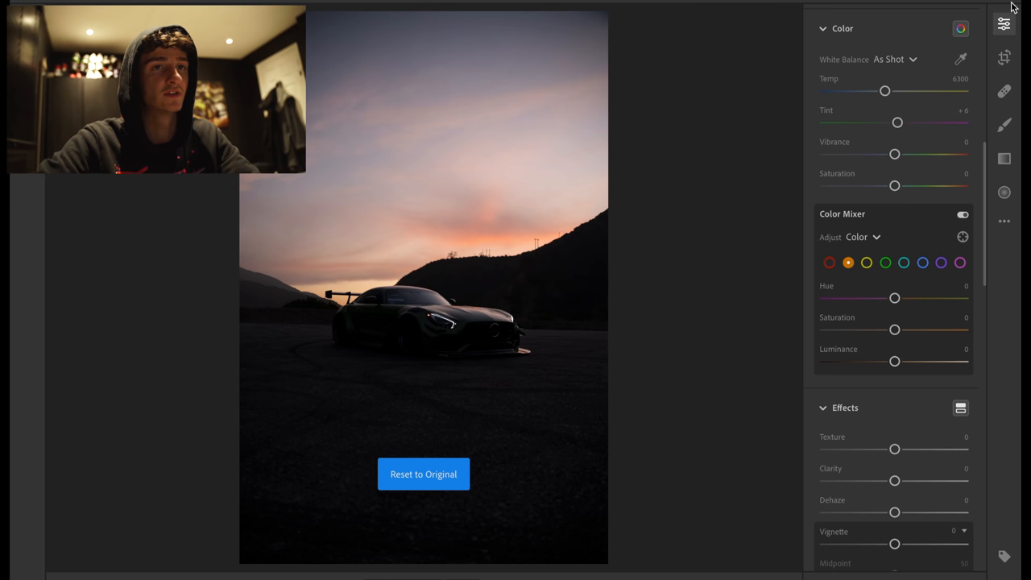
{"action": "left_click", "coordinate": [1003, 54]}
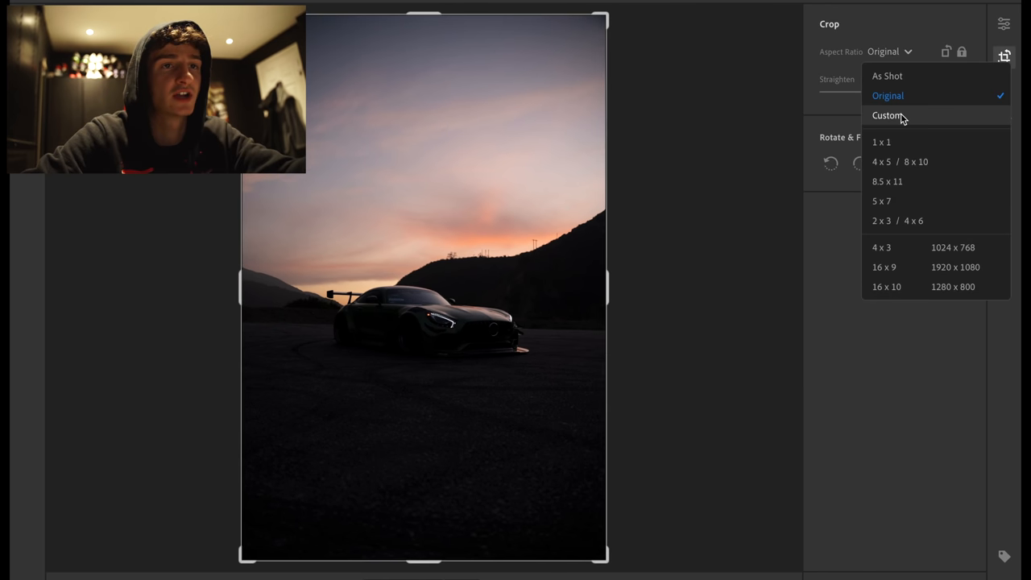
{"action": "mouse_move", "coordinate": [886, 133]}
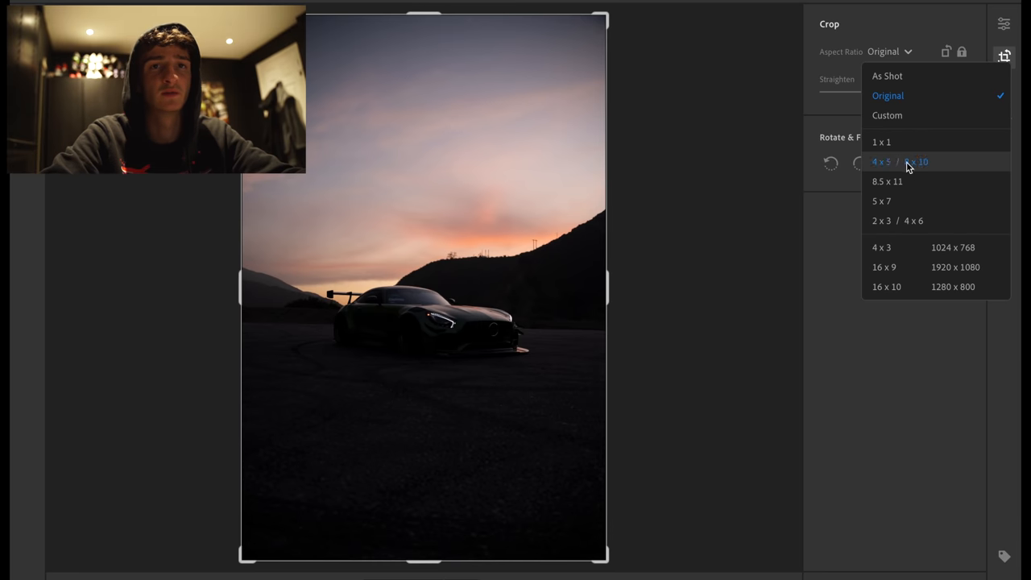
{"action": "left_click", "coordinate": [899, 162]}
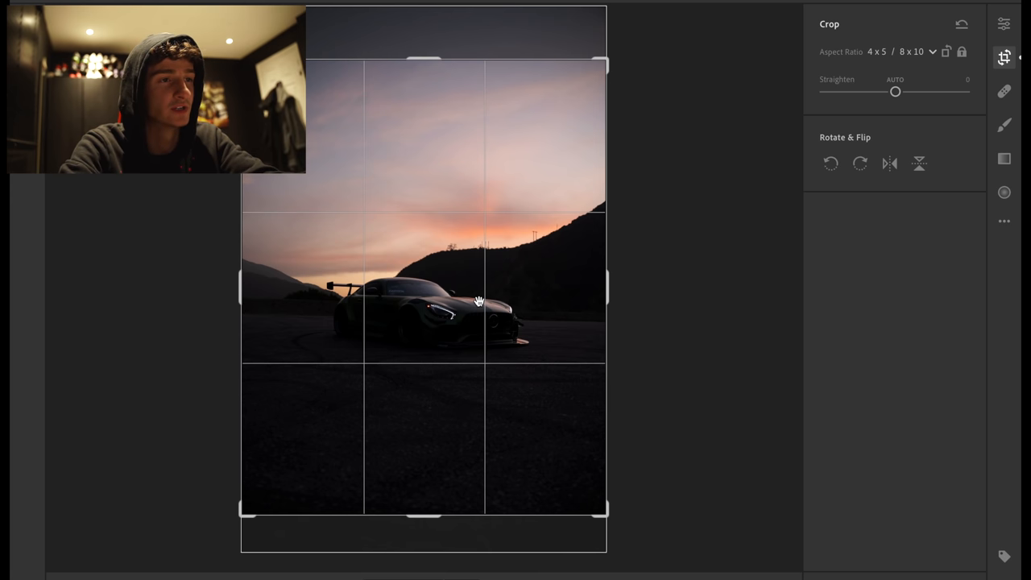
{"action": "left_click", "coordinate": [1004, 25]}
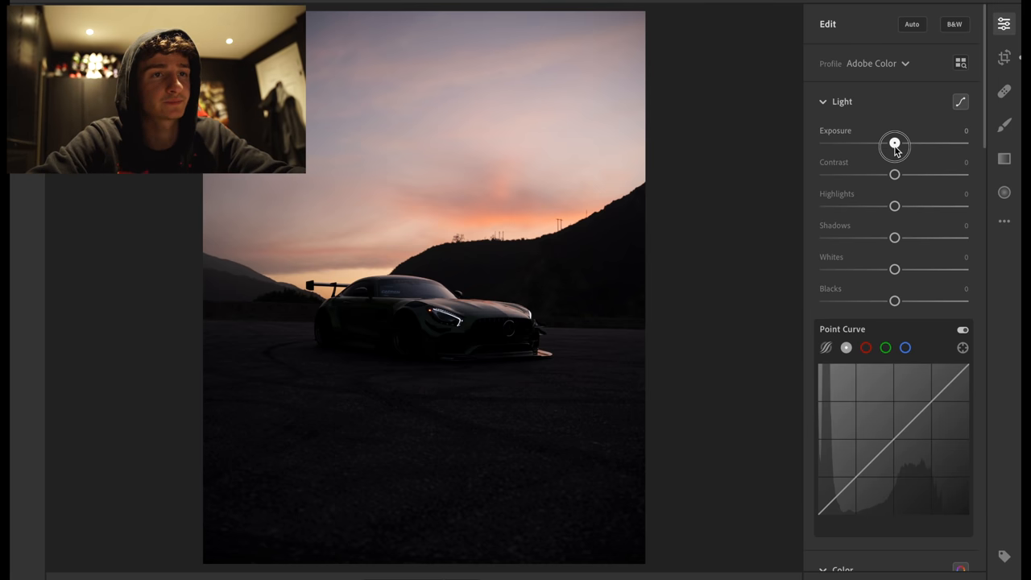
- Set Exposure +0.29, Contrast +22 and Highlights -42
{"action": "left_click_drag", "start_coordinate": [894, 144], "coordinate": [899, 143]}
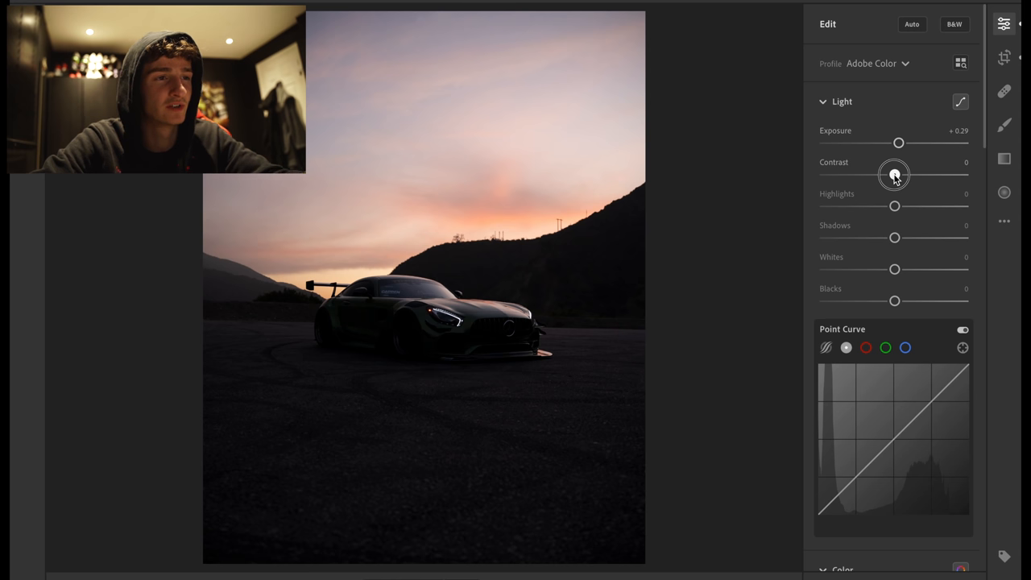
{"action": "left_click_drag", "start_coordinate": [894, 174], "coordinate": [914, 174]}
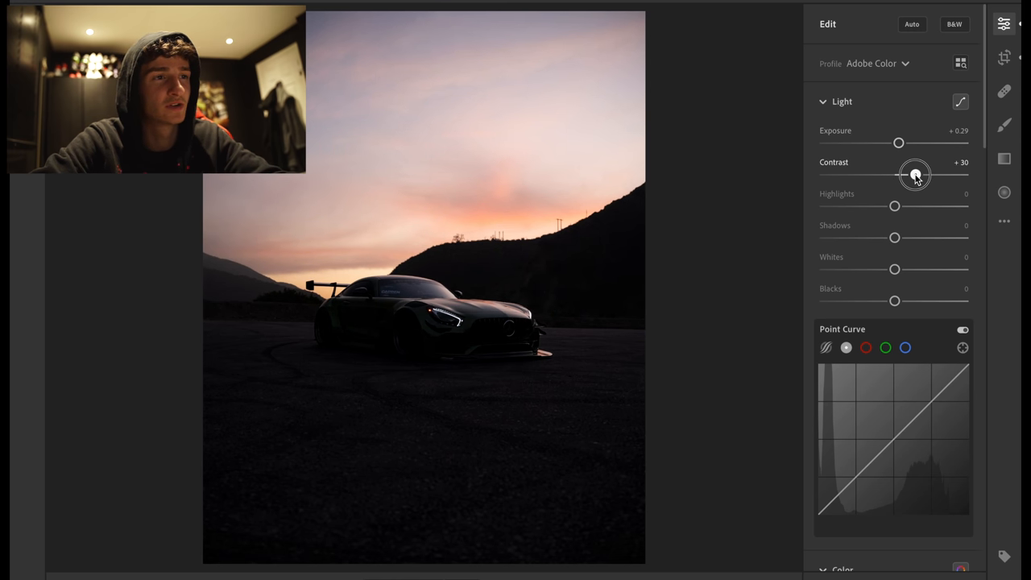
{"action": "left_click_drag", "start_coordinate": [915, 174], "coordinate": [908, 174]}
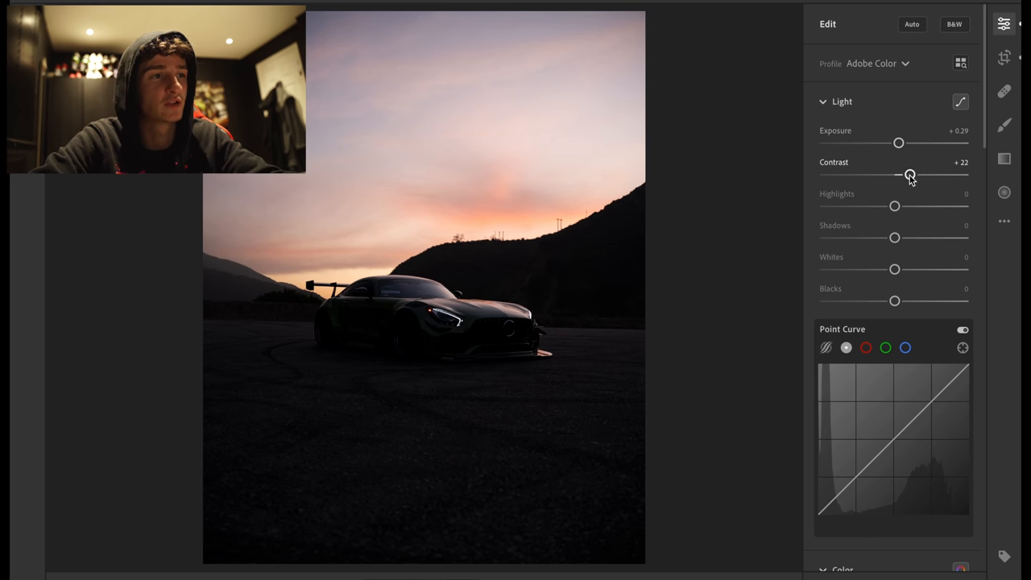
{"action": "left_click_drag", "start_coordinate": [894, 206], "coordinate": [883, 206]}
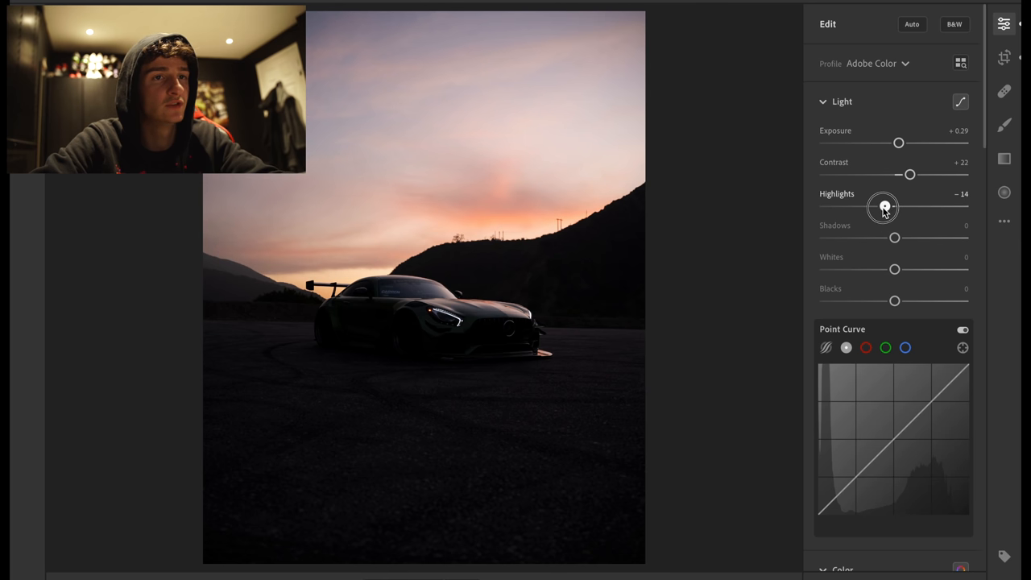
{"action": "left_click_drag", "start_coordinate": [883, 206], "coordinate": [868, 206]}
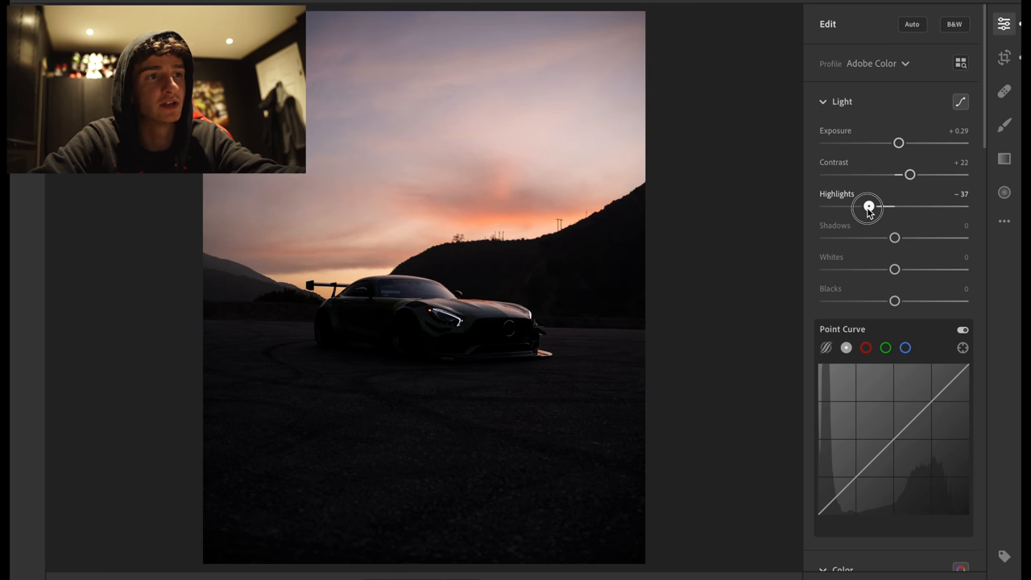
{"action": "left_click_drag", "start_coordinate": [869, 206], "coordinate": [865, 206]}
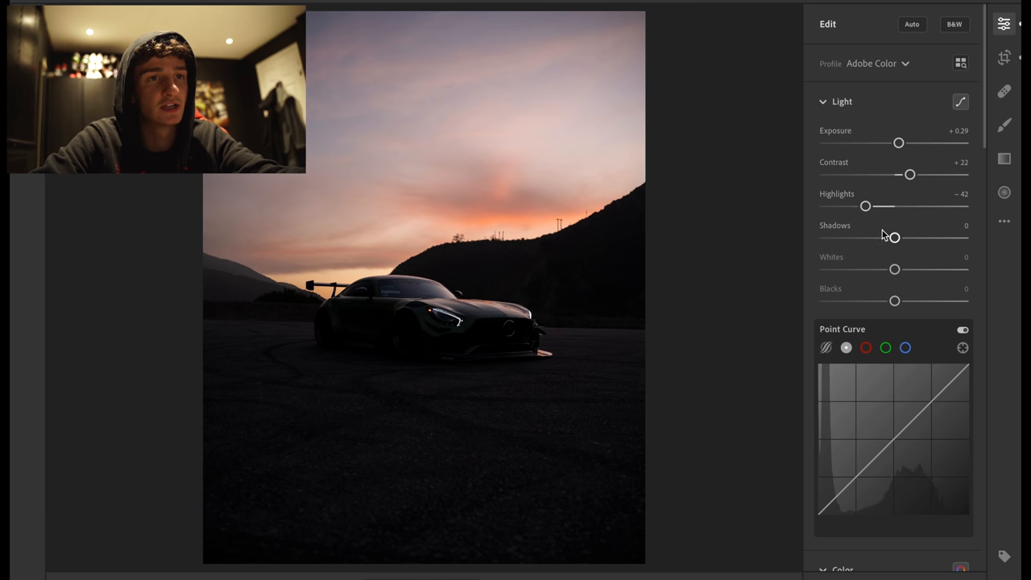
- Set Shadows +40, raise Whites to about +12 and deepen Blacks to -13
{"action": "left_click_drag", "start_coordinate": [892, 237], "coordinate": [899, 236]}
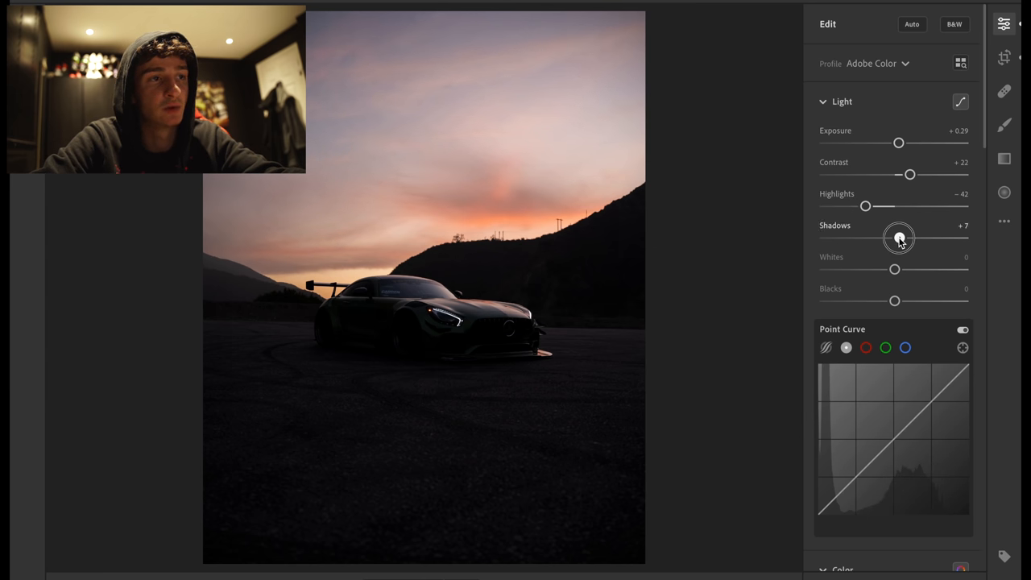
{"action": "left_click_drag", "start_coordinate": [899, 239], "coordinate": [918, 239]}
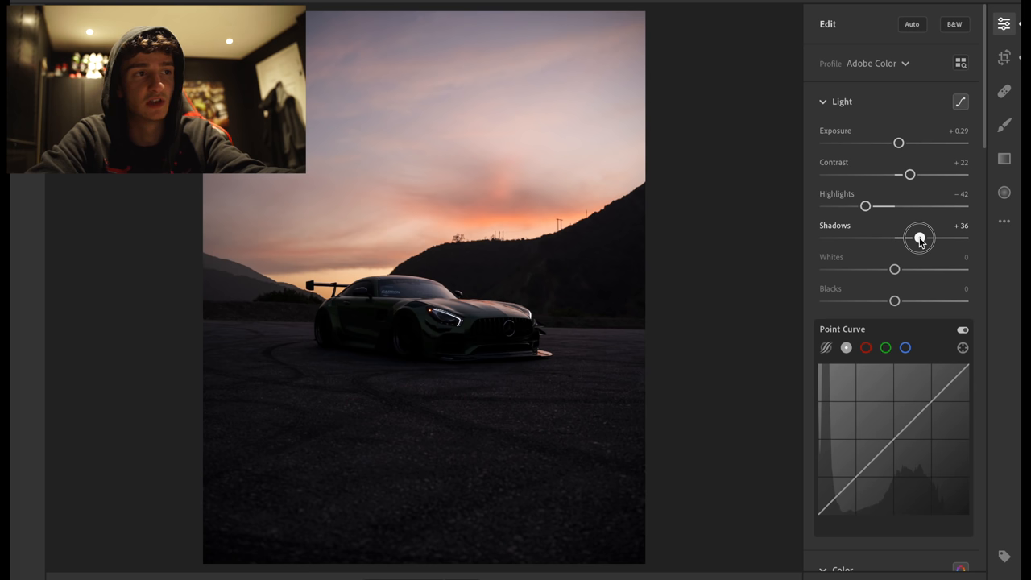
{"action": "left_click_drag", "start_coordinate": [920, 237], "coordinate": [937, 236]}
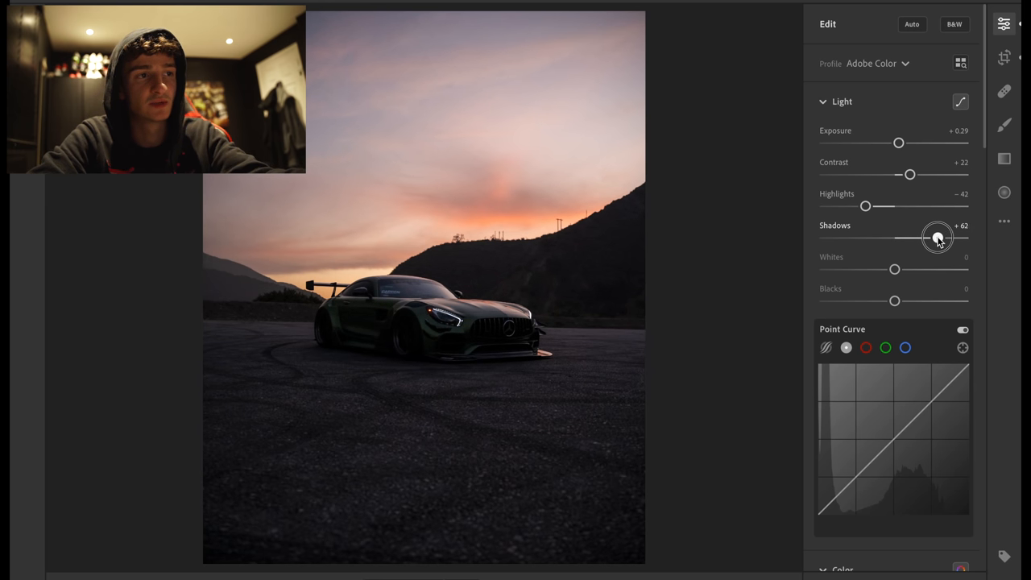
{"action": "left_click_drag", "start_coordinate": [937, 237], "coordinate": [926, 236]}
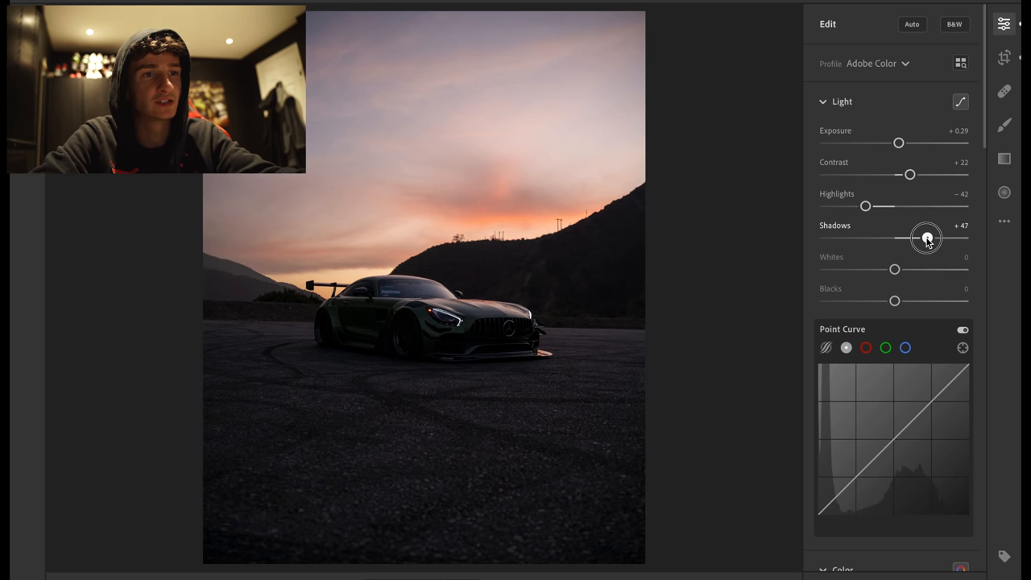
{"action": "left_click_drag", "start_coordinate": [926, 238], "coordinate": [921, 238]}
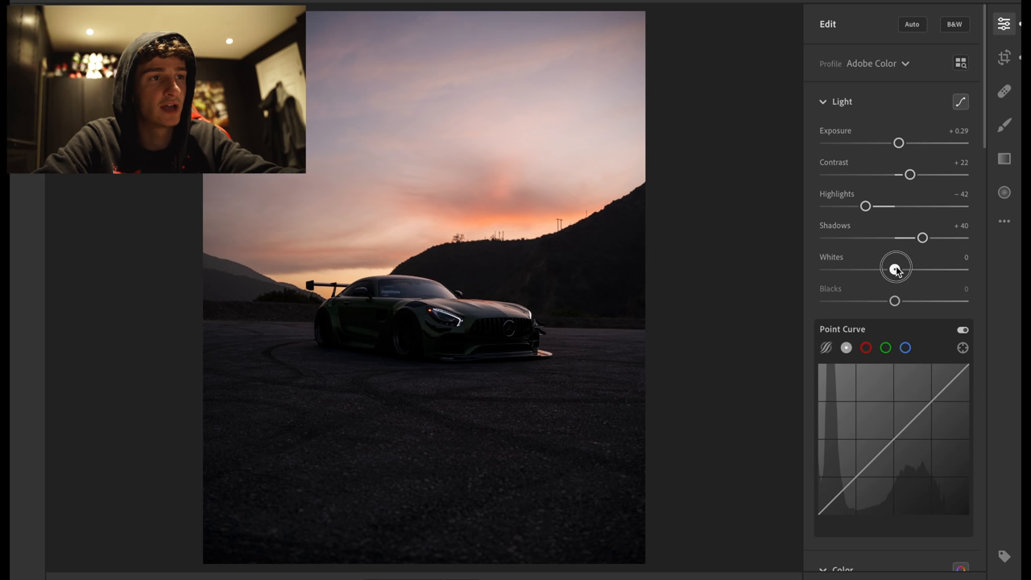
{"action": "left_click_drag", "start_coordinate": [895, 267], "coordinate": [910, 267]}
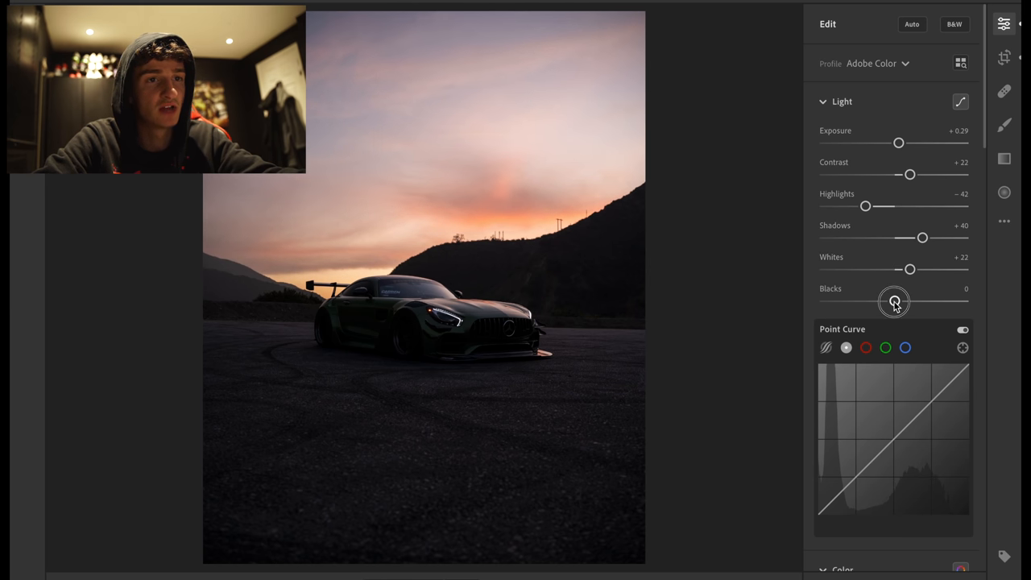
{"action": "left_click_drag", "start_coordinate": [893, 301], "coordinate": [885, 303]}
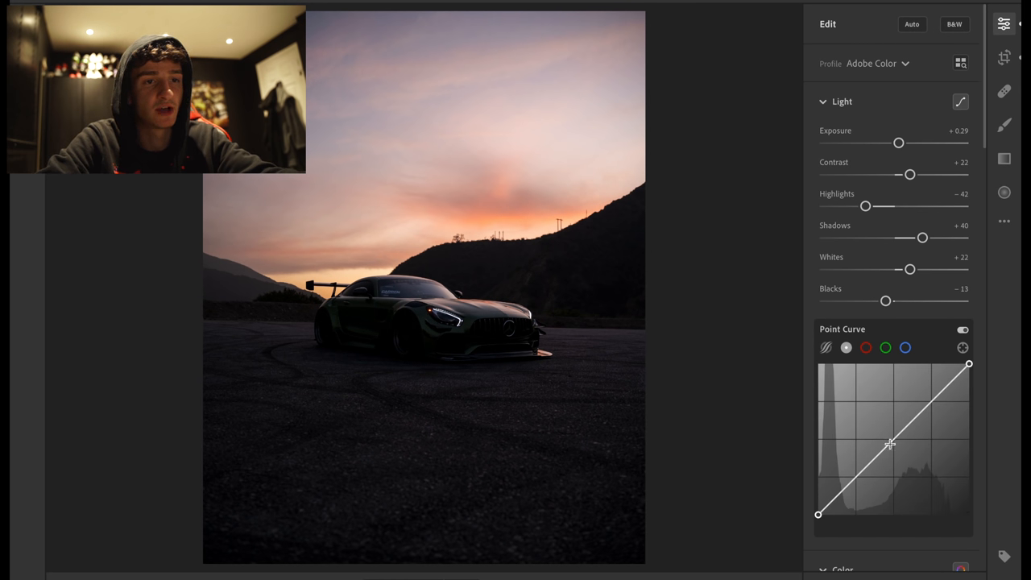
- Add midtone and shadow curve points, deepen the shadows and barely lift the black point
{"action": "left_click", "coordinate": [893, 439]}
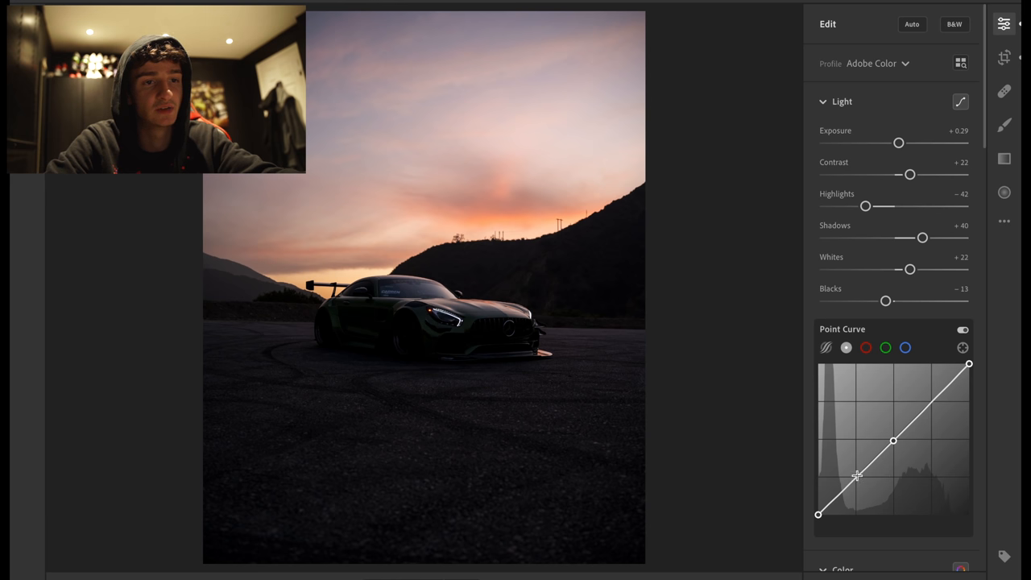
{"action": "left_click", "coordinate": [857, 477]}
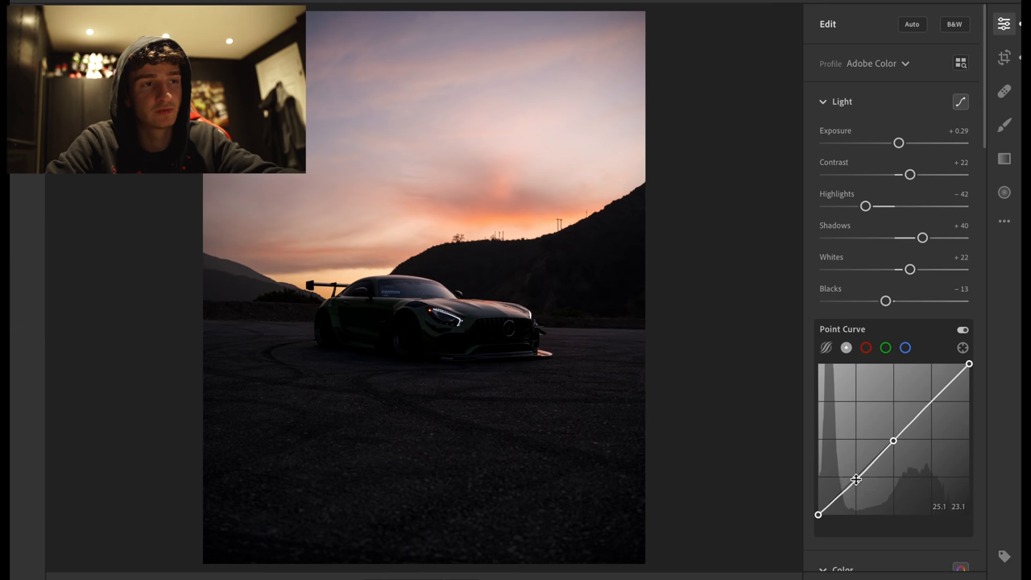
{"action": "left_click_drag", "start_coordinate": [857, 480], "coordinate": [893, 442]}
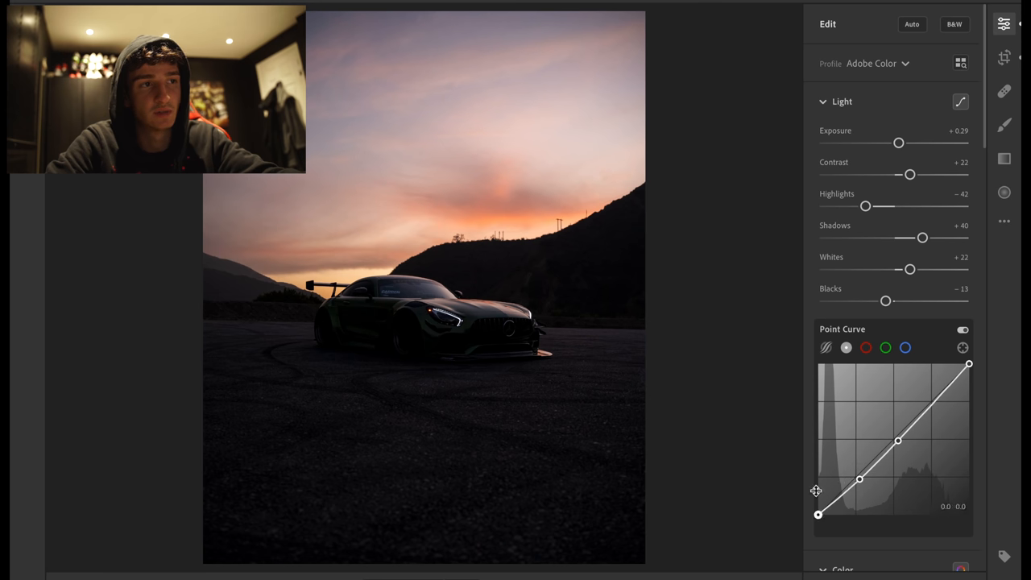
{"action": "mouse_move", "coordinate": [818, 515]}
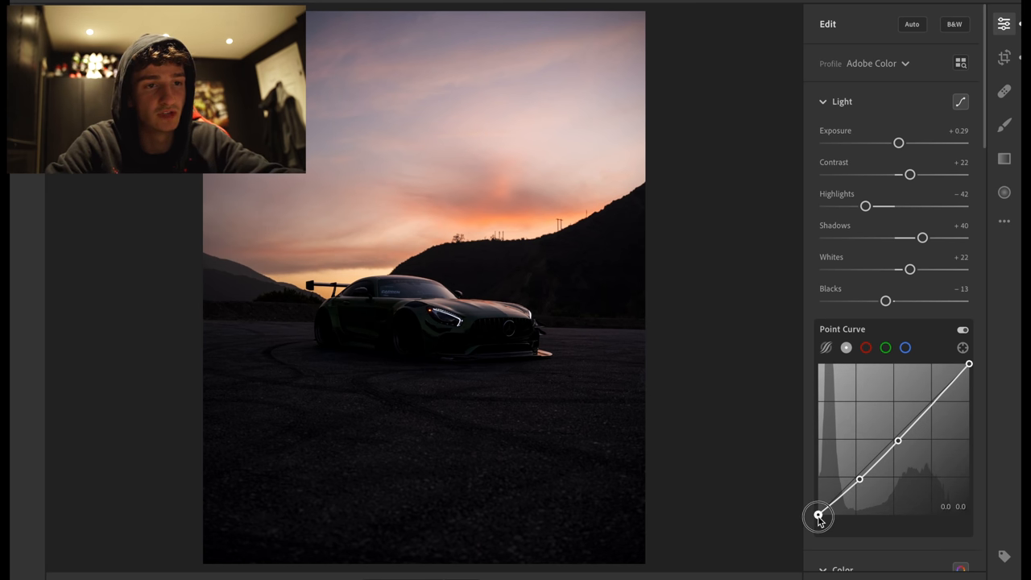
{"action": "left_click_drag", "start_coordinate": [819, 516], "coordinate": [818, 512]}
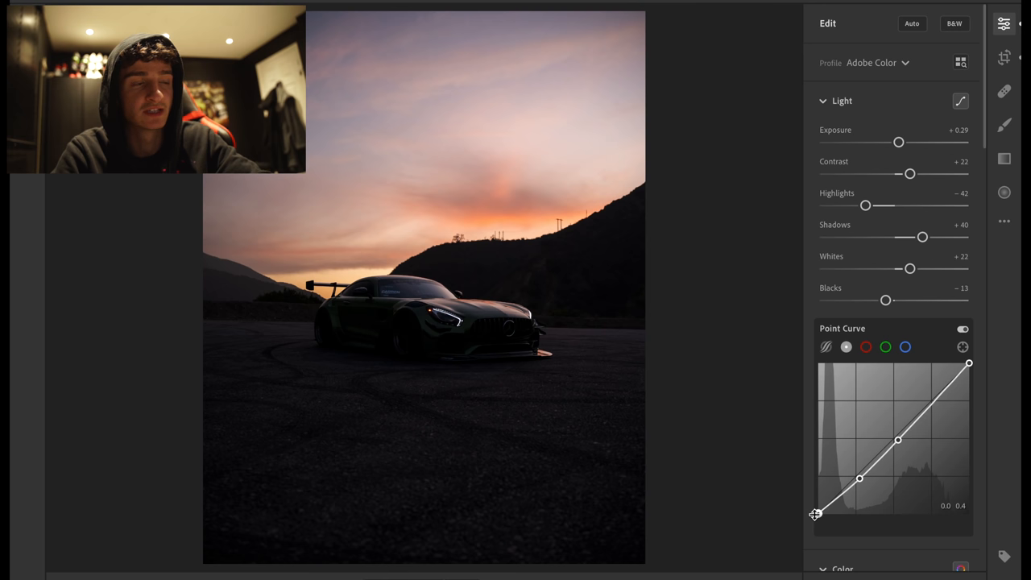
- Warm the Color panel Temp from as-shot to about 7156 for an orange sunset
{"action": "scroll", "scroll_direction": "down", "scroll_amount": 3}
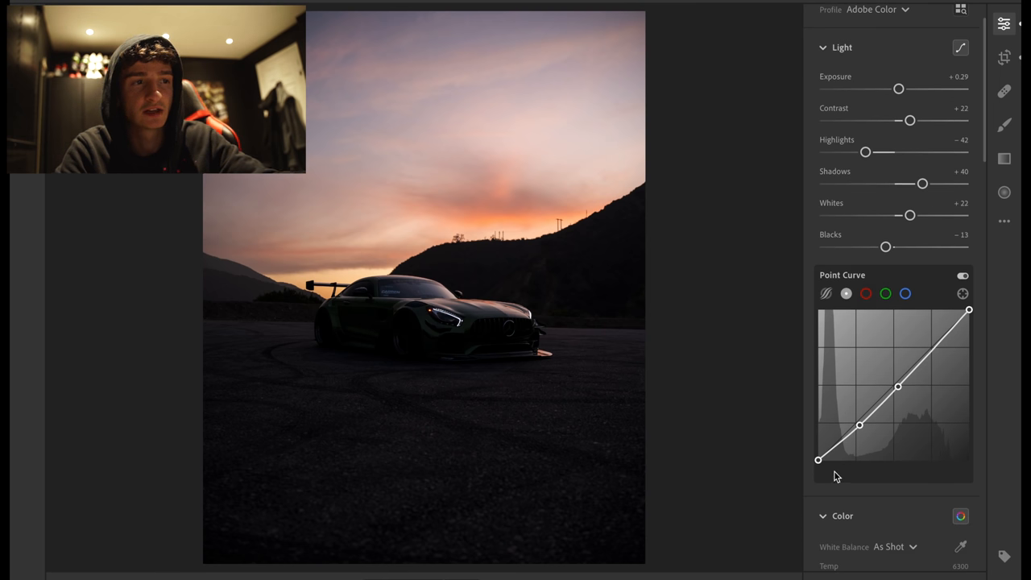
{"action": "scroll", "scroll_direction": "down", "scroll_amount": 3}
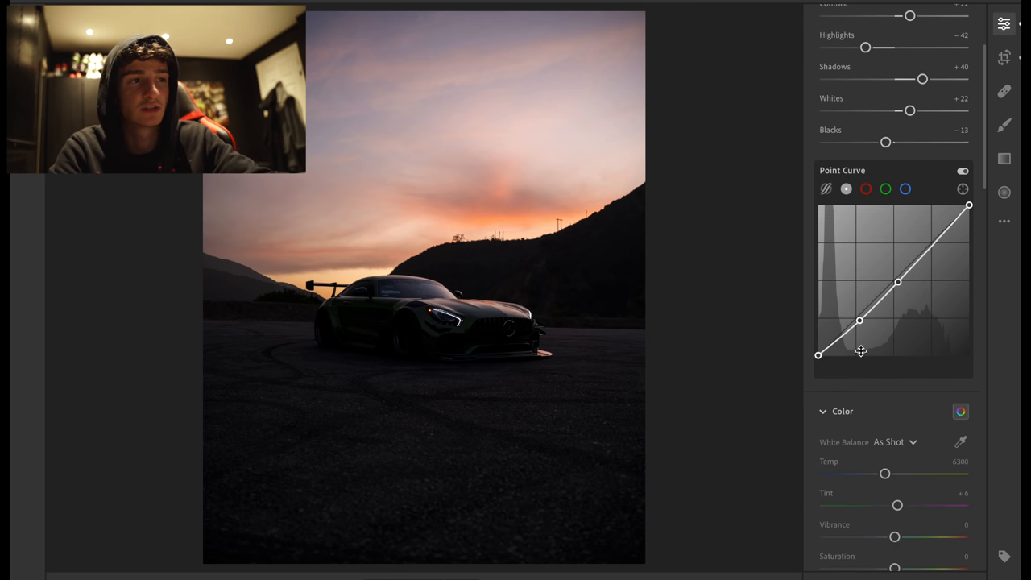
{"action": "scroll", "scroll_direction": "down", "scroll_amount": 3}
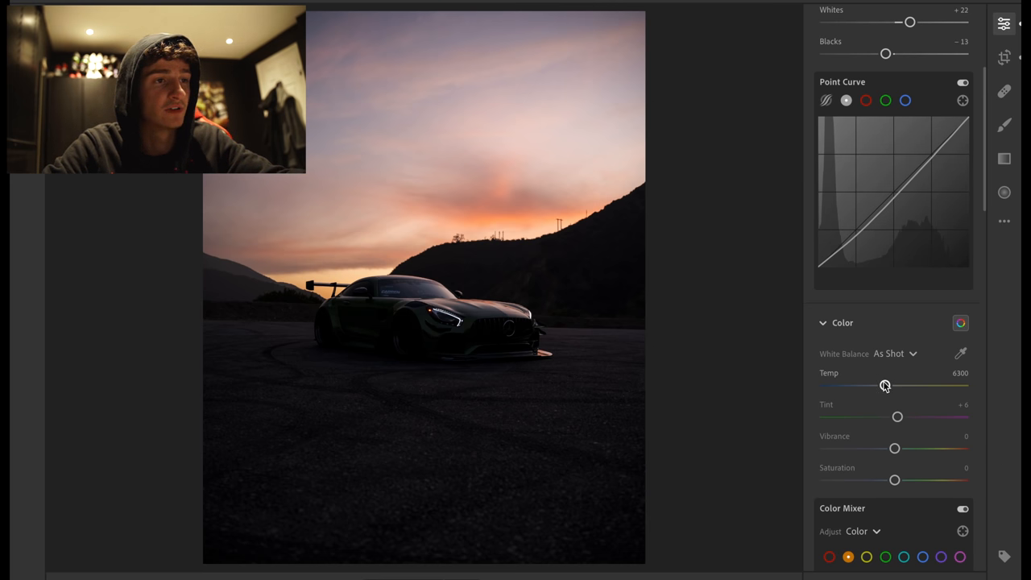
{"action": "left_click_drag", "start_coordinate": [884, 385], "coordinate": [888, 383]}
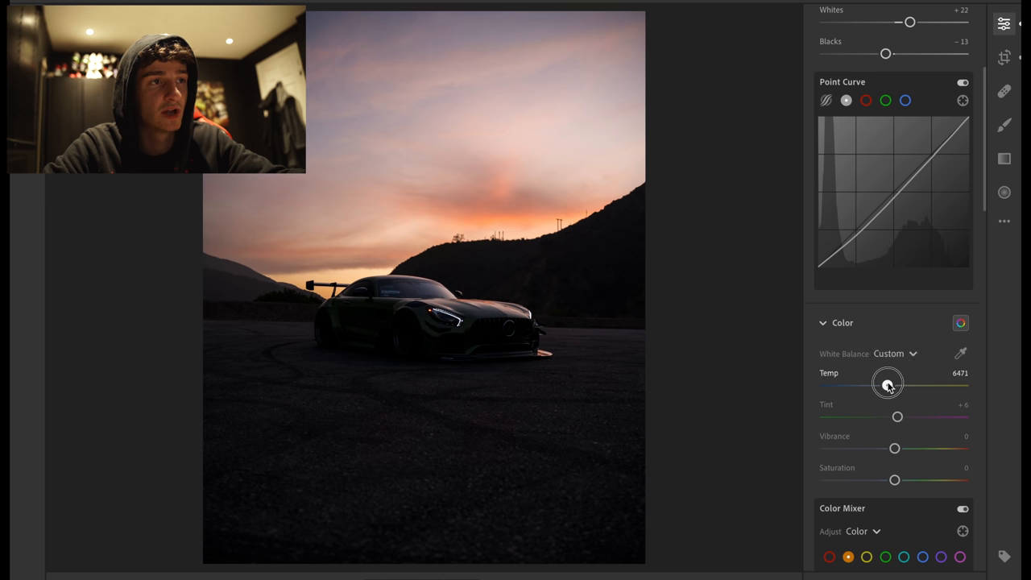
{"action": "left_click_drag", "start_coordinate": [887, 383], "coordinate": [899, 384]}
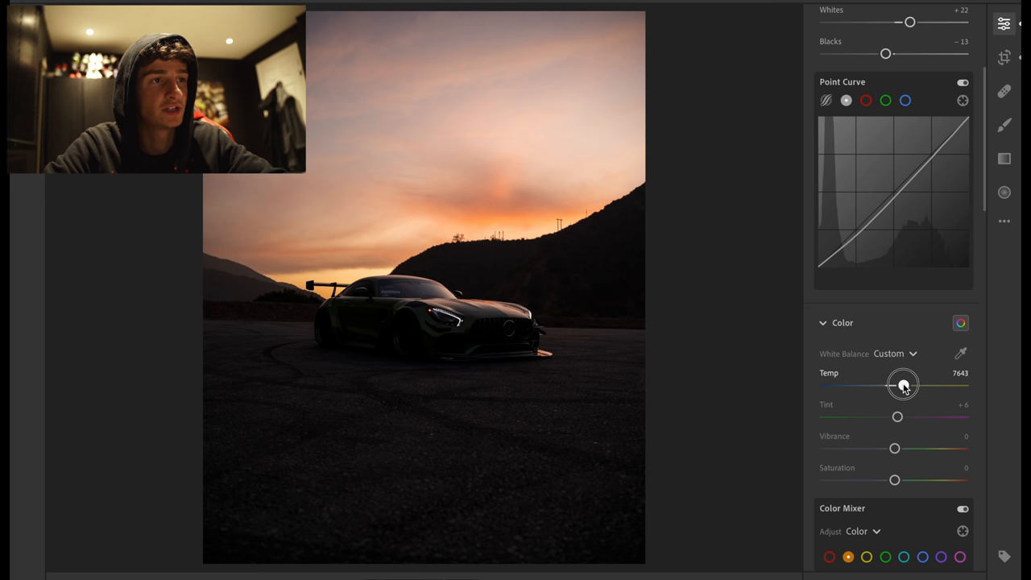
{"action": "left_click_drag", "start_coordinate": [902, 384], "coordinate": [896, 383]}
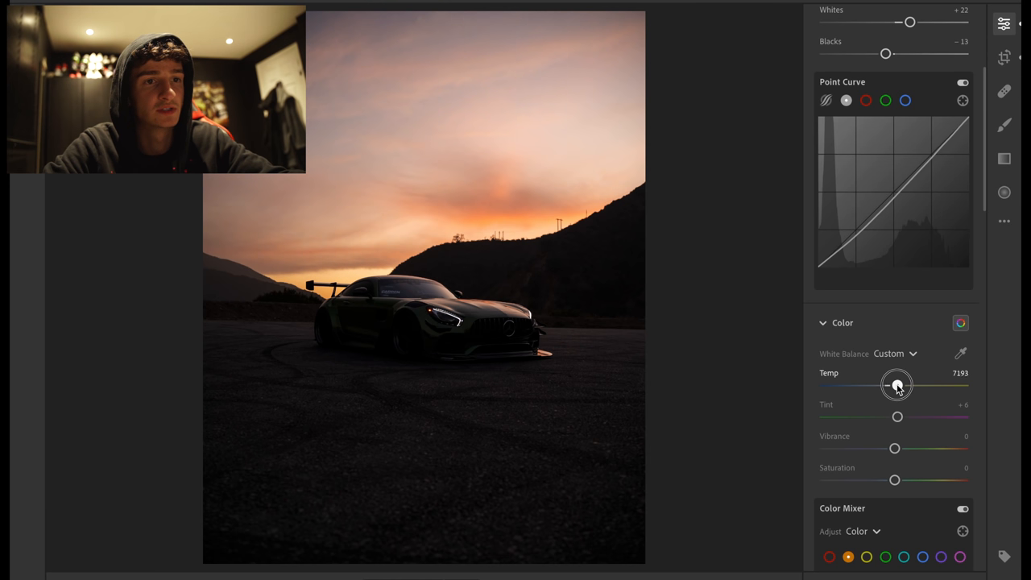
{"action": "left_click_drag", "start_coordinate": [897, 383], "coordinate": [896, 377]}
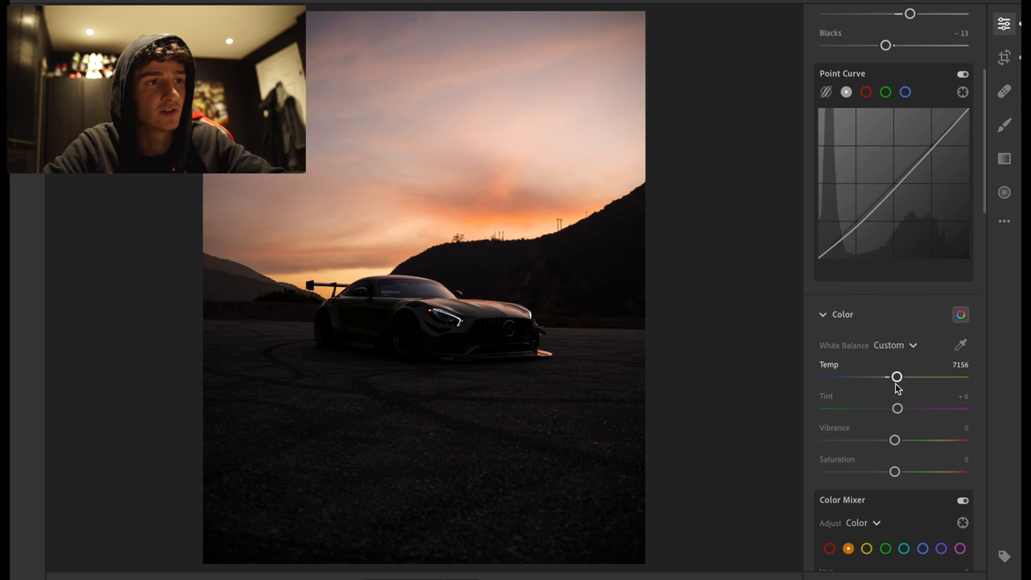
{"action": "scroll", "scroll_direction": "down", "scroll_amount": 3}
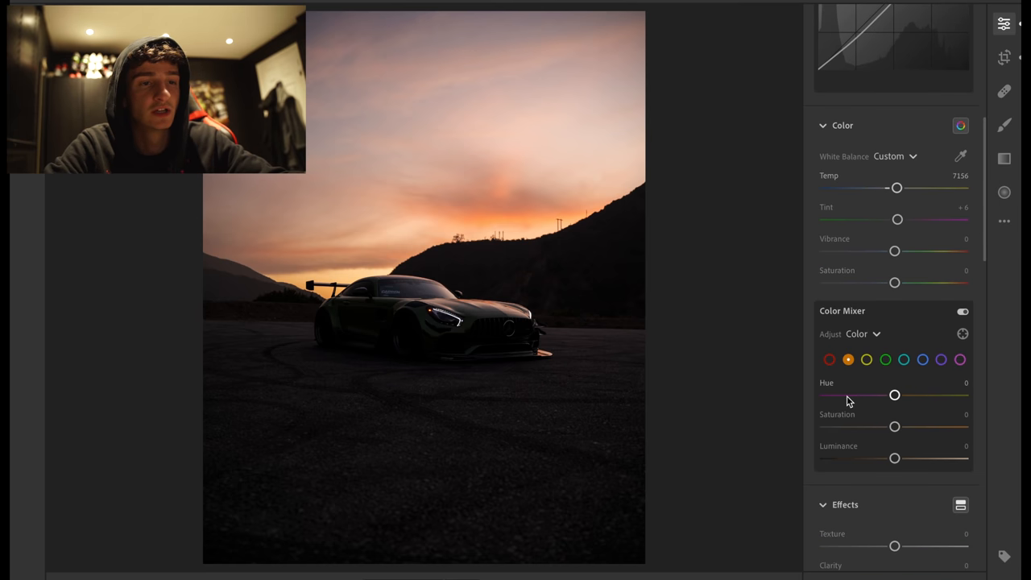
{"action": "mouse_move", "coordinate": [899, 222]}
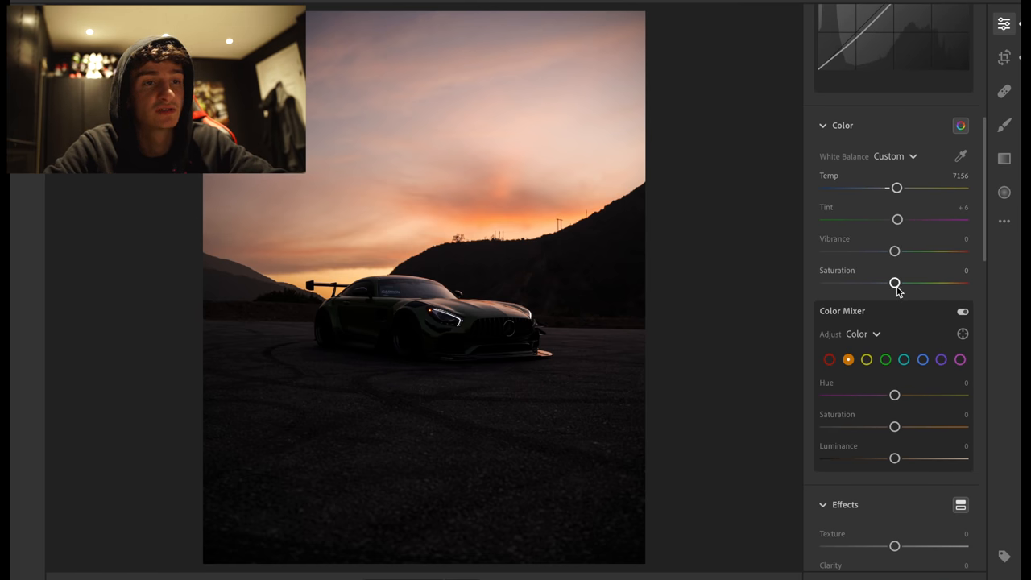
{"action": "scroll", "scroll_direction": "down", "scroll_amount": 3}
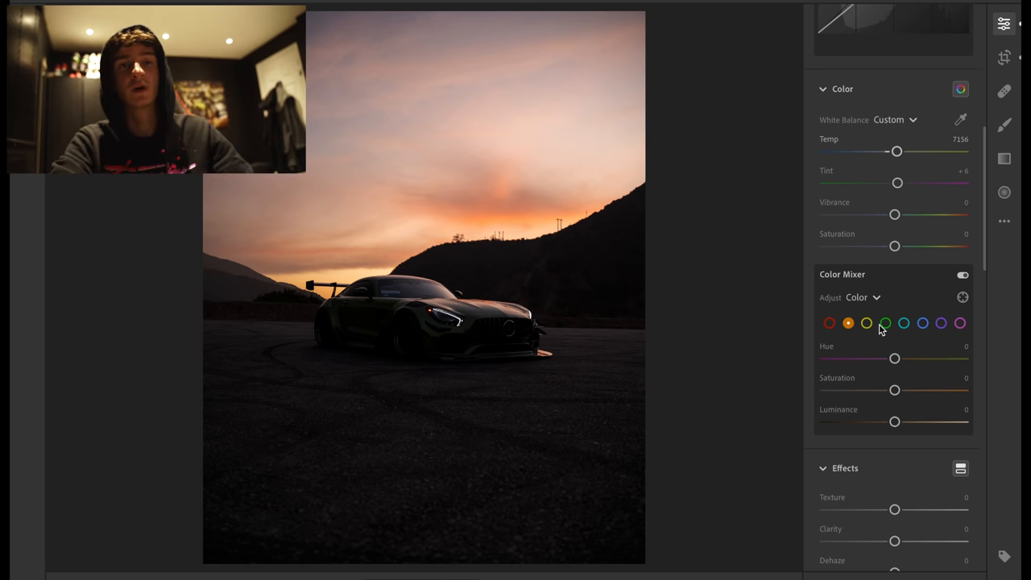
{"action": "mouse_move", "coordinate": [883, 312]}
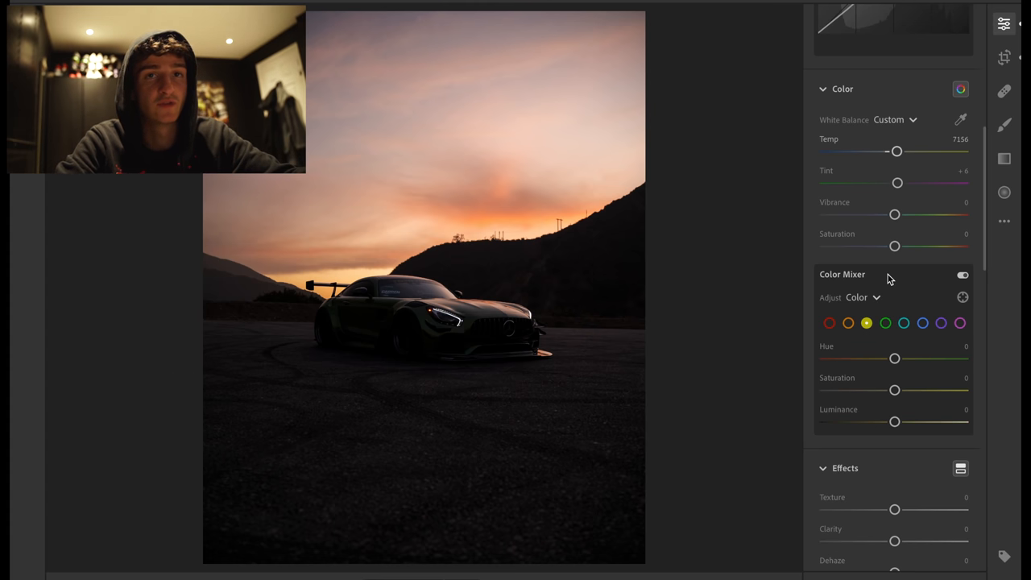
{"action": "mouse_move", "coordinate": [857, 325]}
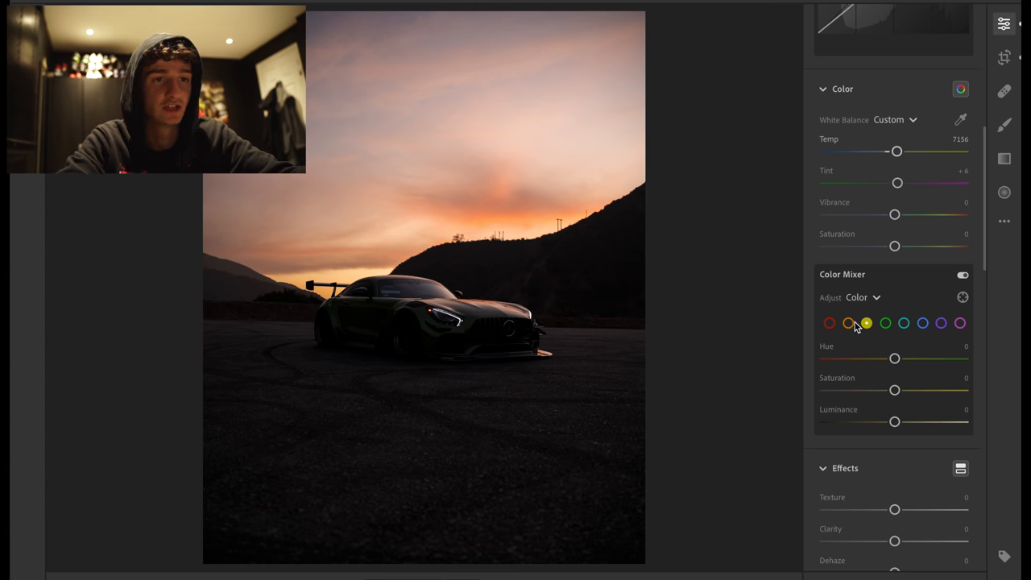
- Boost the orange saturation in the Color Mixer to about +53
{"action": "left_click", "coordinate": [847, 322]}
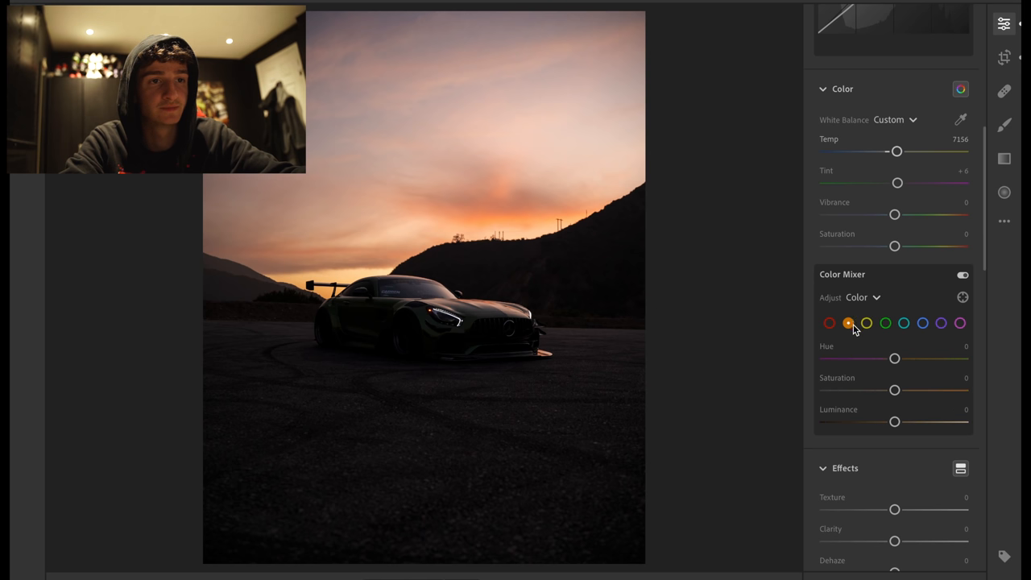
{"action": "left_click_drag", "start_coordinate": [894, 358], "coordinate": [892, 359]}
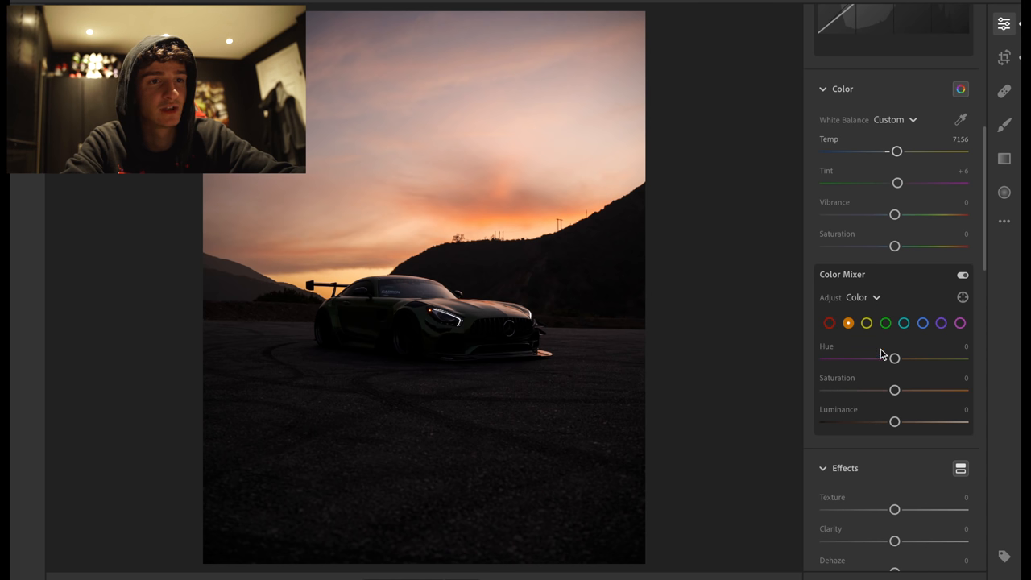
{"action": "left_click_drag", "start_coordinate": [894, 390], "coordinate": [910, 393]}
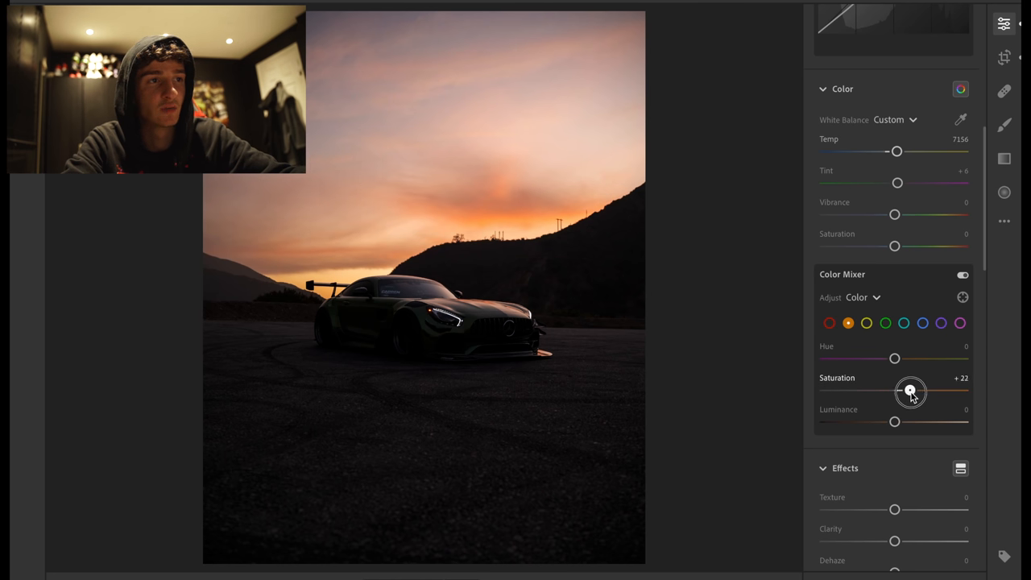
{"action": "left_click_drag", "start_coordinate": [910, 393], "coordinate": [933, 392]}
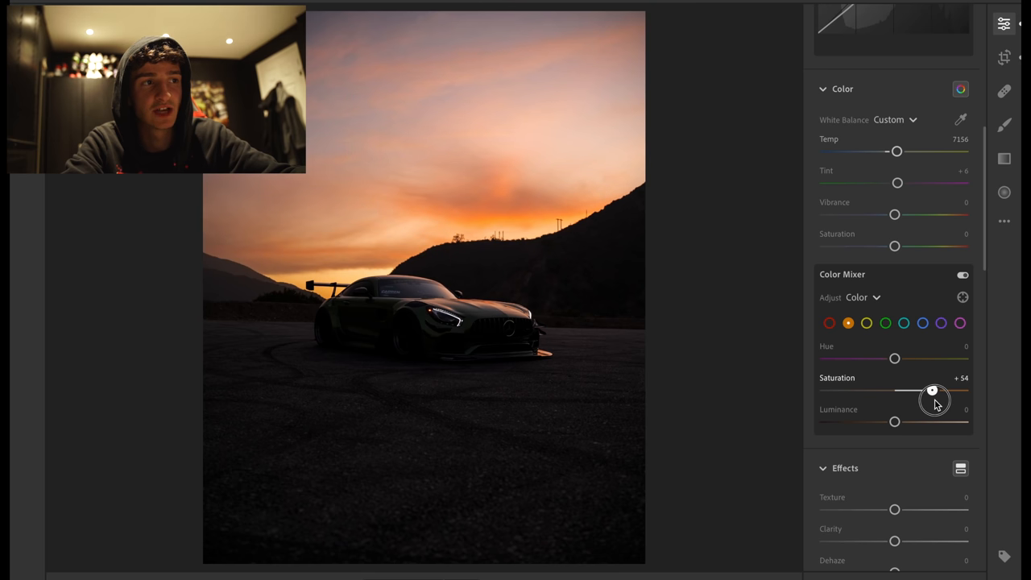
{"action": "left_click_drag", "start_coordinate": [933, 389], "coordinate": [931, 392]}
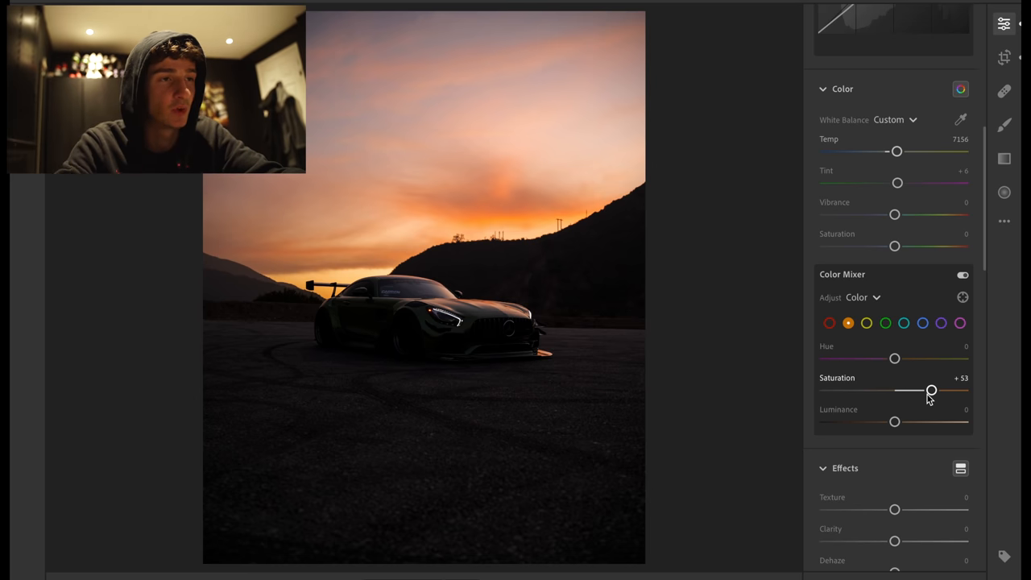
{"action": "mouse_move", "coordinate": [894, 359]}
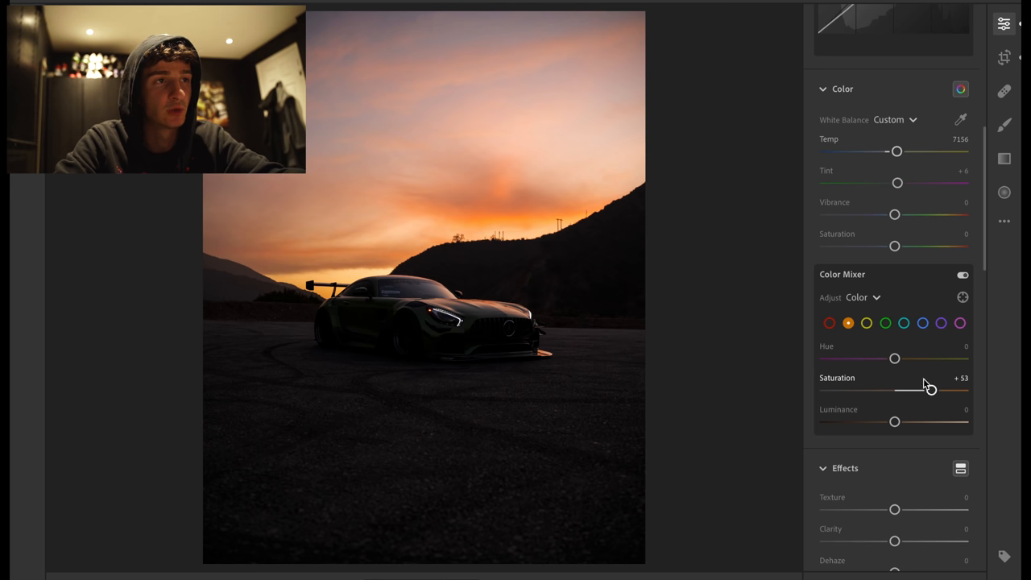
- Shift the yellow hue to about -40
{"action": "left_click", "coordinate": [866, 322]}
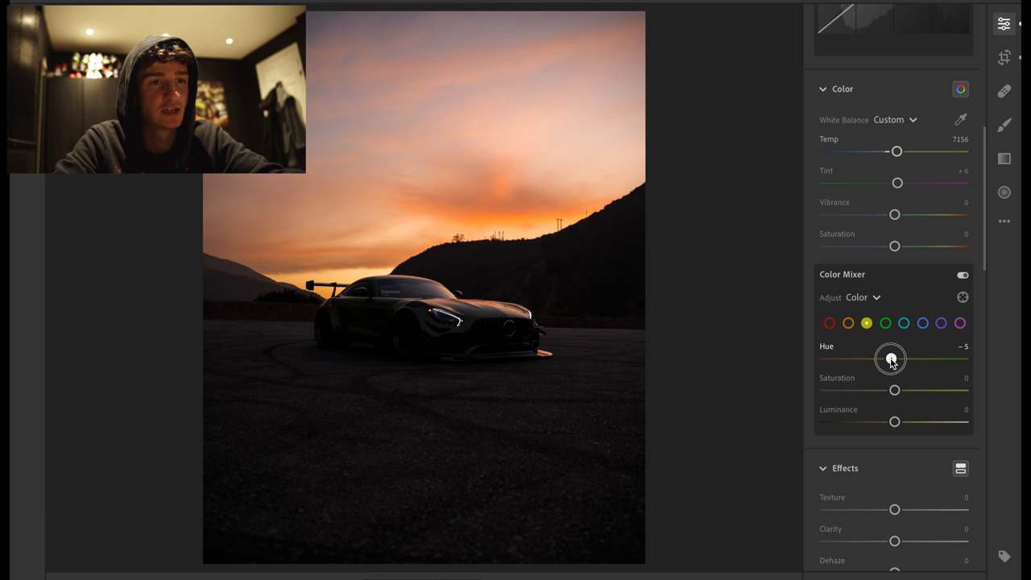
{"action": "left_click_drag", "start_coordinate": [889, 359], "coordinate": [868, 359]}
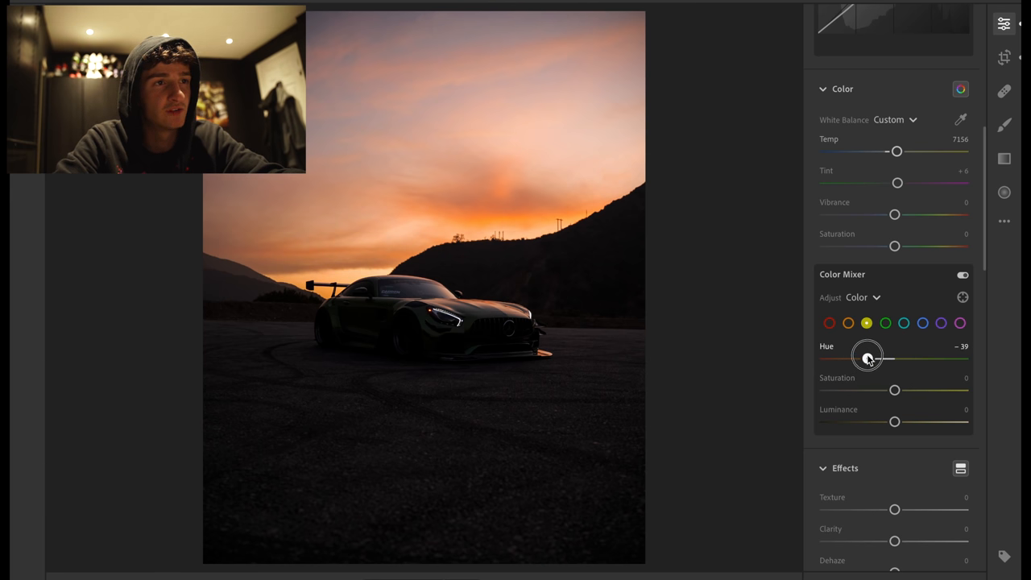
{"action": "left_click_drag", "start_coordinate": [868, 357], "coordinate": [867, 357]}
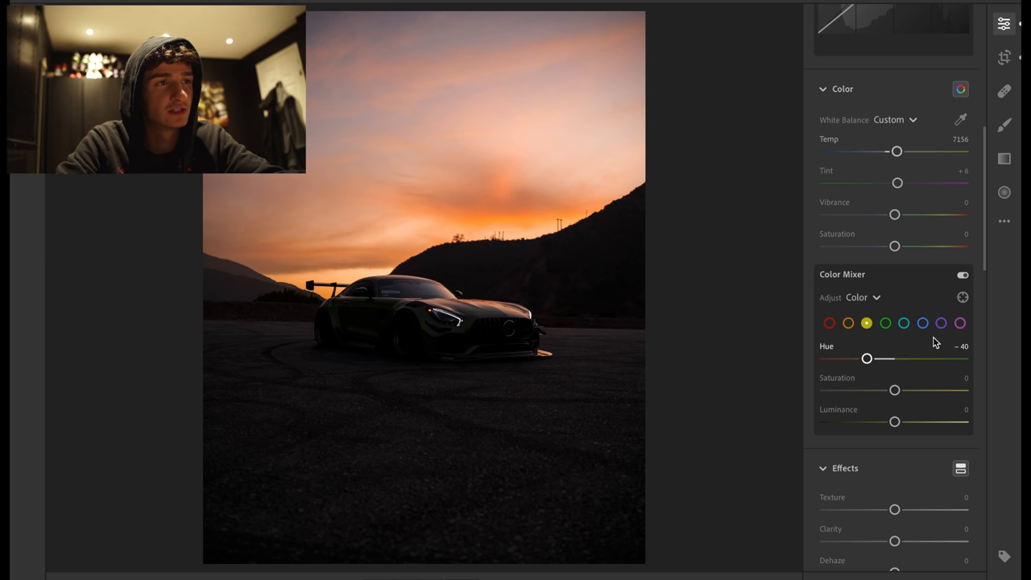
- Mute the blues with saturation about -73 and hue about -64
{"action": "left_click", "coordinate": [922, 322]}
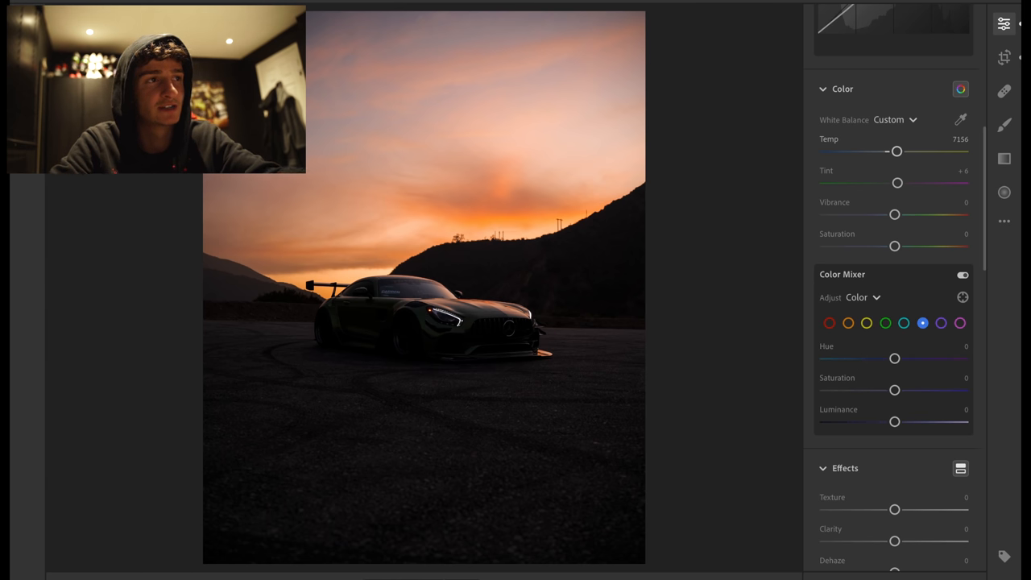
{"action": "mouse_move", "coordinate": [728, 314]}
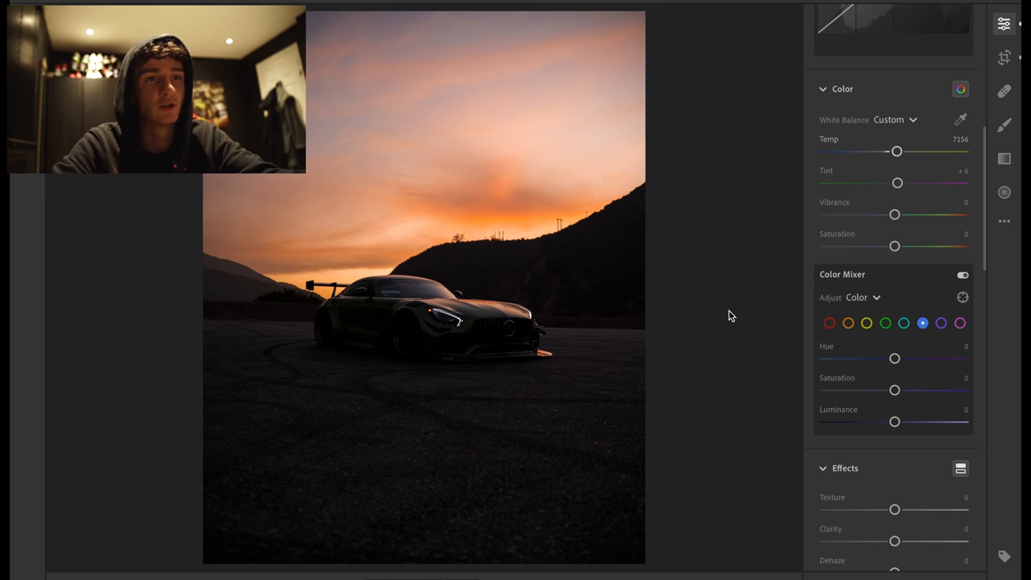
{"action": "left_click_drag", "start_coordinate": [892, 390], "coordinate": [880, 390]}
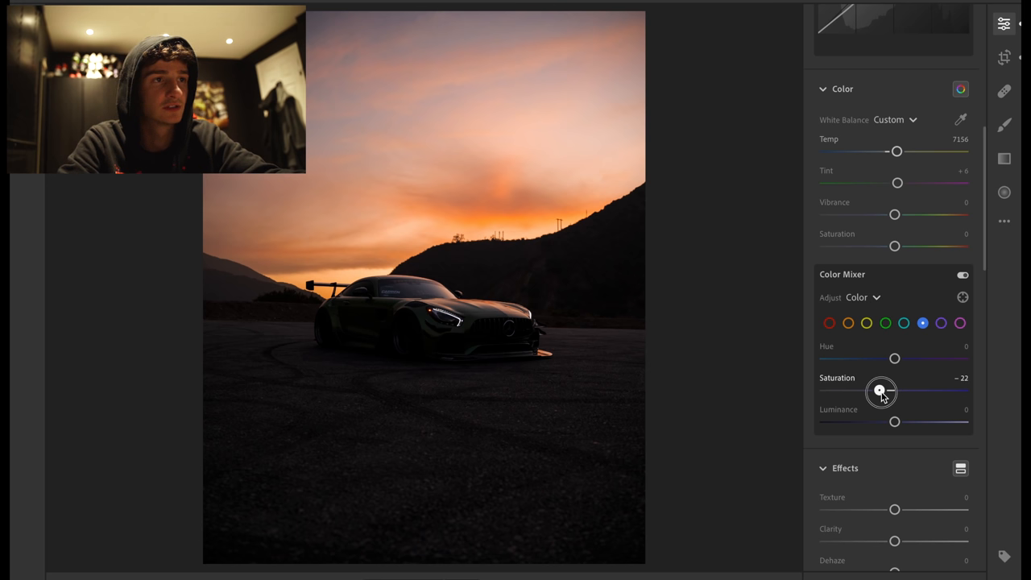
{"action": "left_click_drag", "start_coordinate": [880, 391], "coordinate": [849, 392]}
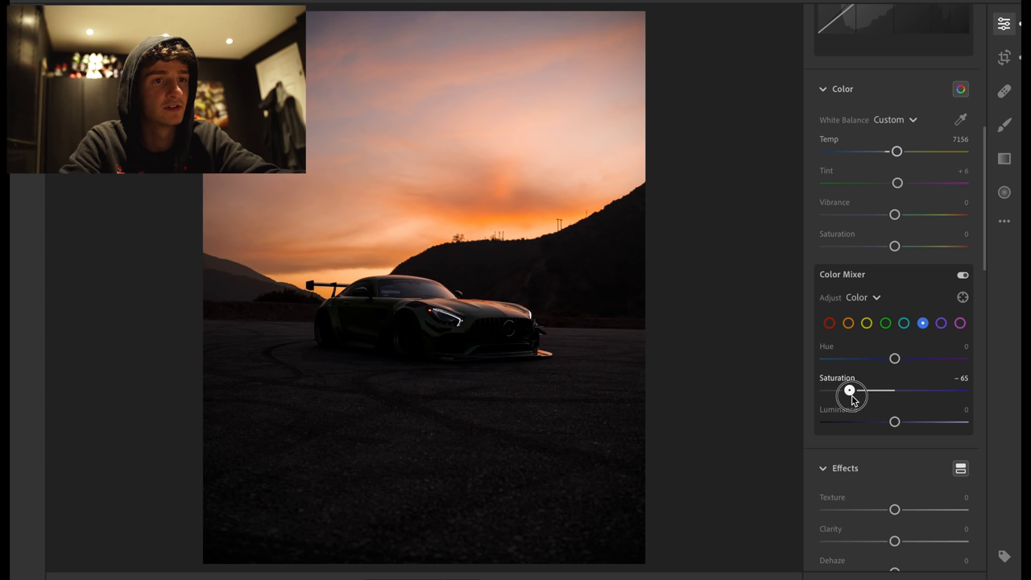
{"action": "left_click_drag", "start_coordinate": [851, 391], "coordinate": [841, 391]}
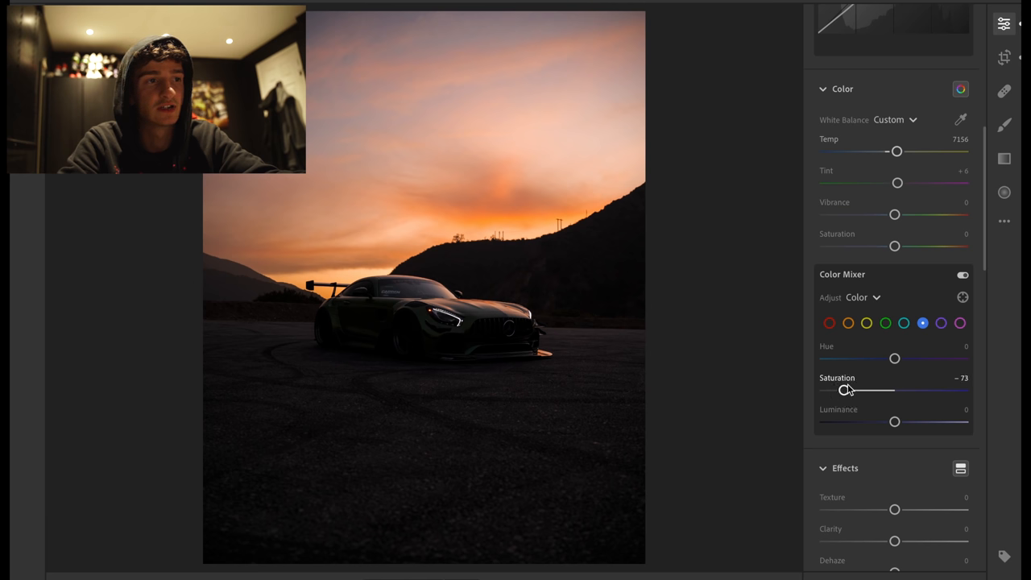
{"action": "left_click_drag", "start_coordinate": [894, 357], "coordinate": [878, 357]}
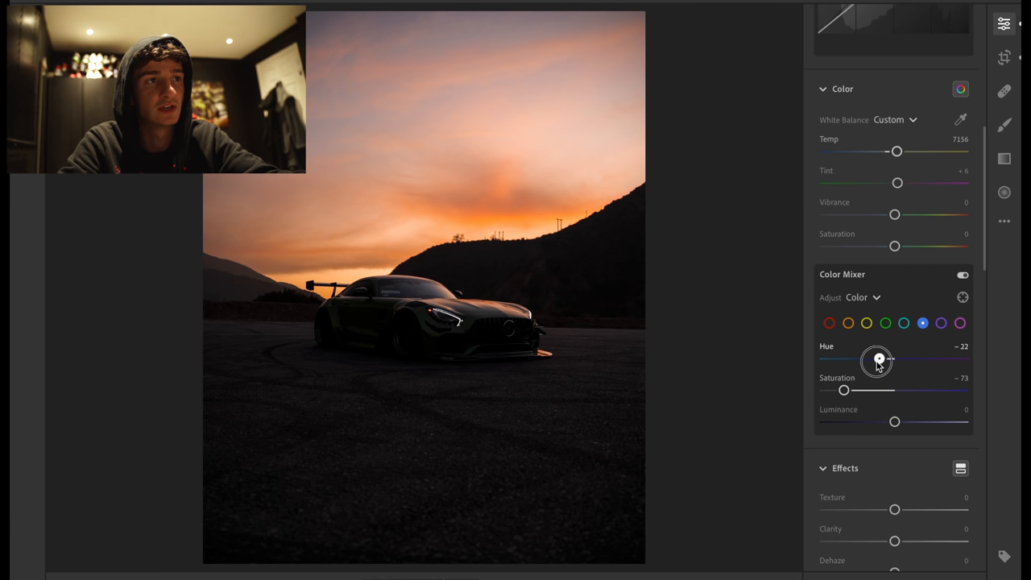
{"action": "left_click_drag", "start_coordinate": [878, 359], "coordinate": [863, 360]}
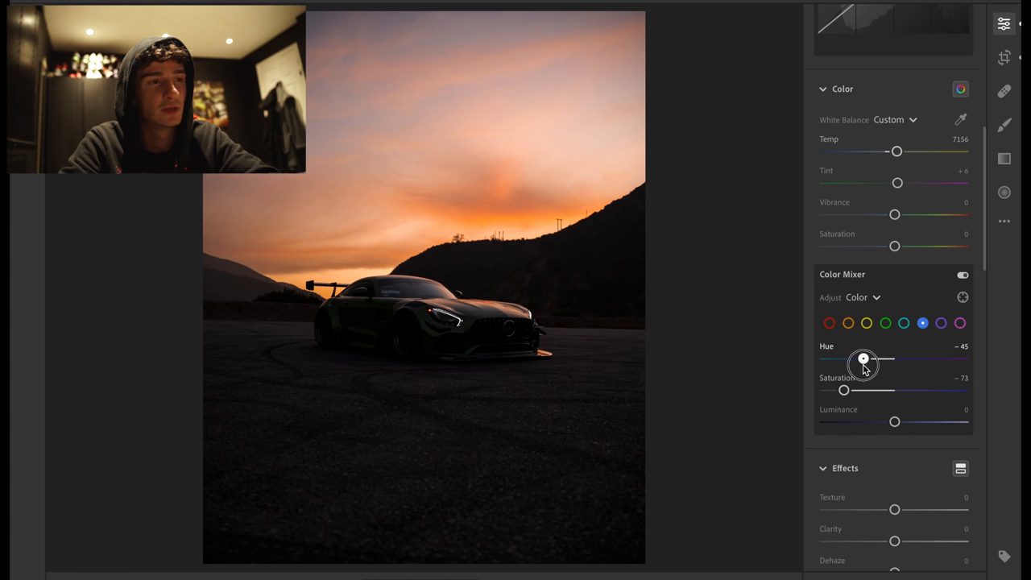
{"action": "left_click_drag", "start_coordinate": [863, 357], "coordinate": [851, 357]}
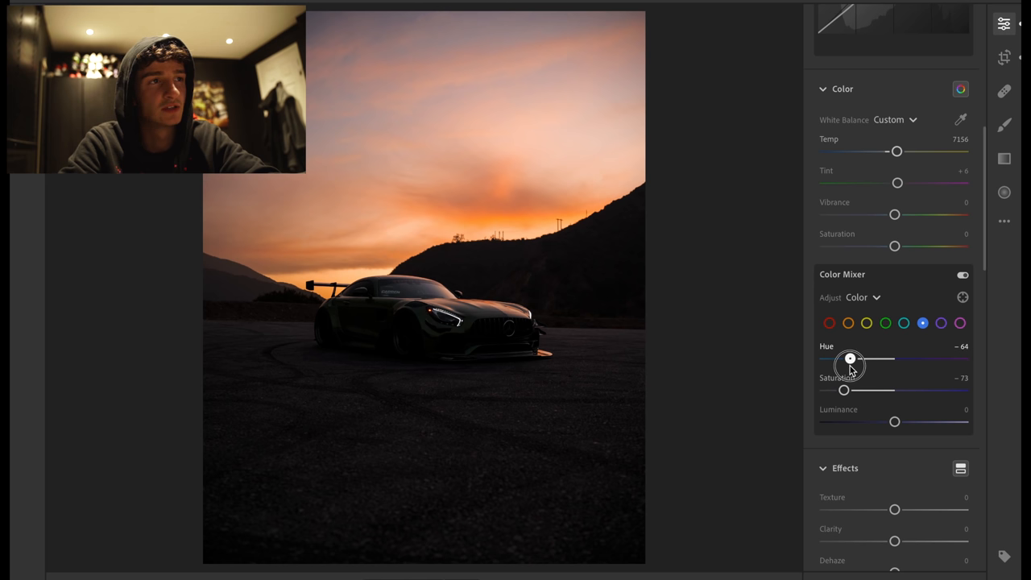
{"action": "mouse_move", "coordinate": [1002, 160]}
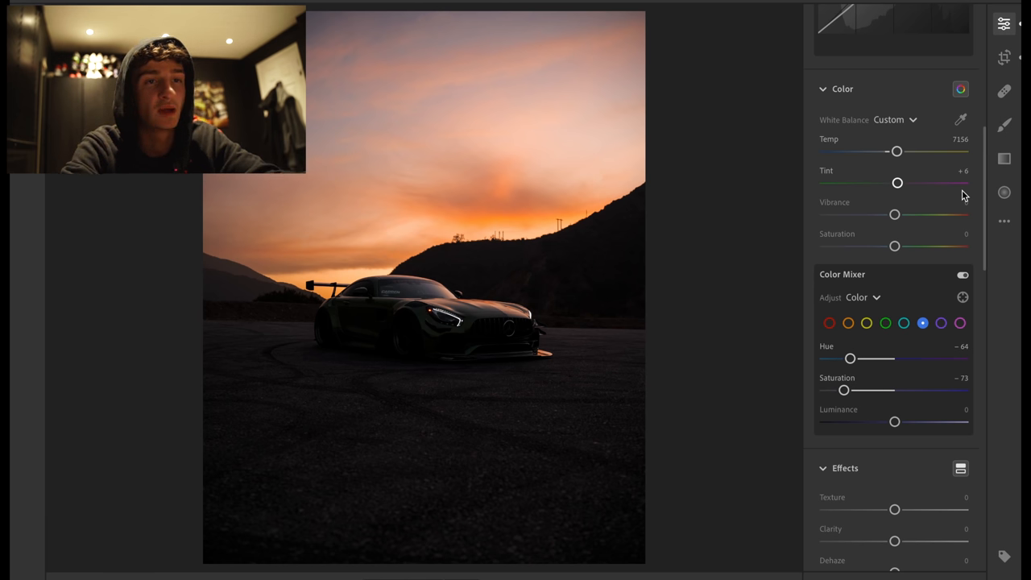
- Add a little clarity, around +13, in Effects
{"action": "scroll", "scroll_direction": "down", "scroll_amount": 3}
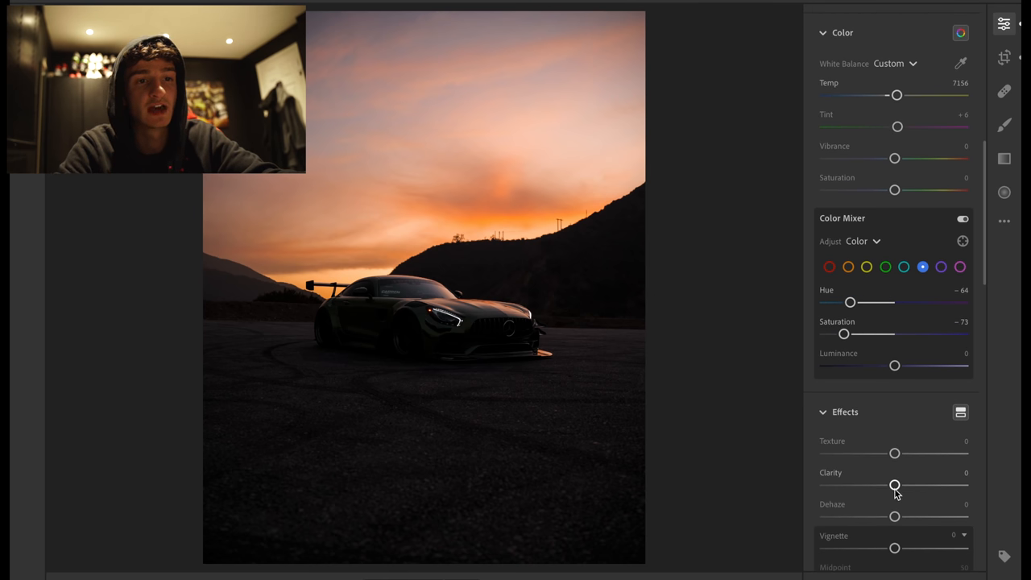
{"action": "left_click_drag", "start_coordinate": [894, 485], "coordinate": [896, 485]}
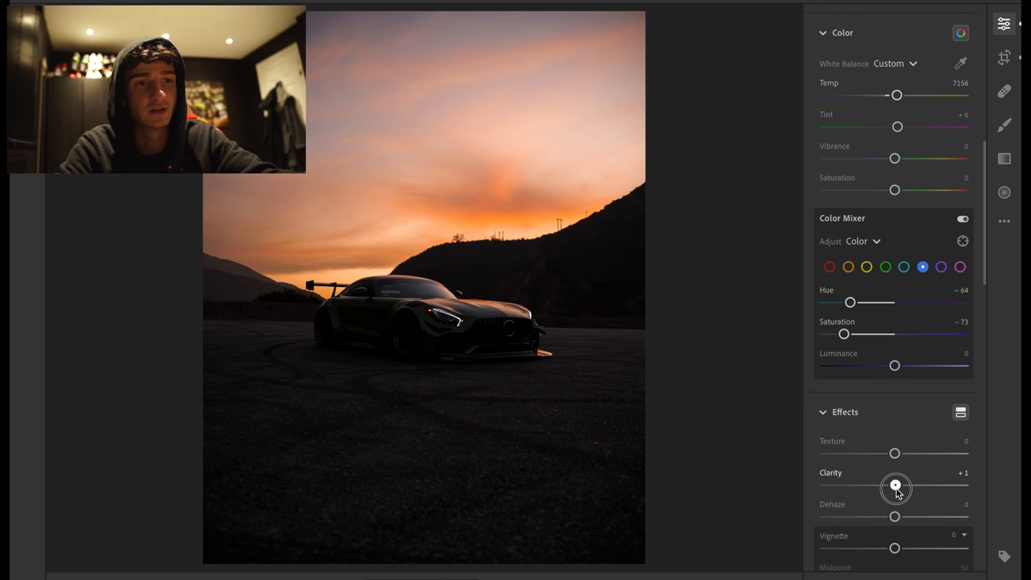
{"action": "left_click_drag", "start_coordinate": [896, 487], "coordinate": [903, 486]}
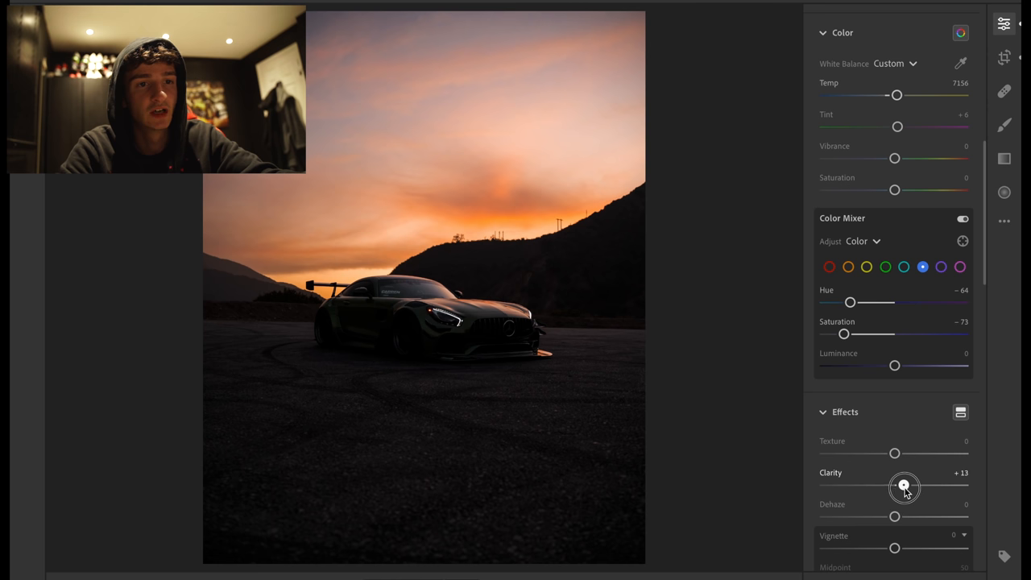
{"action": "left_click_drag", "start_coordinate": [904, 487], "coordinate": [908, 487]}
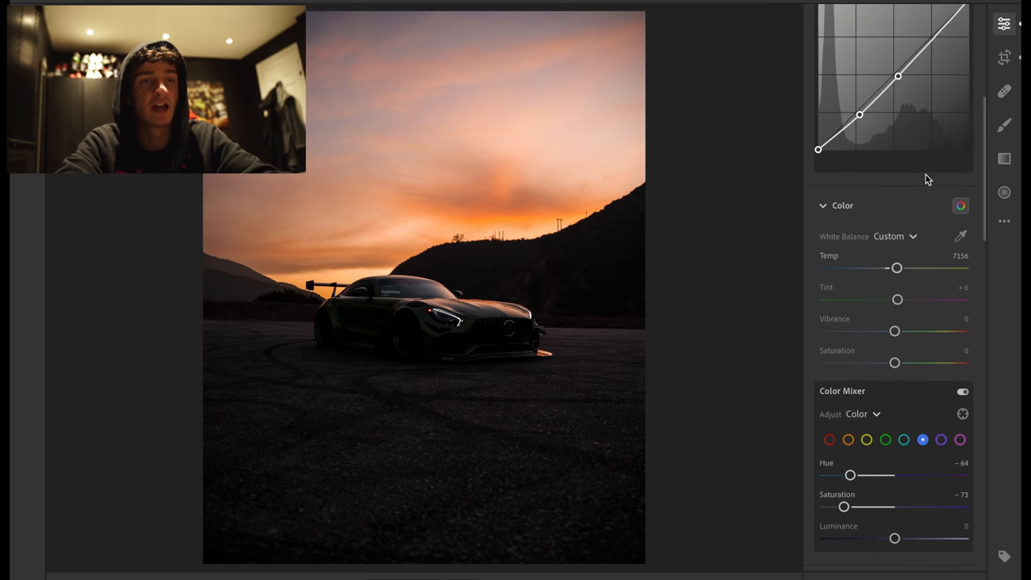
- Draw a wide radial gradient oval around the car and raise its exposure to about +0.68
{"action": "scroll", "scroll_direction": "up", "scroll_amount": 3}
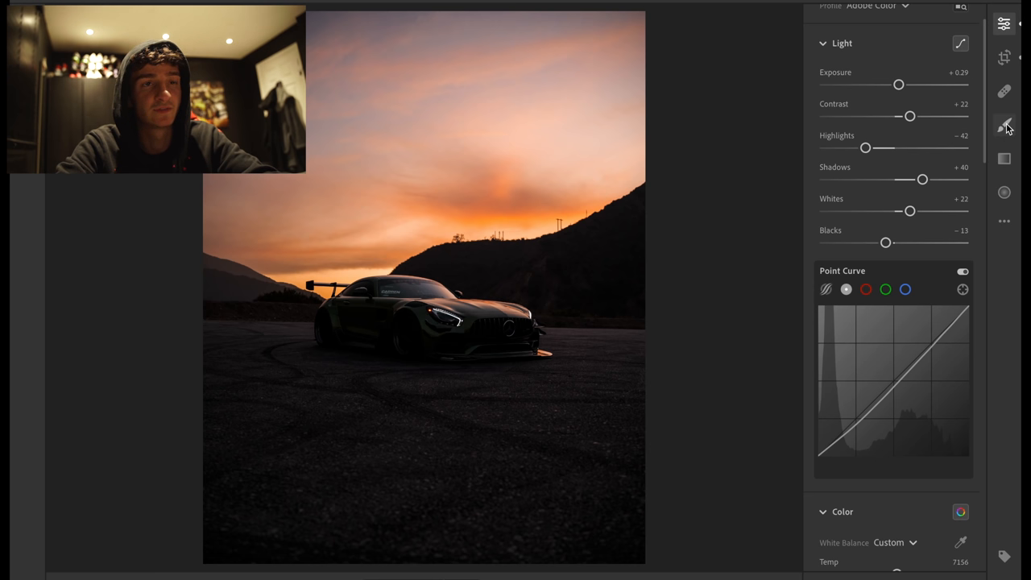
{"action": "left_click", "coordinate": [1004, 191]}
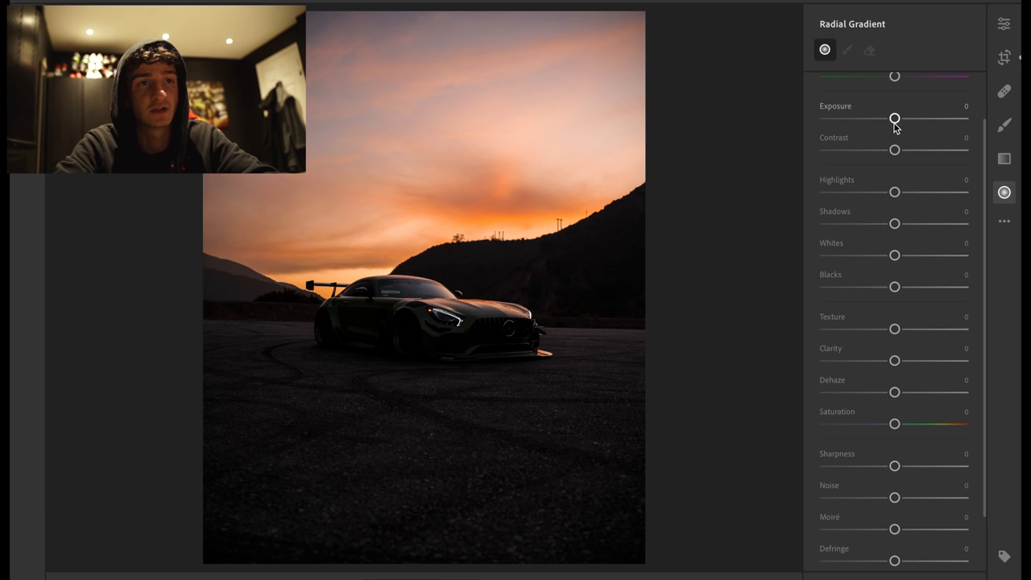
{"action": "left_click_drag", "start_coordinate": [894, 120], "coordinate": [902, 119]}
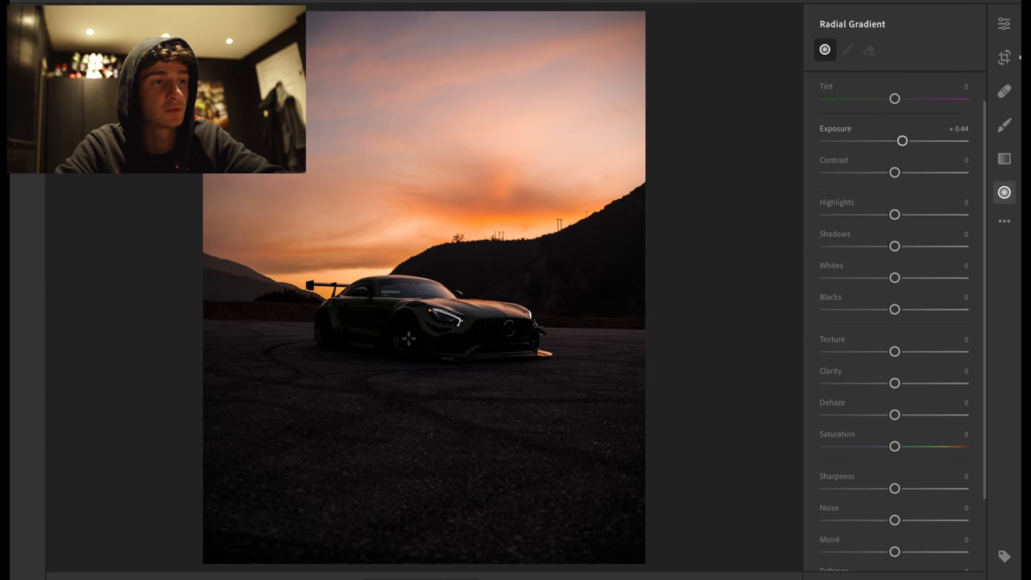
{"action": "left_click_drag", "start_coordinate": [409, 338], "coordinate": [554, 345]}
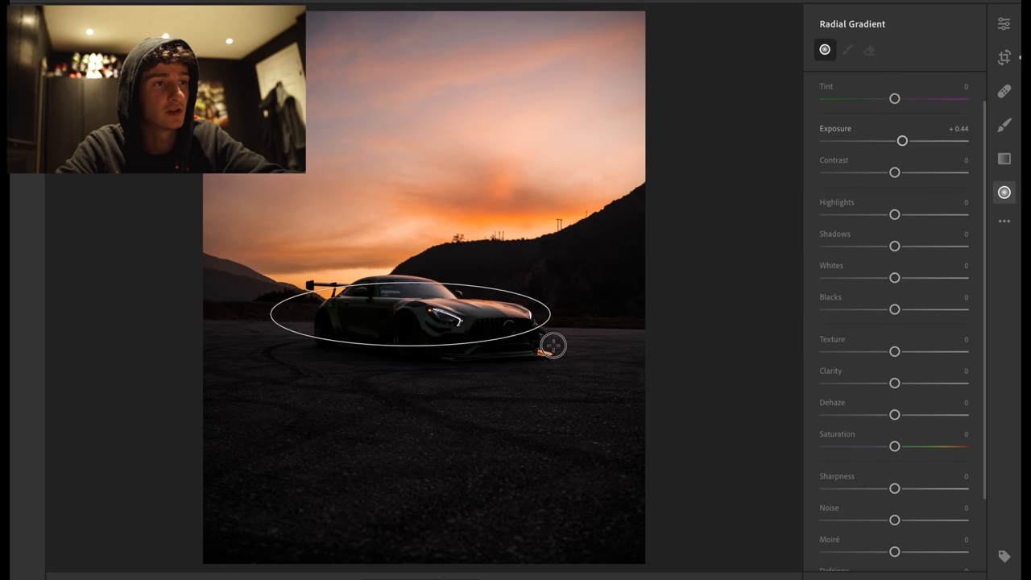
{"action": "left_click_drag", "start_coordinate": [554, 344], "coordinate": [657, 384]}
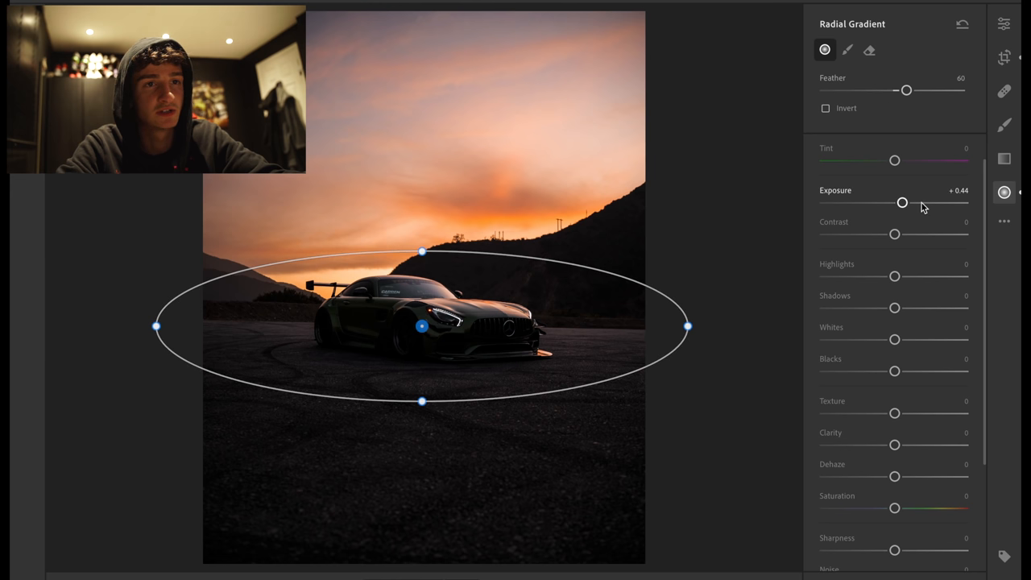
{"action": "left_click_drag", "start_coordinate": [902, 203], "coordinate": [907, 203]}
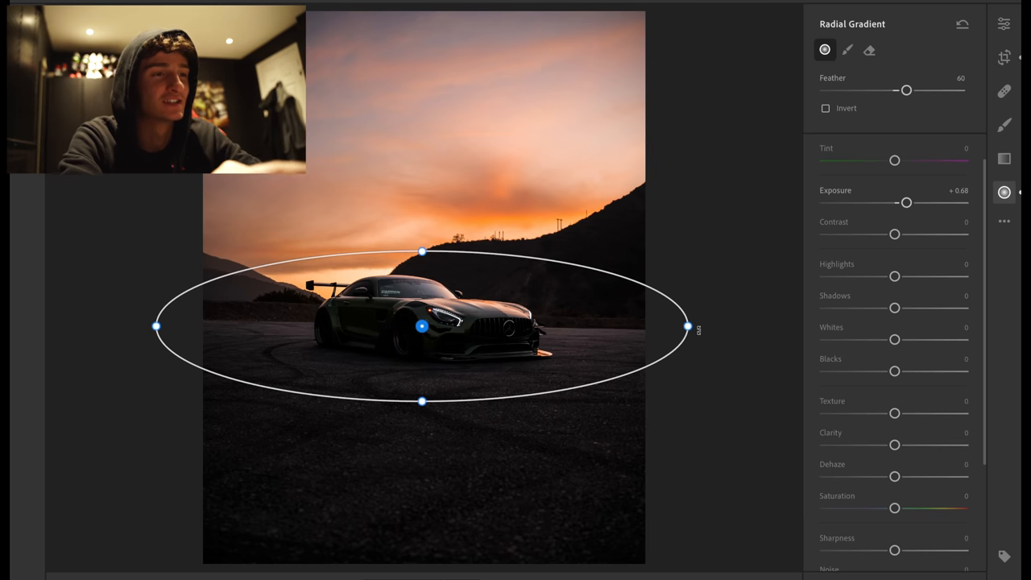
{"action": "left_click", "coordinate": [1005, 126]}
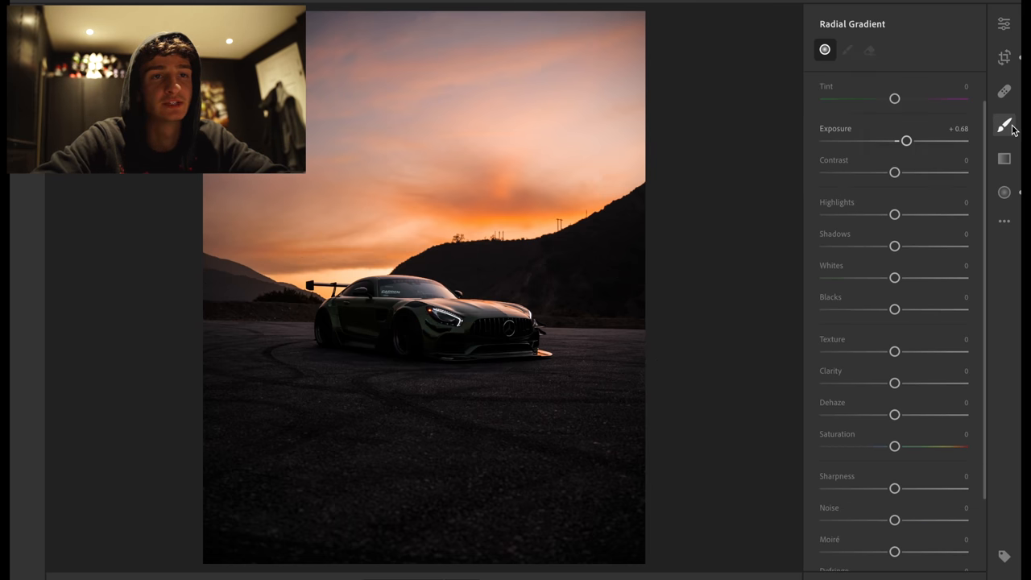
- Brush over the windshield reflection with exposure about -0.36 and highlights -100
{"action": "left_click", "coordinate": [1003, 125]}
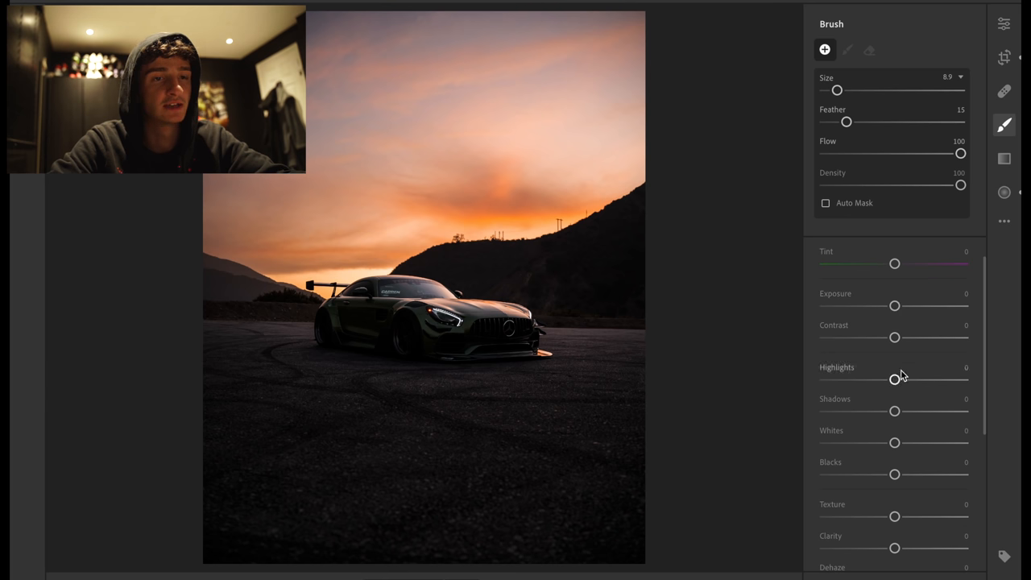
{"action": "left_click_drag", "start_coordinate": [894, 379], "coordinate": [825, 378]}
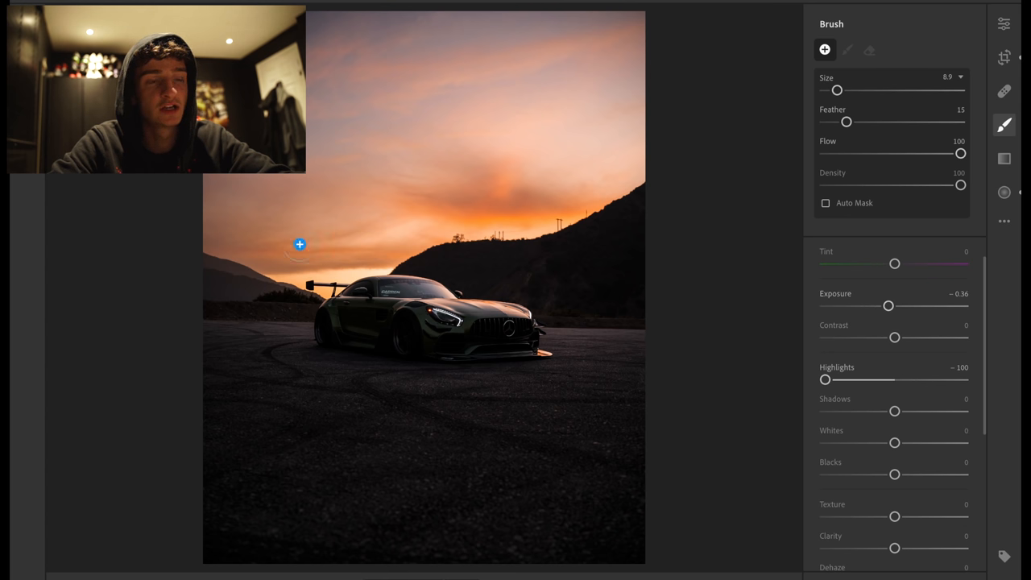
{"action": "mouse_move", "coordinate": [416, 290]}
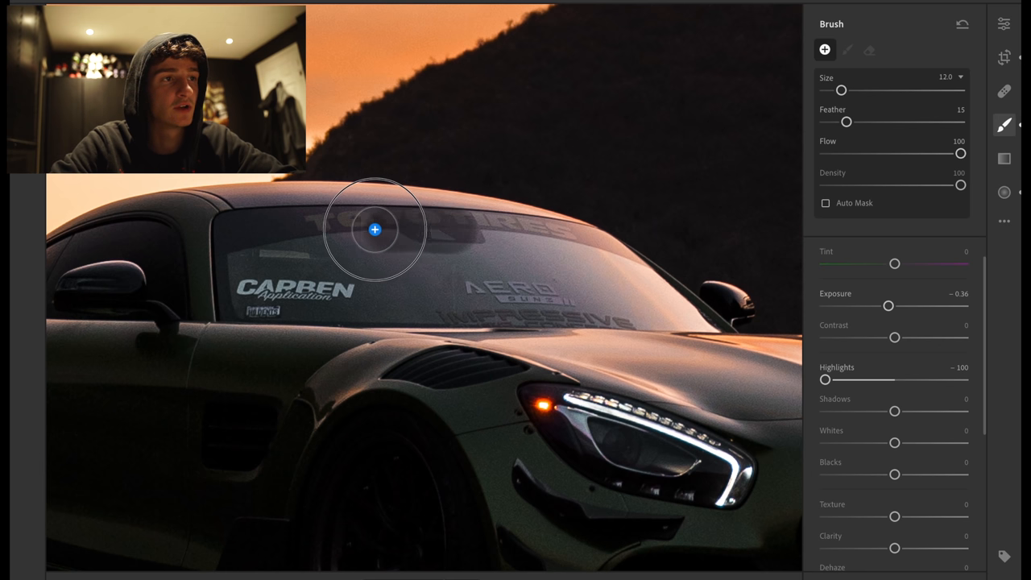
{"action": "mouse_move", "coordinate": [238, 232]}
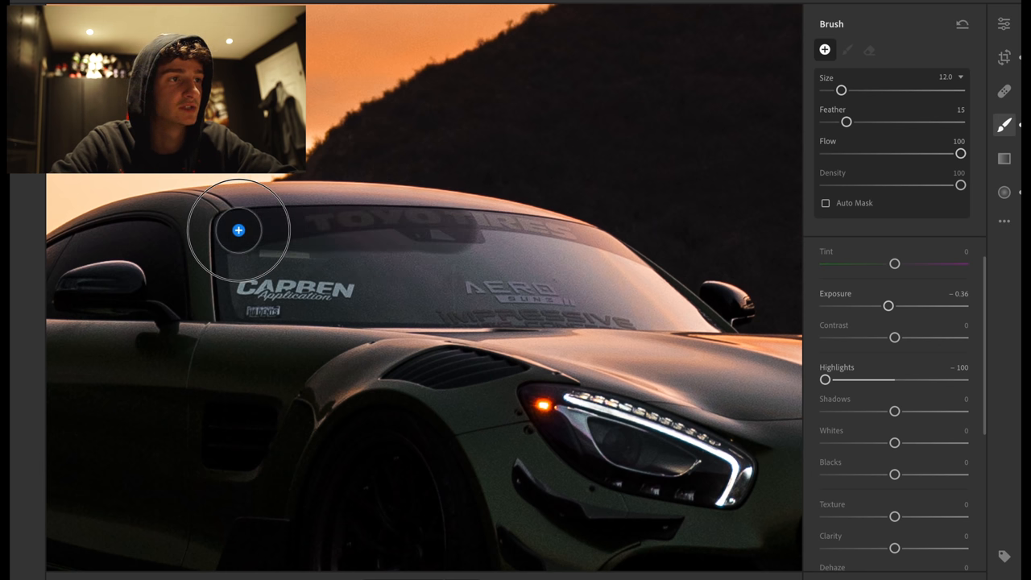
{"action": "left_click", "coordinate": [847, 50]}
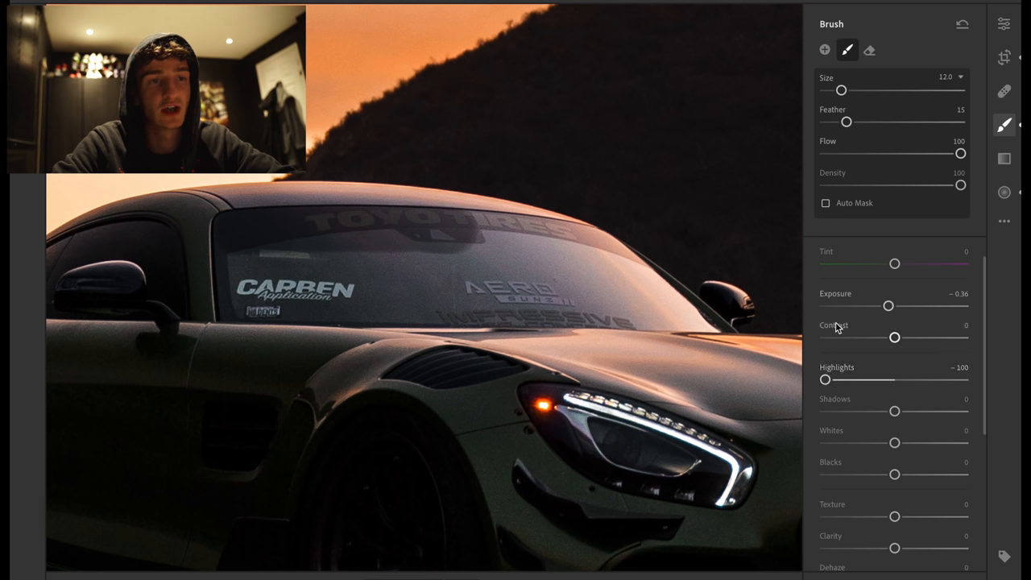
{"action": "mouse_move", "coordinate": [233, 249]}
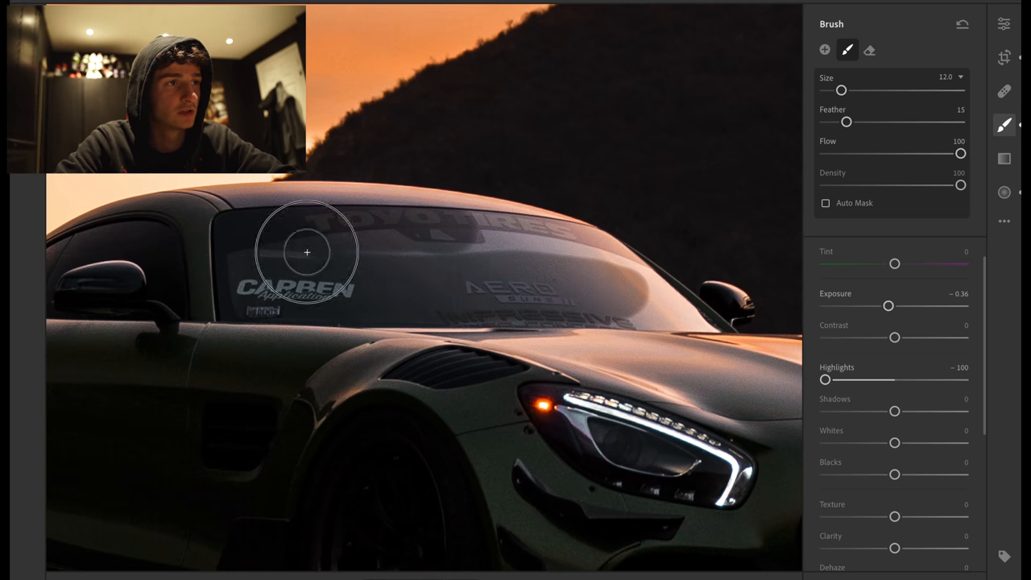
{"action": "mouse_move", "coordinate": [548, 240]}
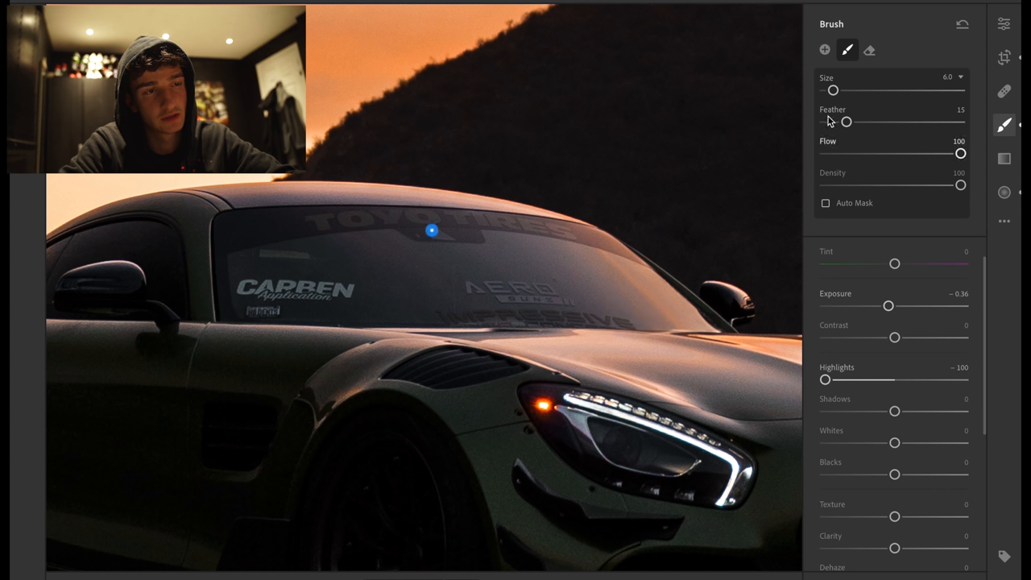
{"action": "left_click", "coordinate": [870, 50]}
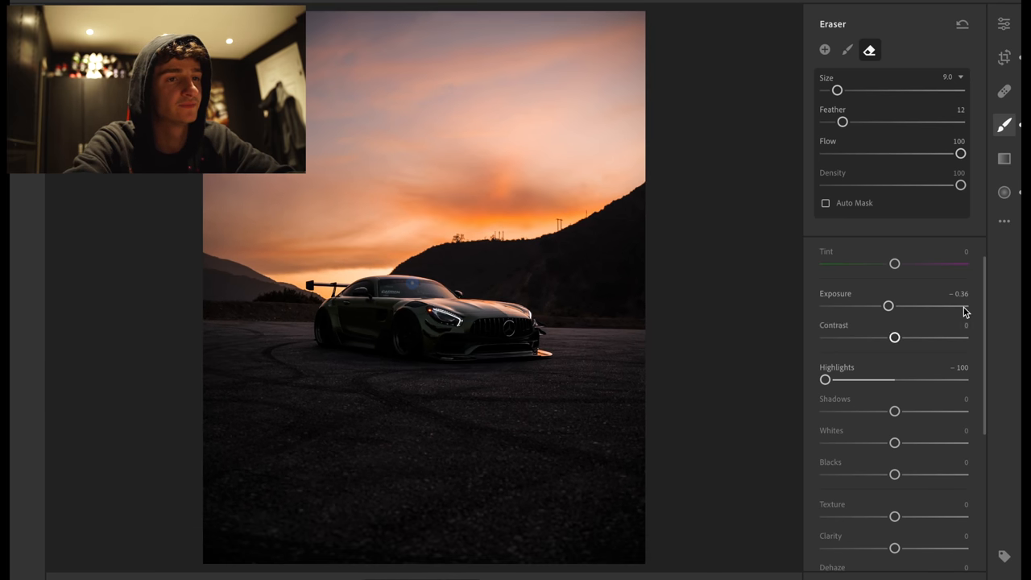
{"action": "mouse_move", "coordinate": [841, 274]}
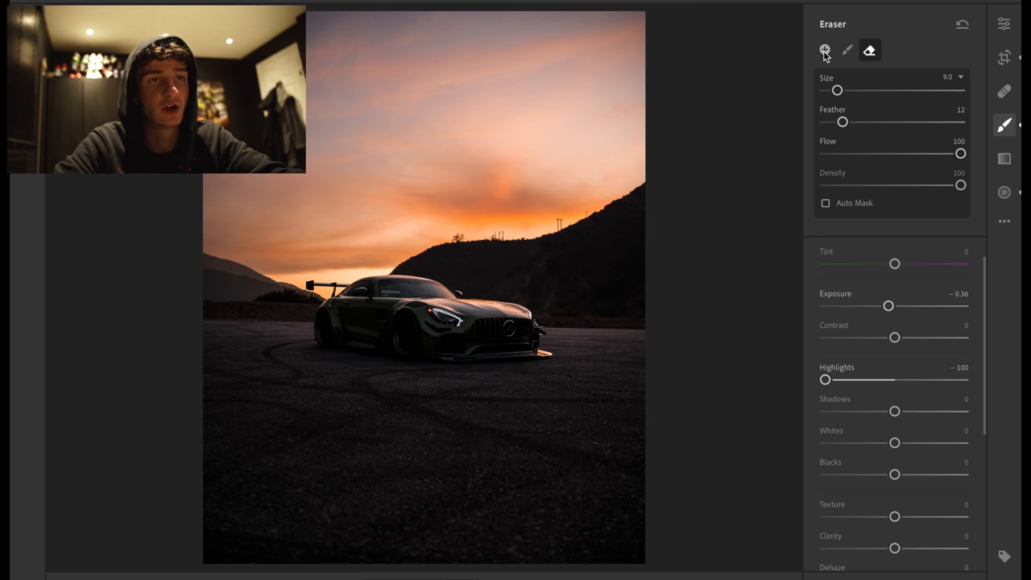
- Paint a new brush along the car's side and wheels brightening to about +0.60 exposure
{"action": "left_click", "coordinate": [825, 48]}
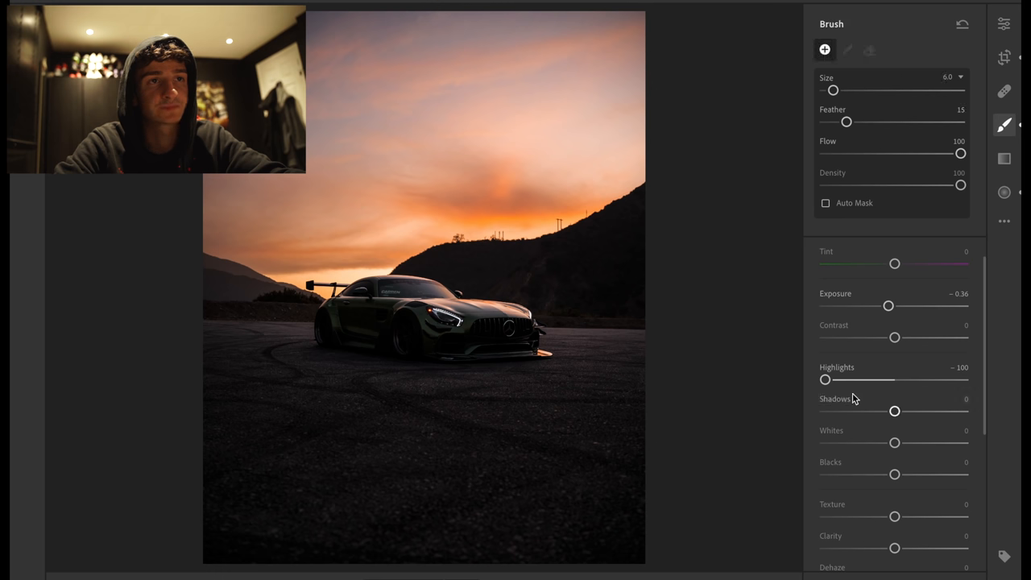
{"action": "left_click_drag", "start_coordinate": [887, 306], "coordinate": [899, 311]}
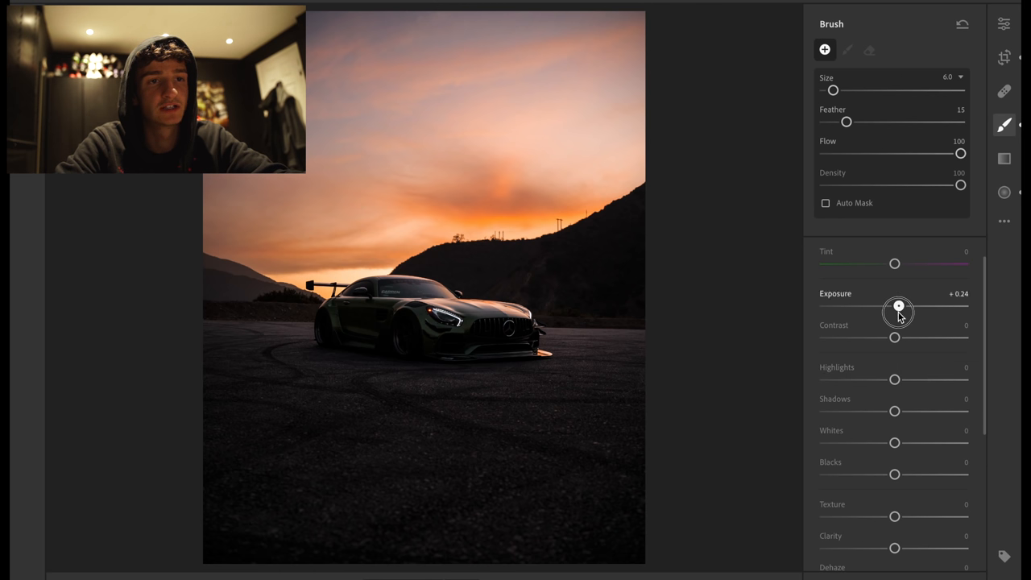
{"action": "left_click_drag", "start_coordinate": [899, 310], "coordinate": [902, 306]}
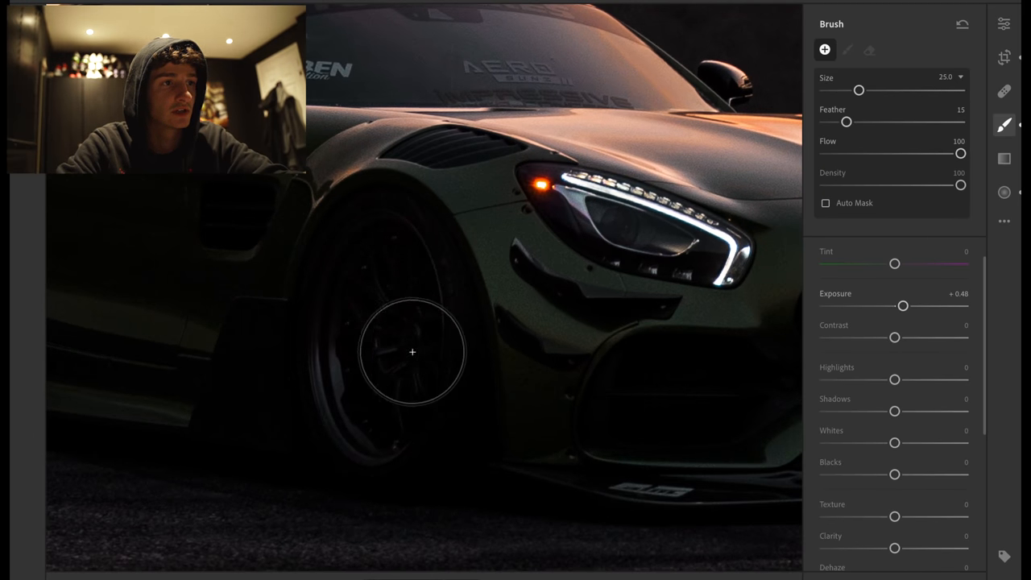
{"action": "mouse_move", "coordinate": [369, 248]}
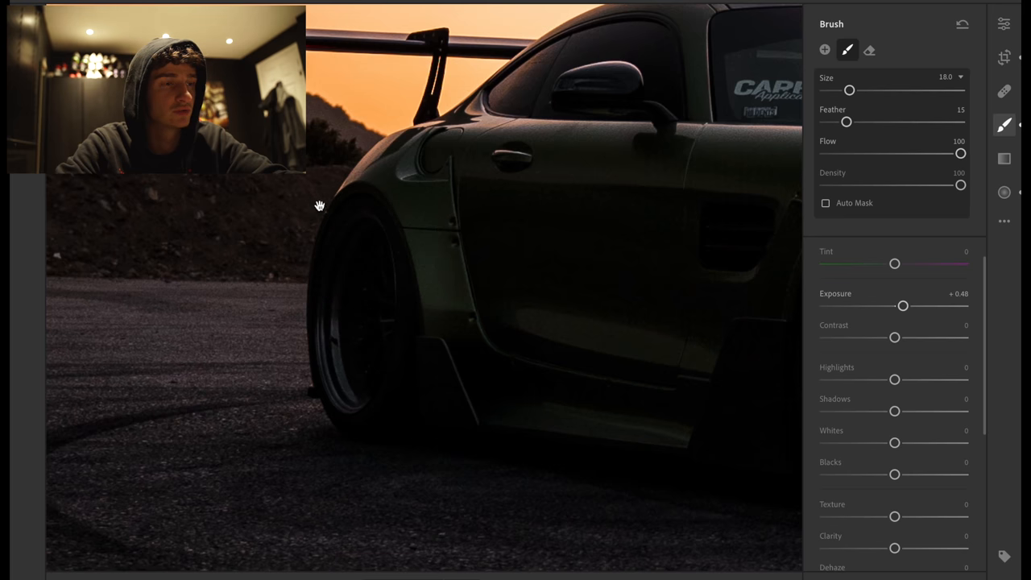
{"action": "left_click_drag", "start_coordinate": [902, 306], "coordinate": [905, 306]}
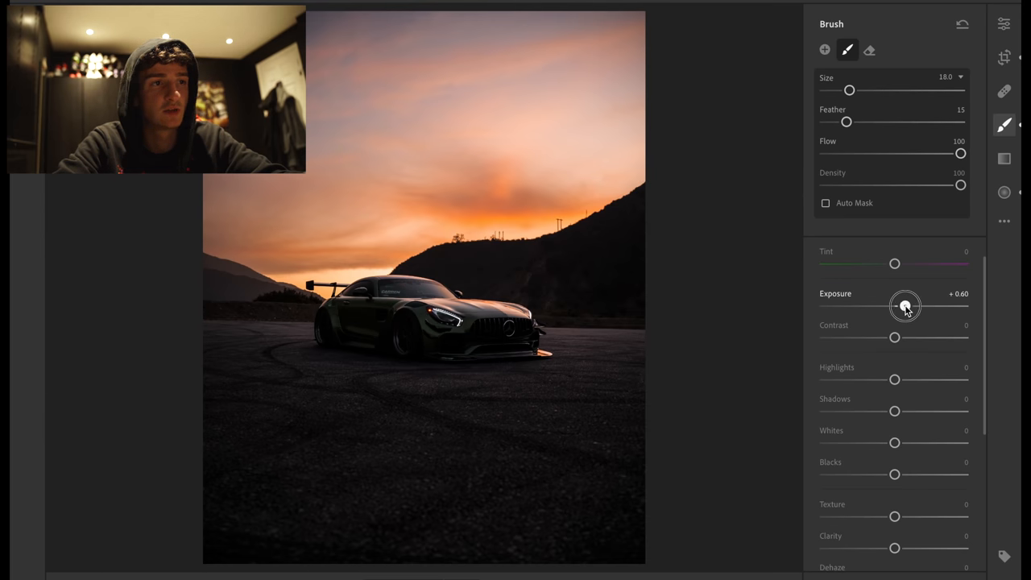
{"action": "left_click_drag", "start_coordinate": [905, 306], "coordinate": [914, 306]}
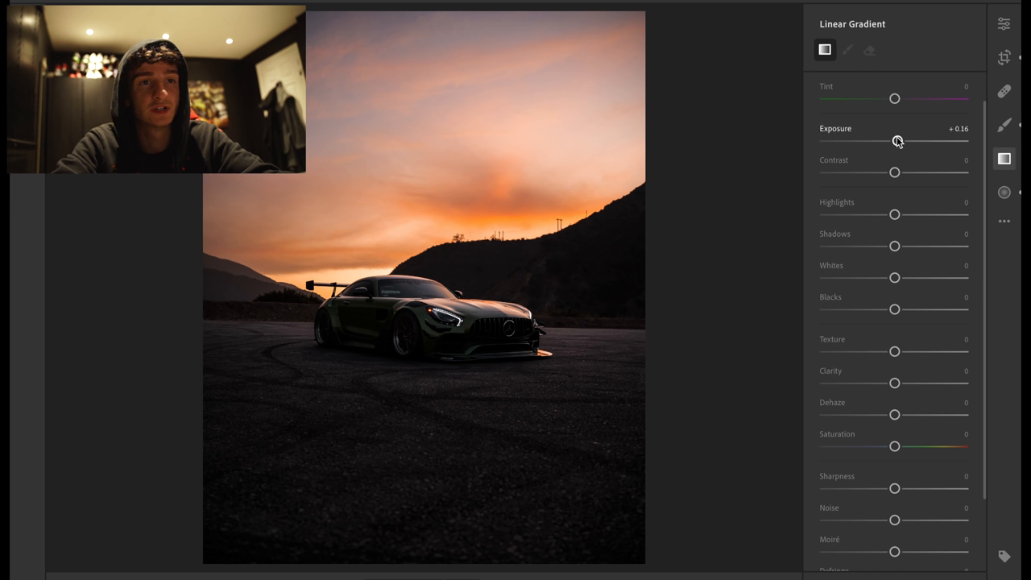
- Set the foreground linear gradient to +0.72 exposure and +33 clarity
{"action": "left_click_drag", "start_coordinate": [894, 142], "coordinate": [902, 141]}
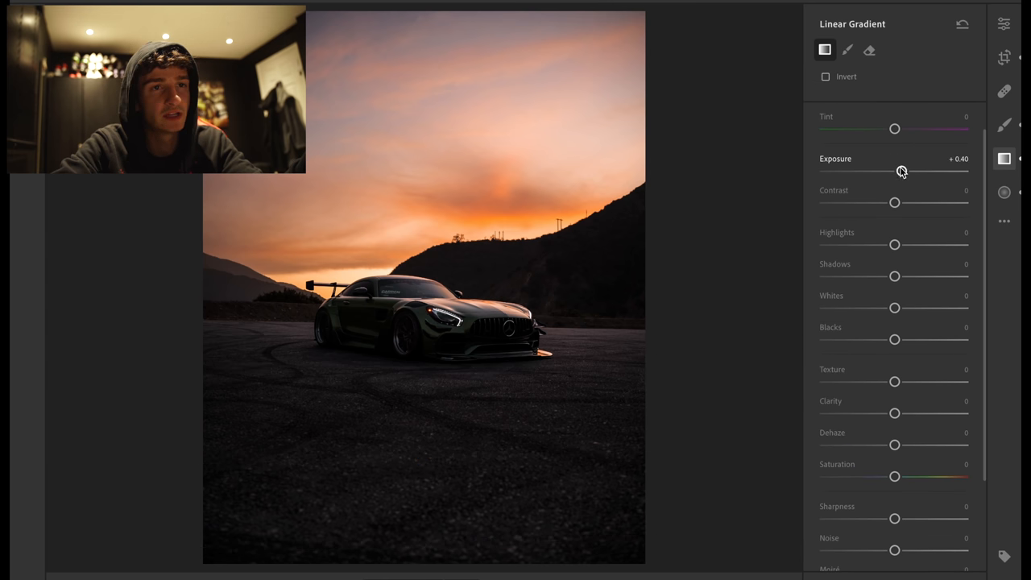
{"action": "left_click_drag", "start_coordinate": [894, 171], "coordinate": [909, 171]}
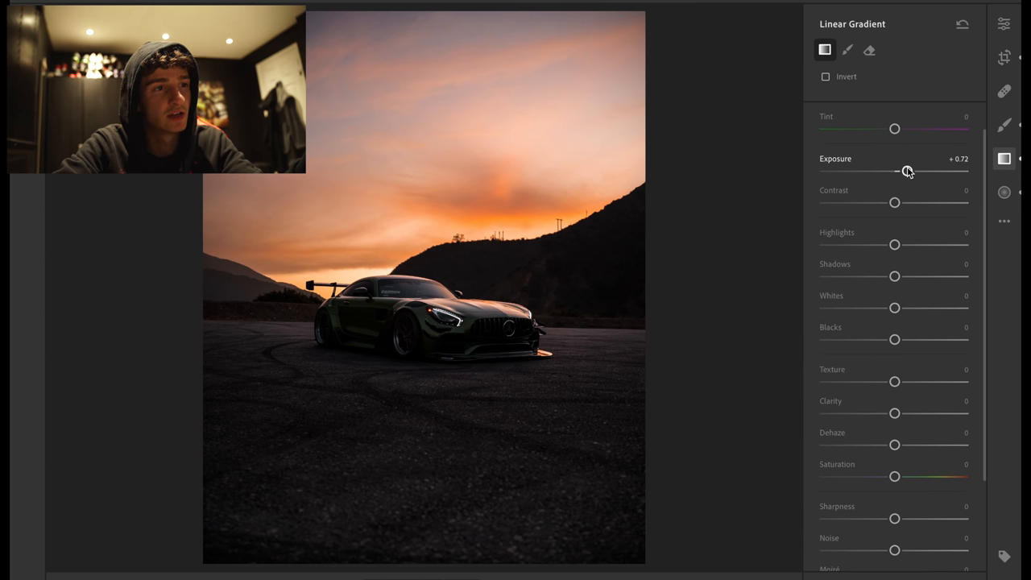
{"action": "scroll", "scroll_direction": "down", "scroll_amount": 3}
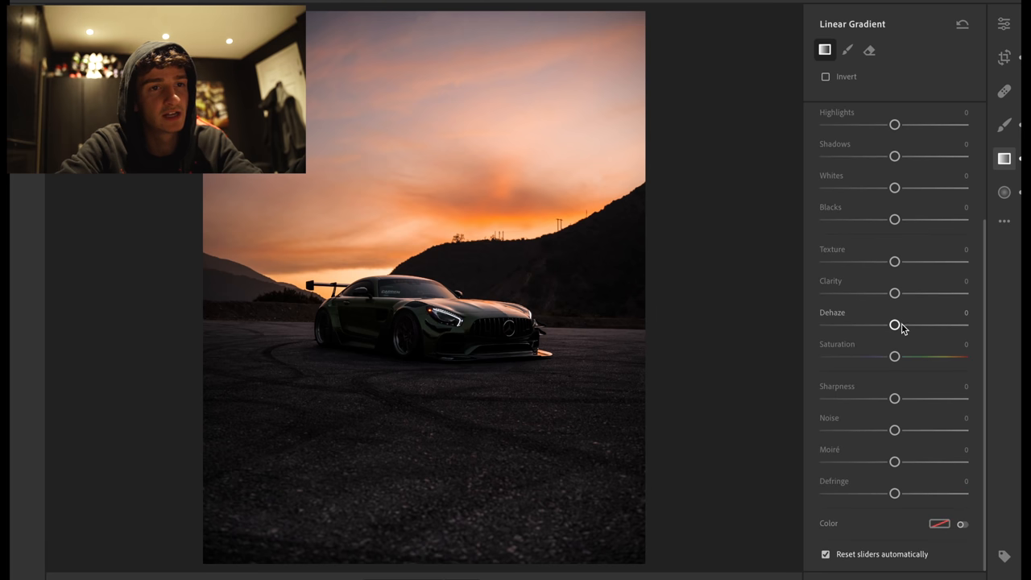
{"action": "left_click_drag", "start_coordinate": [894, 293], "coordinate": [906, 293]}
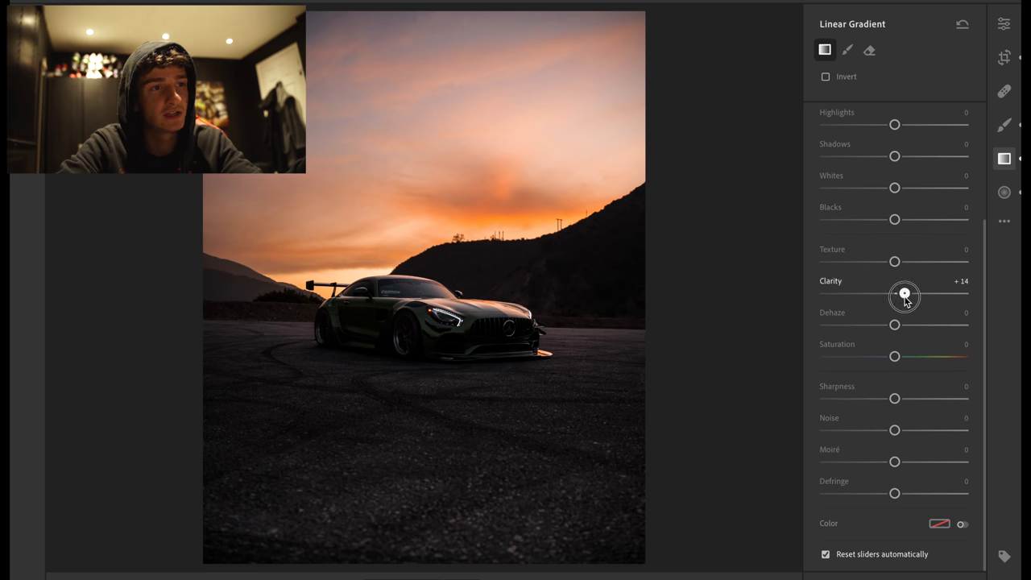
{"action": "left_click_drag", "start_coordinate": [904, 293], "coordinate": [915, 294]}
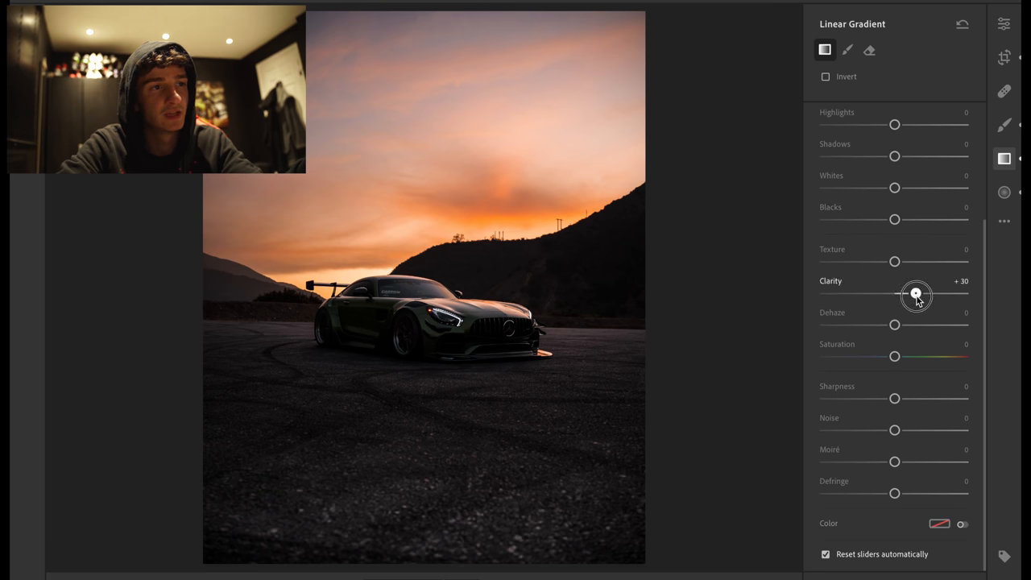
{"action": "left_click_drag", "start_coordinate": [915, 293], "coordinate": [915, 293]}
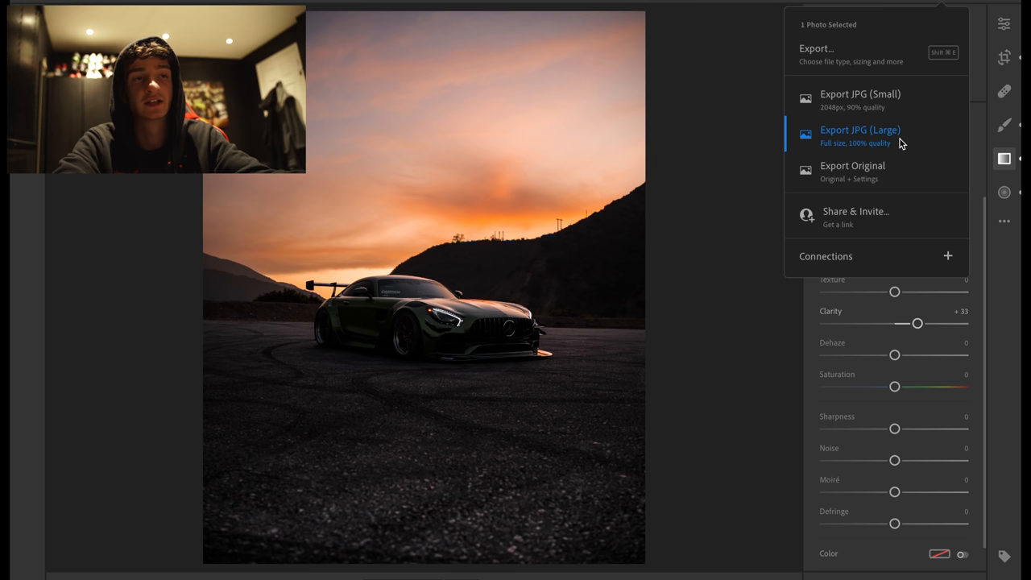
- Export the photo as a large JPEG to the Desktop
{"action": "left_click", "coordinate": [860, 129]}
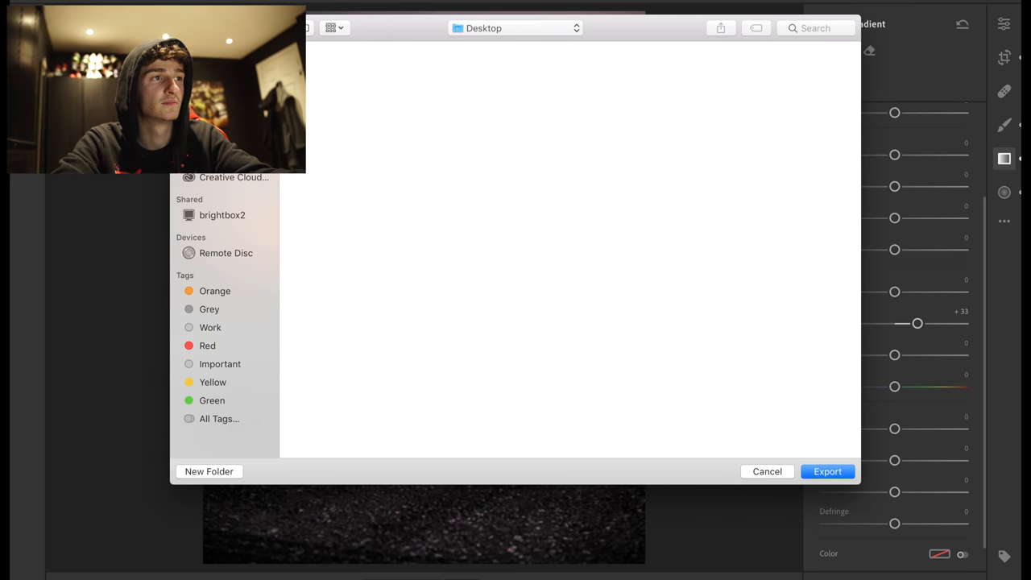
{"action": "left_click", "coordinate": [828, 471]}
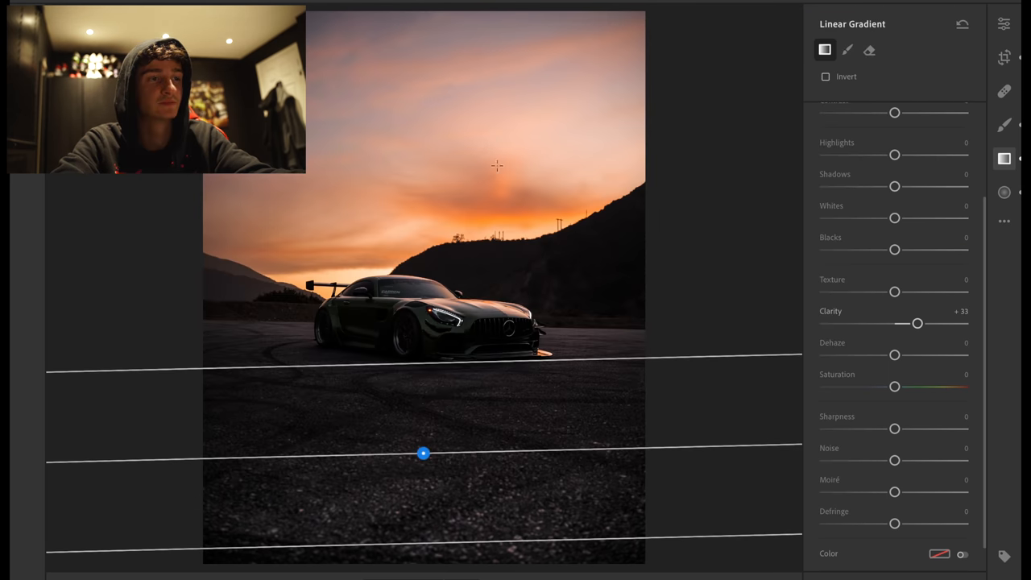